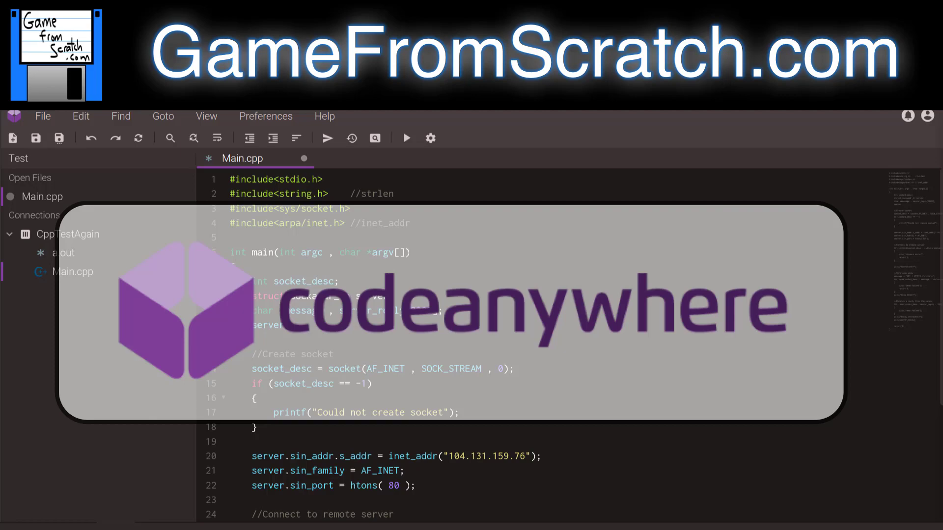
mouse_move(862, 419)
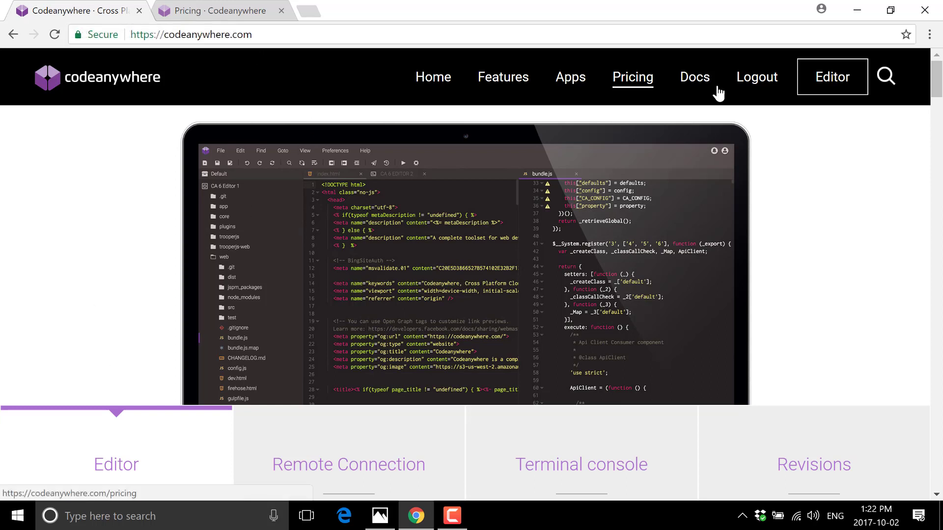
mouse_move(896, 106)
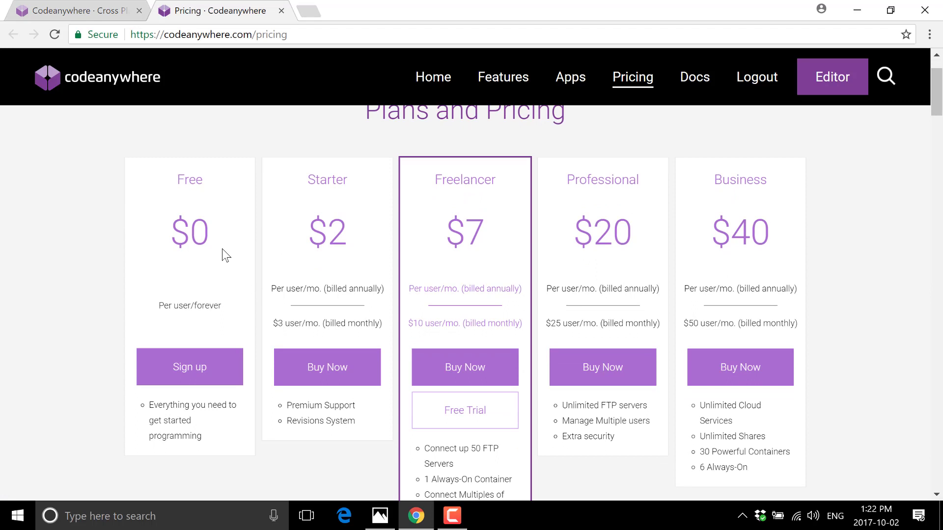
mouse_move(383, 382)
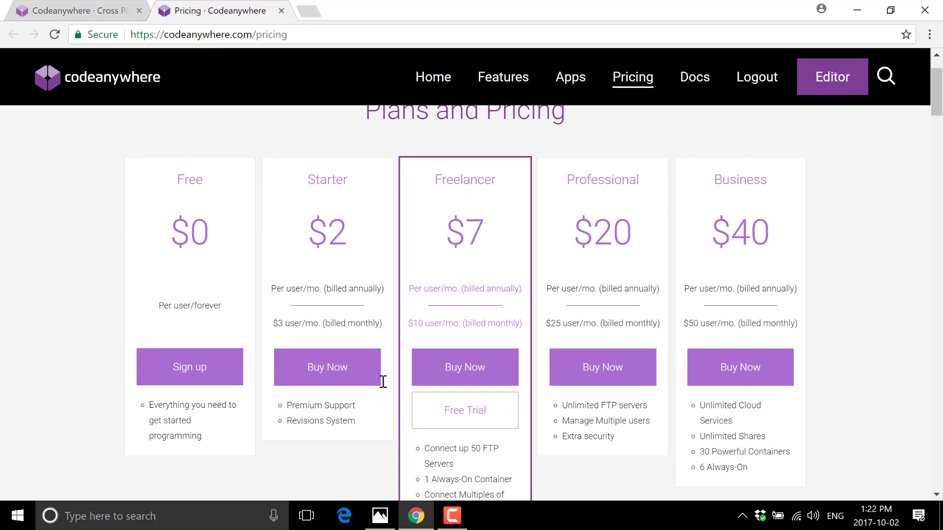
Scroll through the Plans and Pricing cards from Free up to the $40 Business tier.
scroll("down", 3)
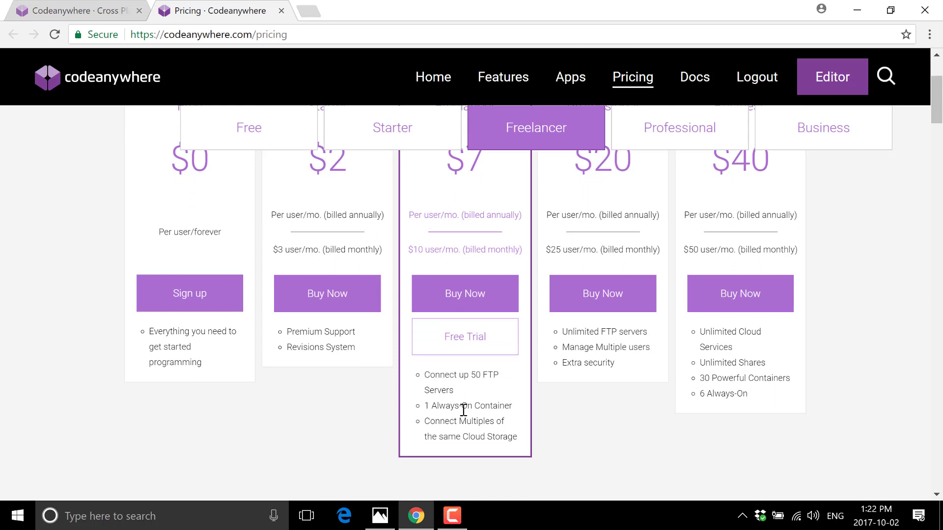
mouse_move(468, 406)
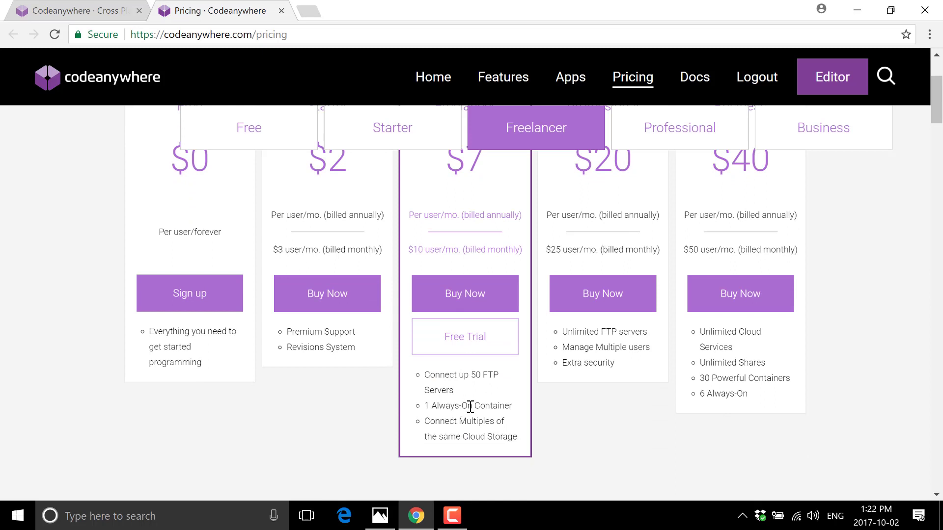
mouse_move(462, 233)
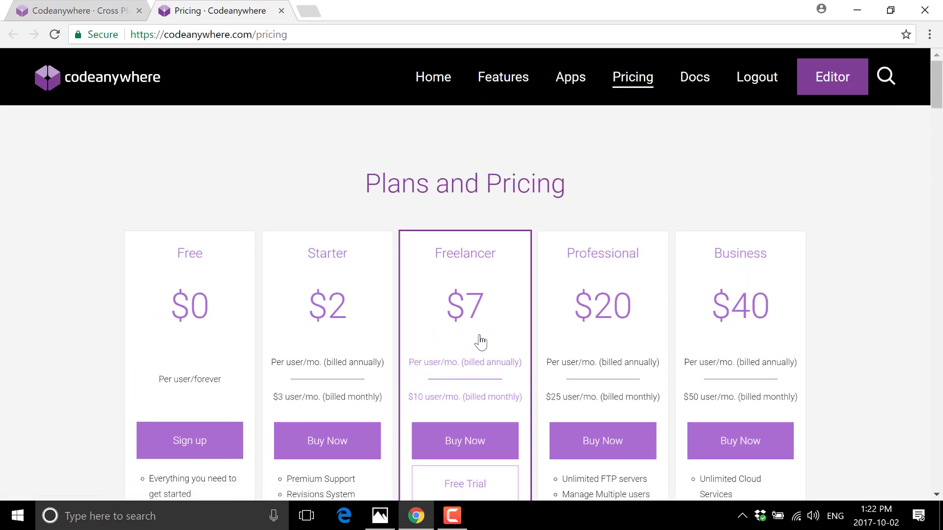
scroll("down", 3)
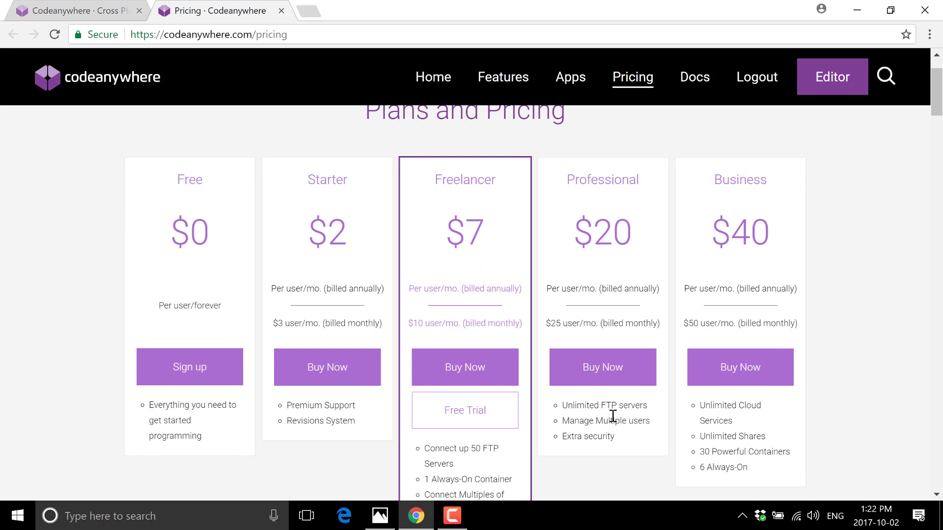
scroll("down", 3)
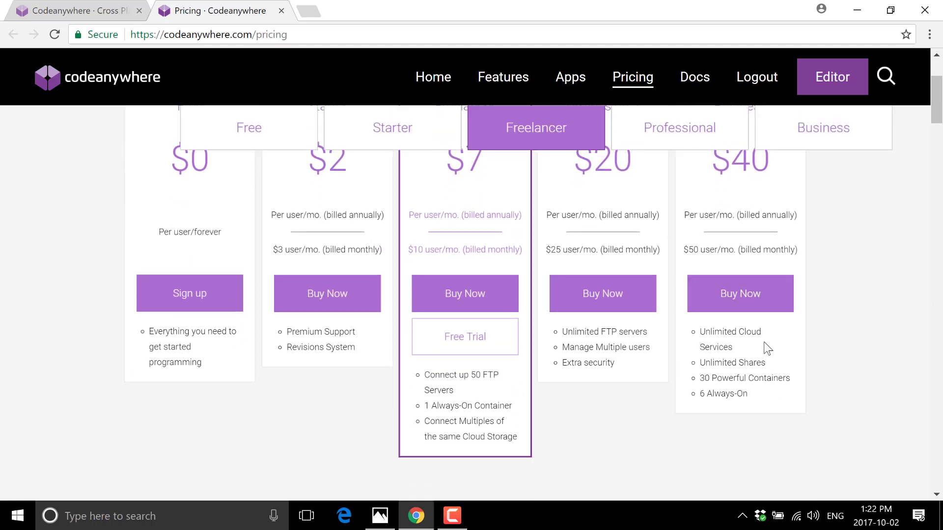
scroll("up", 3)
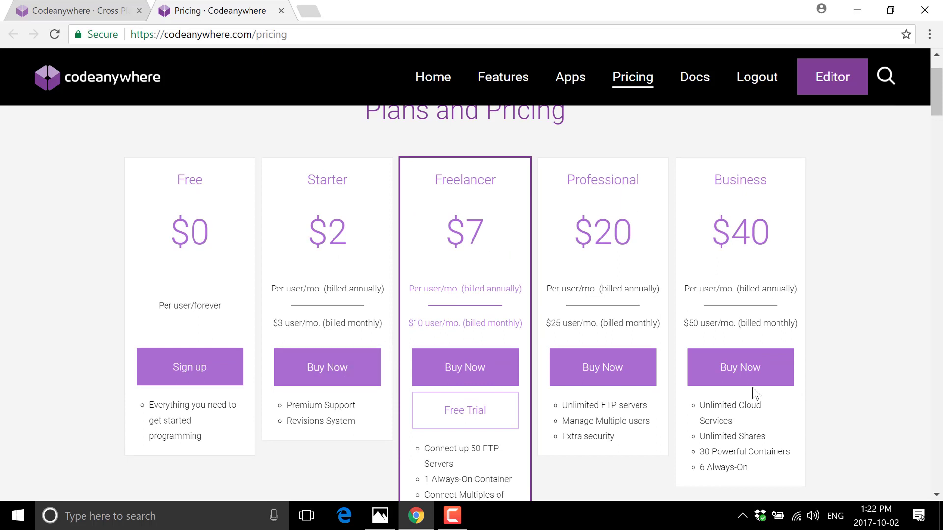
mouse_move(663, 385)
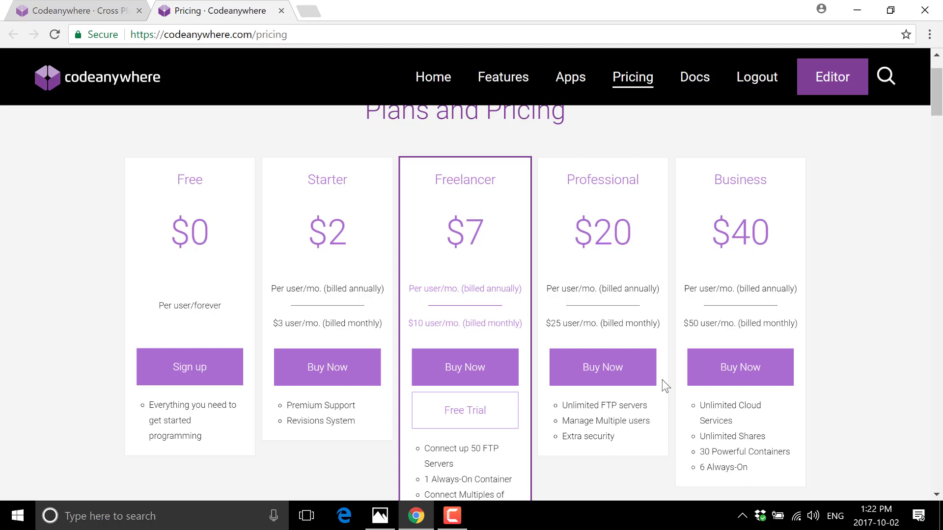
mouse_move(559, 508)
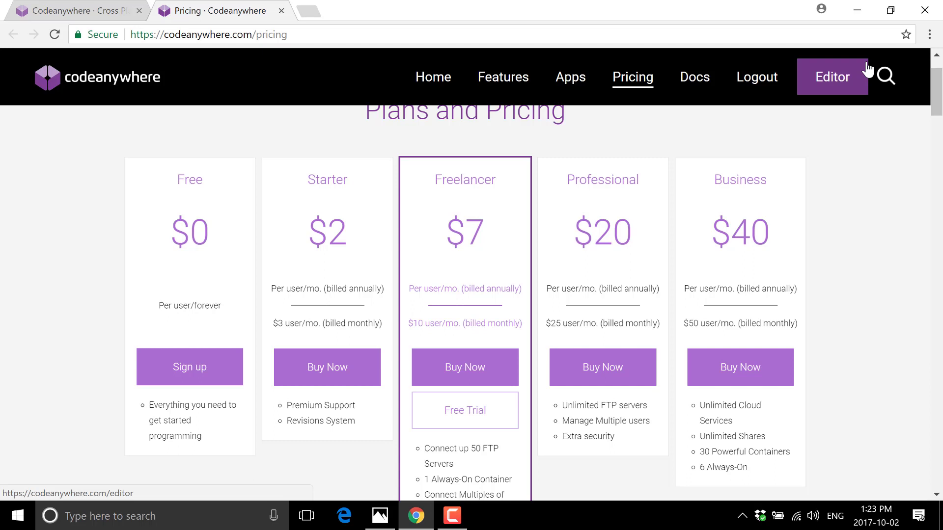
Enter the editor from the site header and start the CppTestAgain container to reach Main.cpp.
left_click(831, 77)
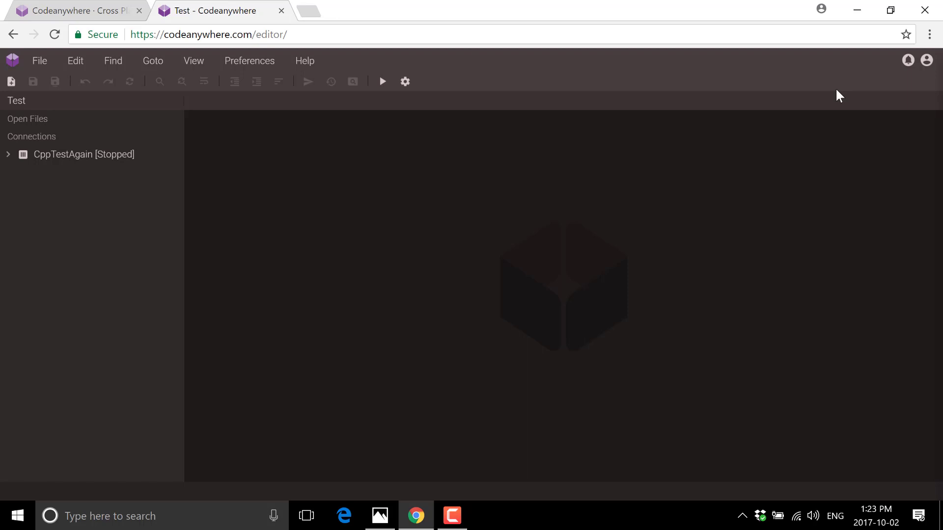
mouse_move(117, 135)
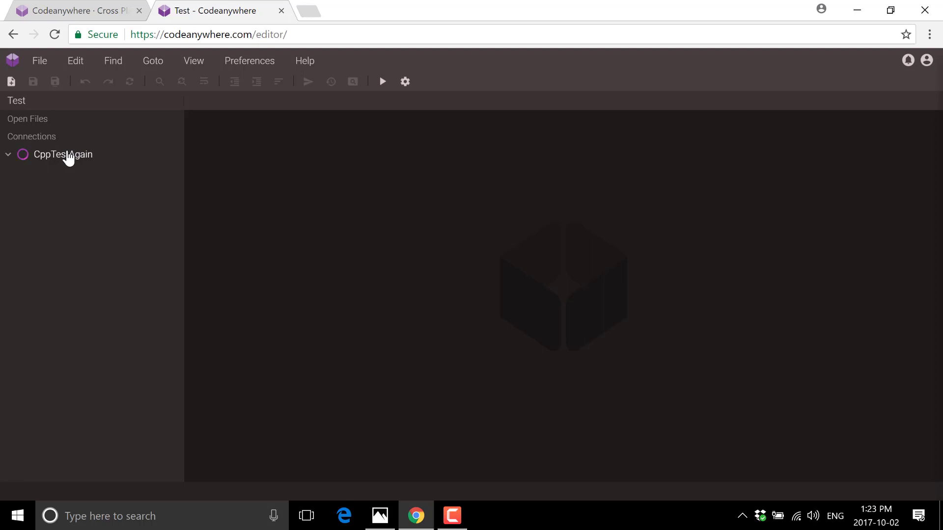
left_click(60, 154)
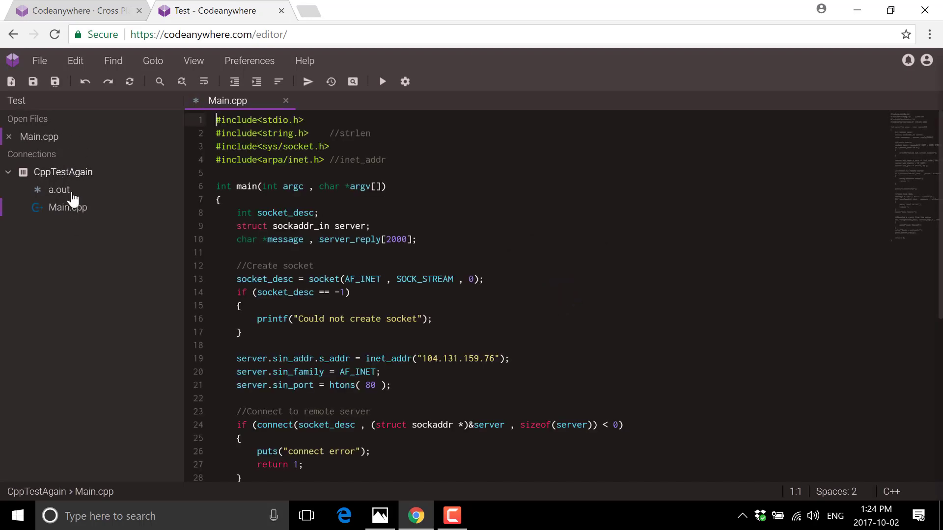
Add a new line 22 after the server port assignment in Main.cpp, typing and removing a partial 'server.' statement.
left_click(351, 292)
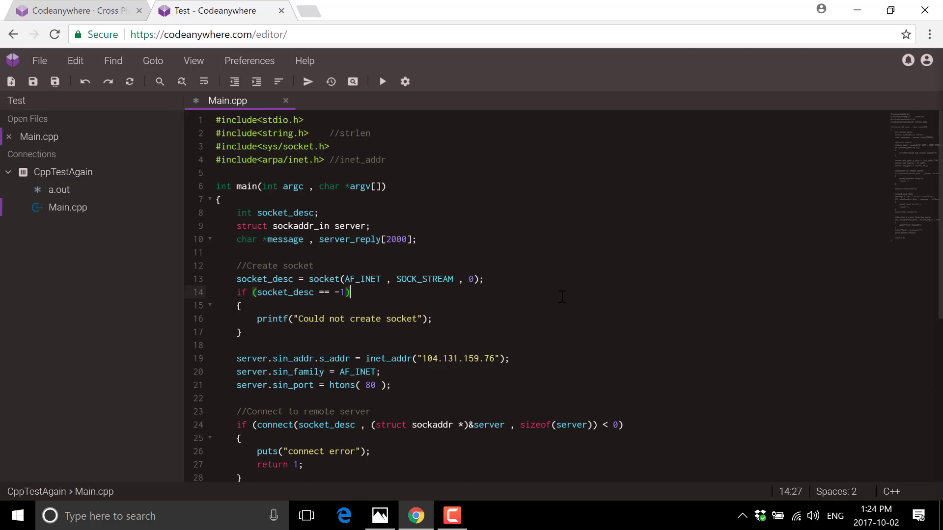
scroll("down", 3)
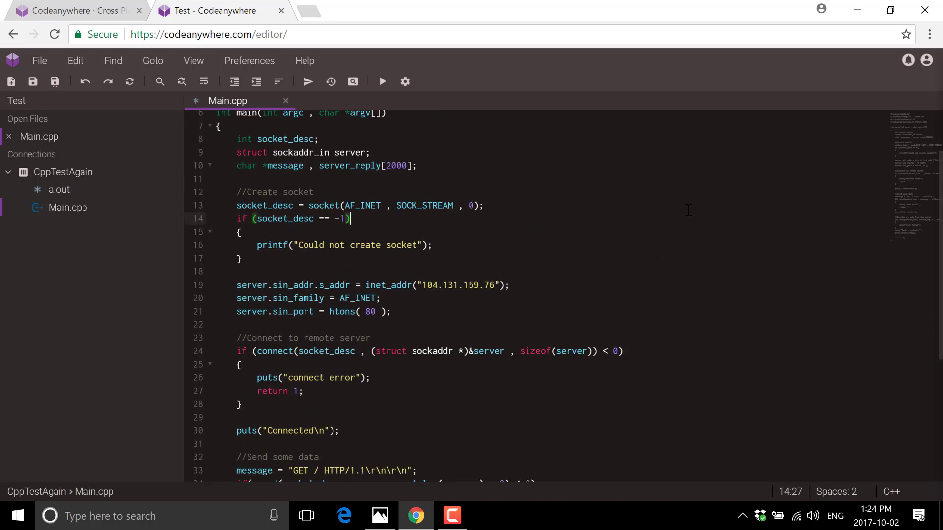
scroll("down", 3)
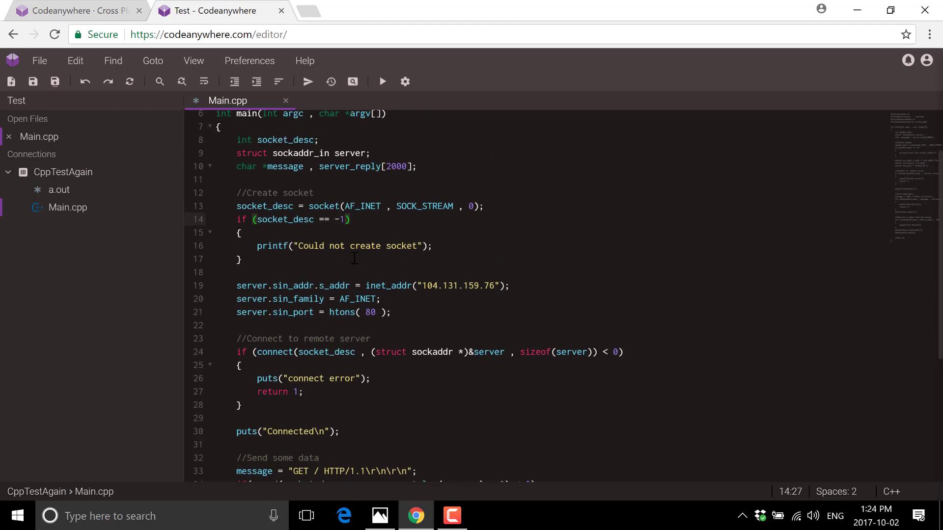
scroll("down", 3)
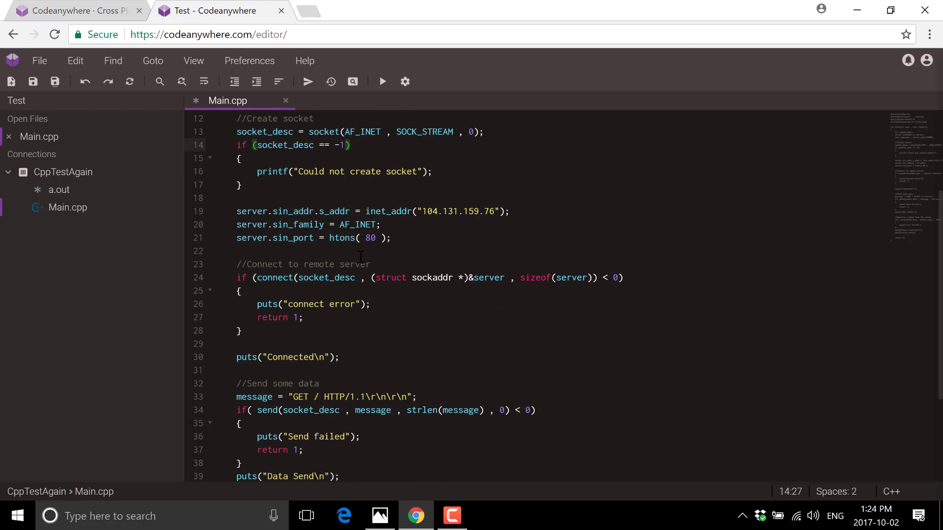
left_click(391, 238)
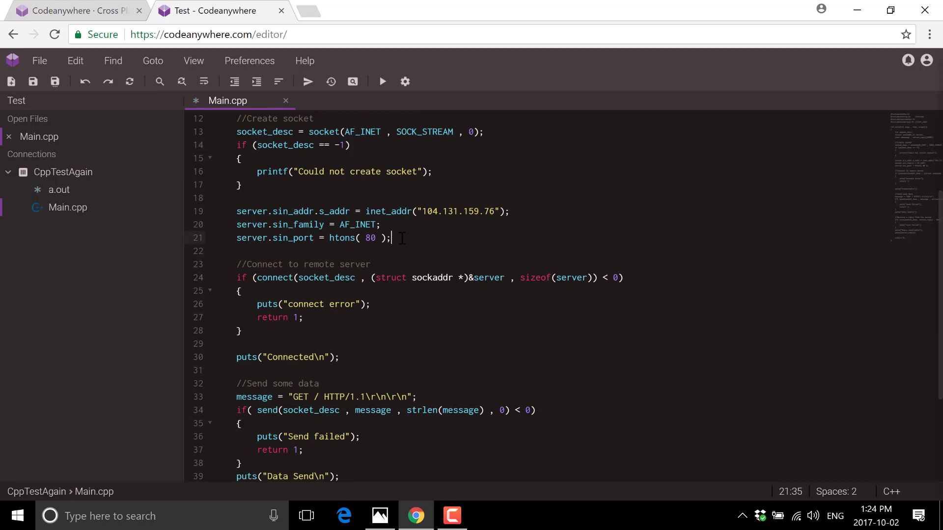
type("s")
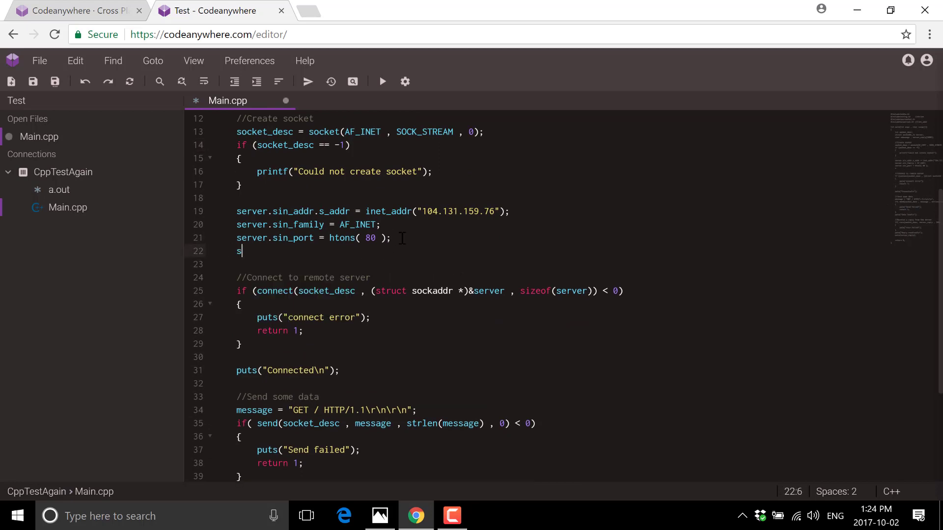
type("erver.")
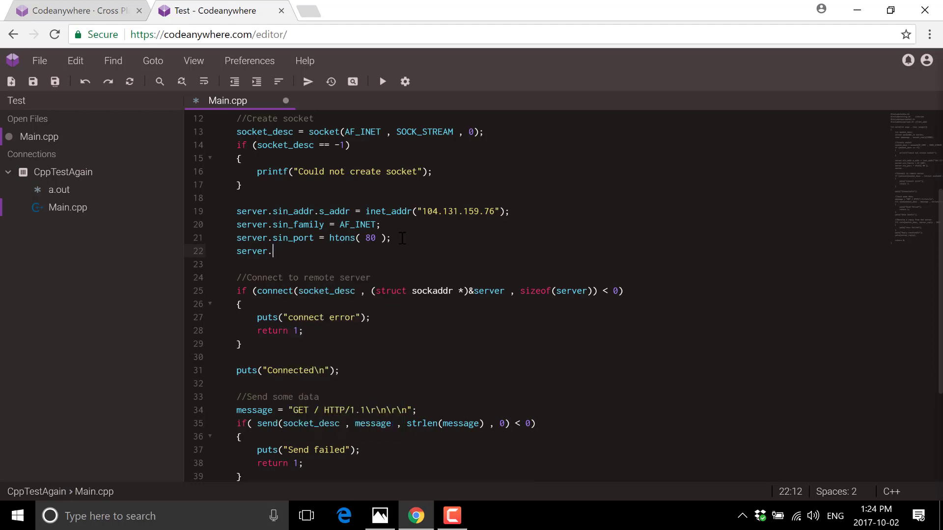
type(".")
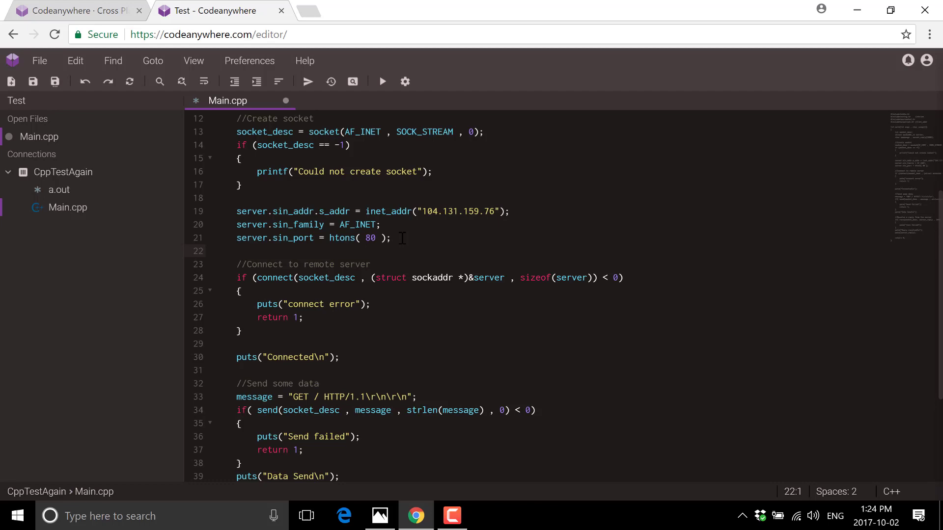
left_click(216, 250)
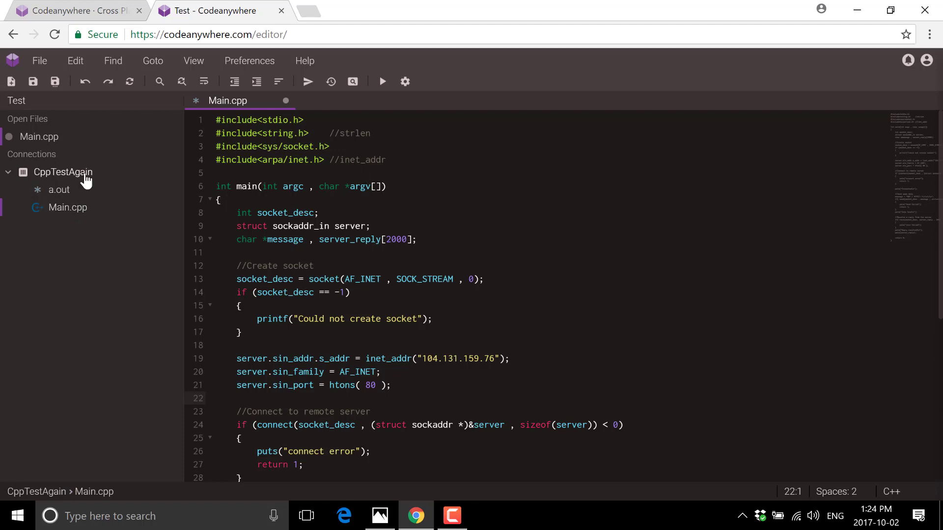
left_click(216, 398)
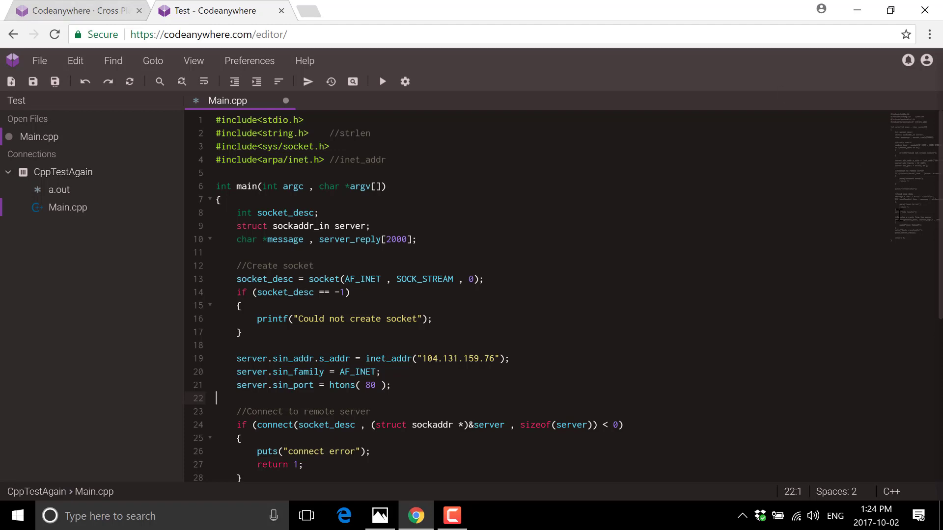
mouse_move(819, 347)
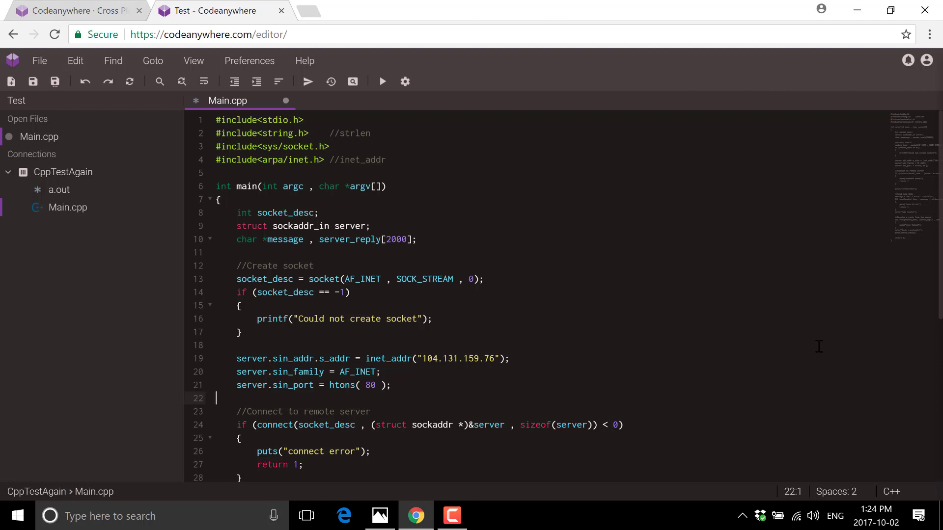
In the CppTestAgain SSH console run ls, cd into workspace, launch ./a.out, then stop it with Ctrl+C.
right_click(63, 172)
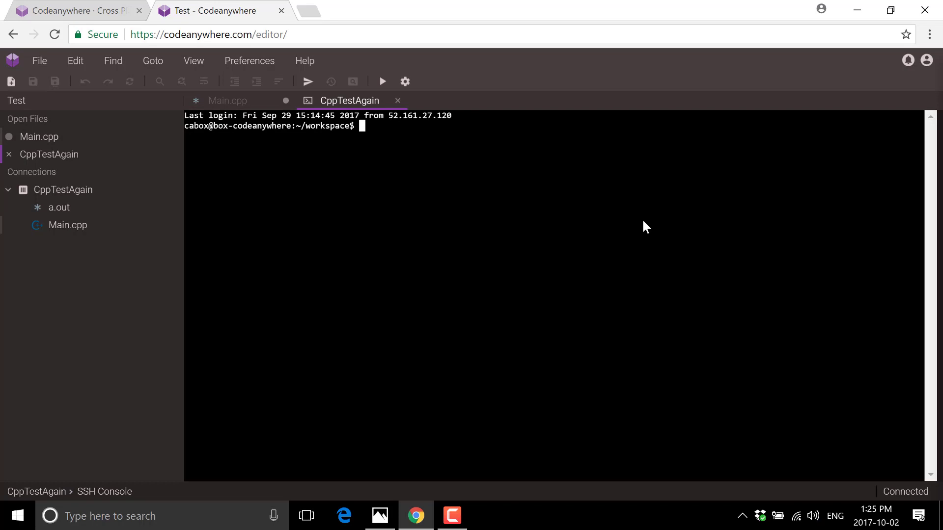
type("ls")
type("cd ..")
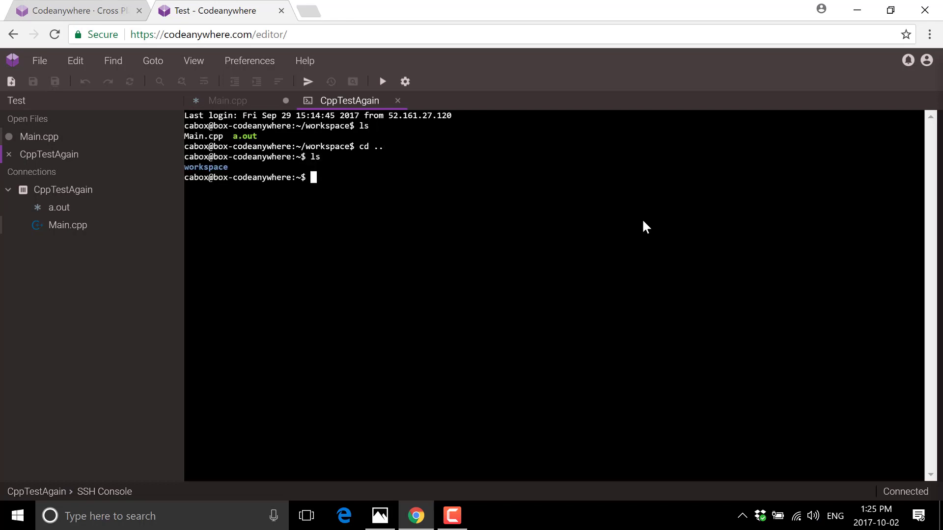
type("cd workspace")
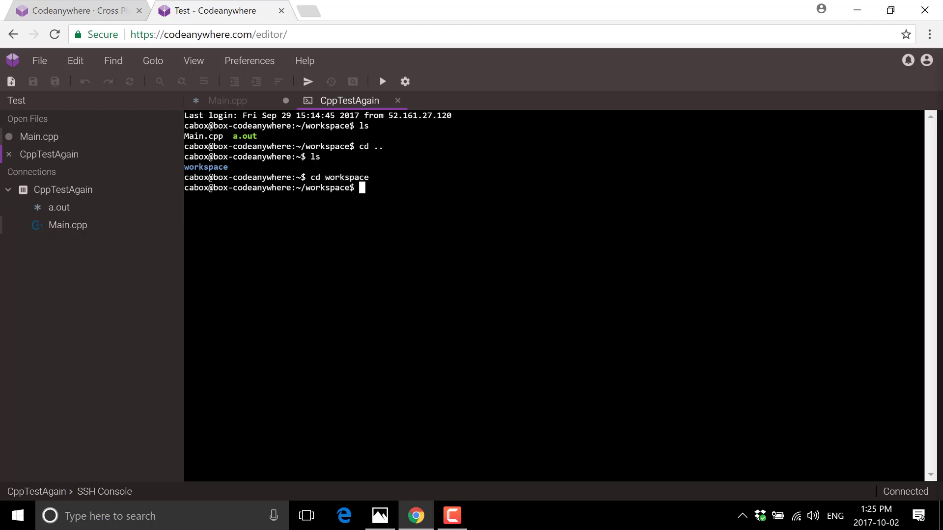
type("./")
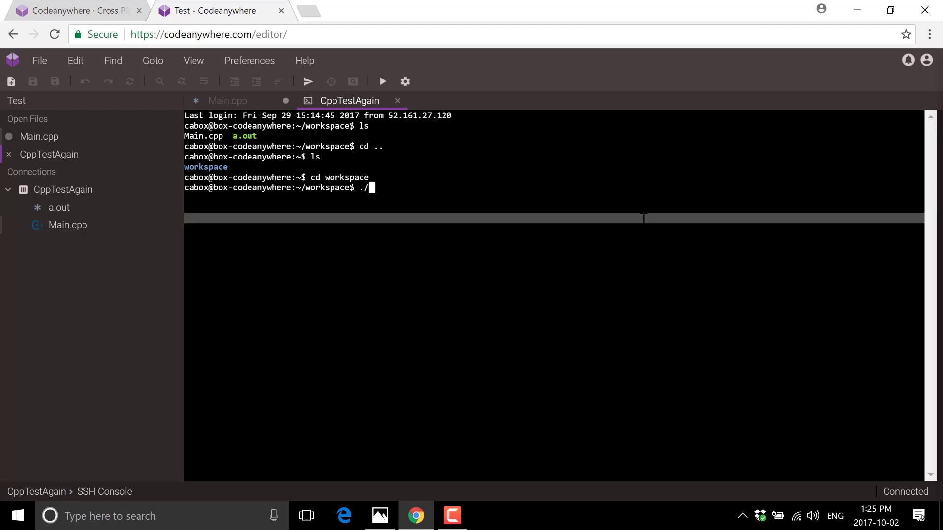
type("works")
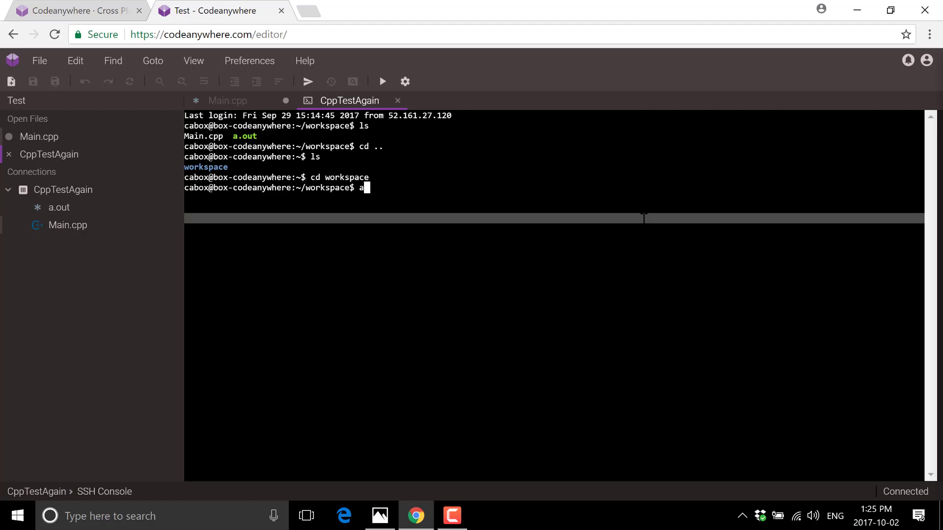
type("./a.out")
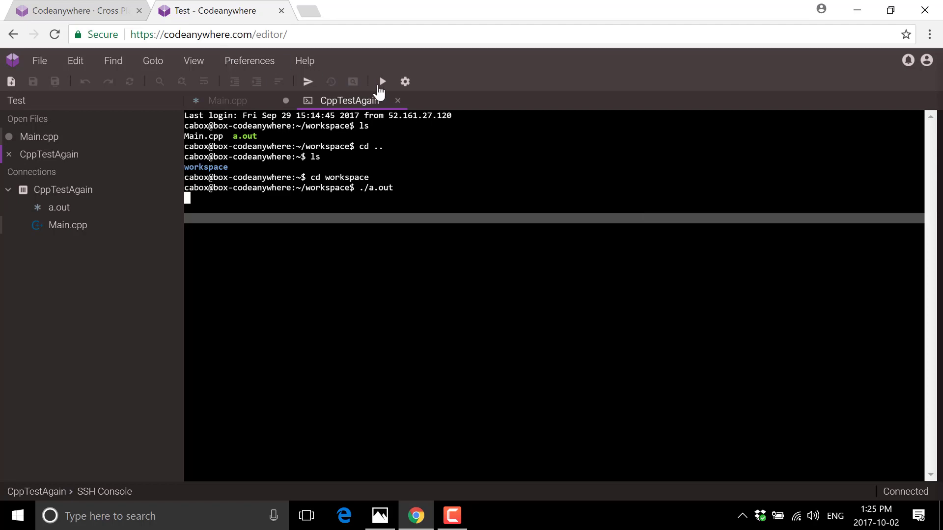
mouse_move(382, 82)
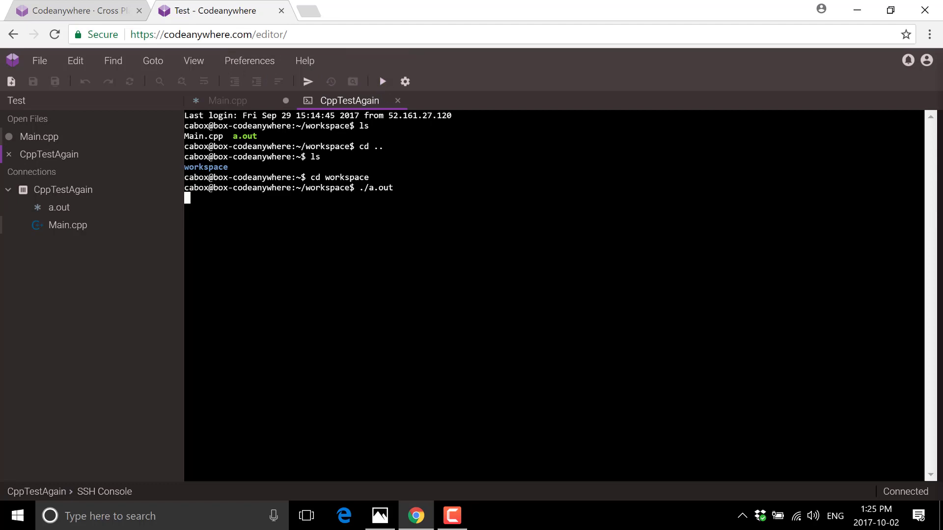
key("ctrl+c")
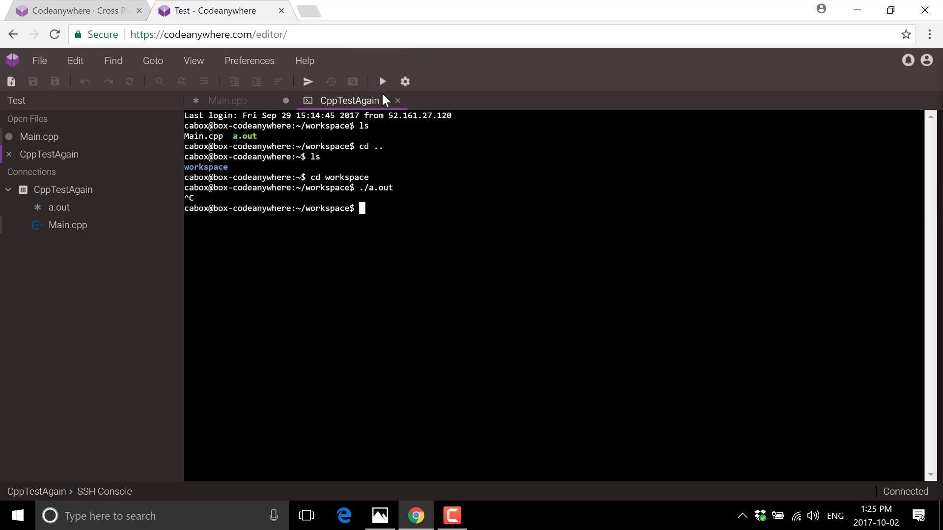
mouse_move(308, 81)
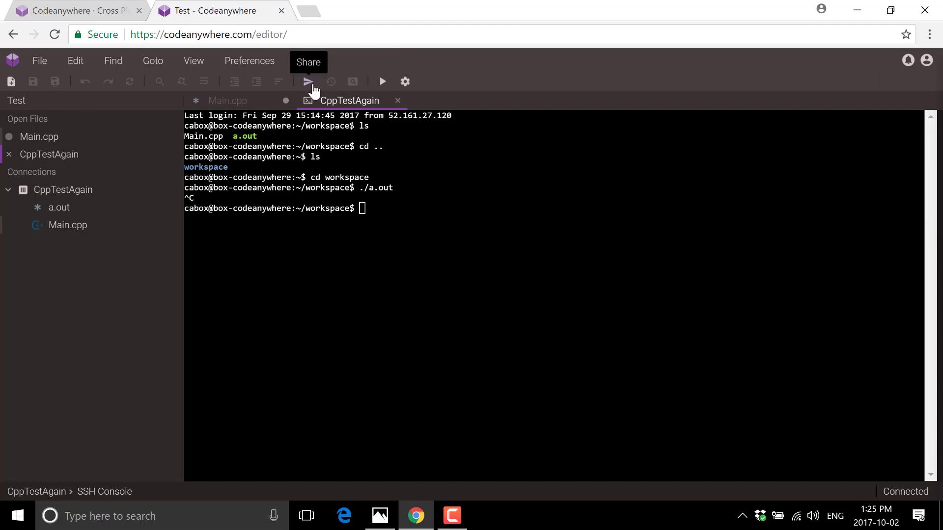
Return to the Main.cpp source and bring up the CppTestAgain container's context actions.
left_click(227, 100)
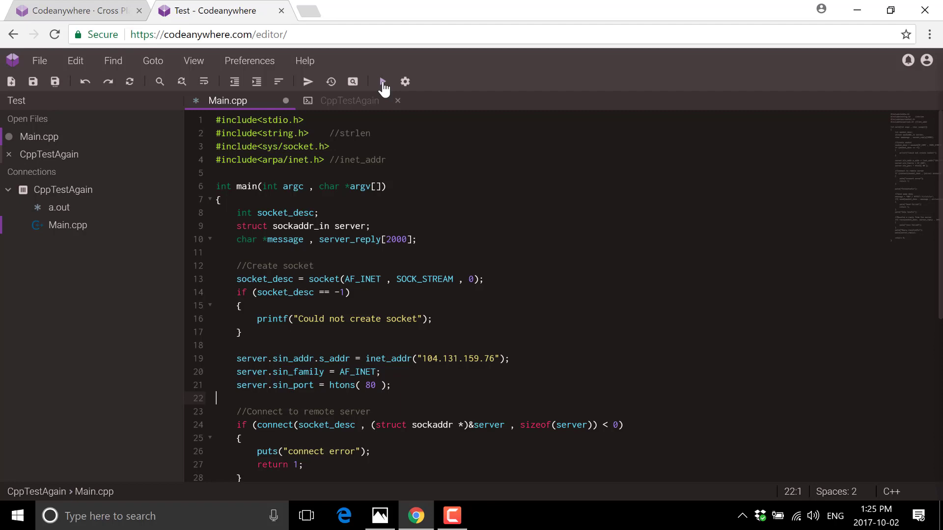
mouse_move(383, 82)
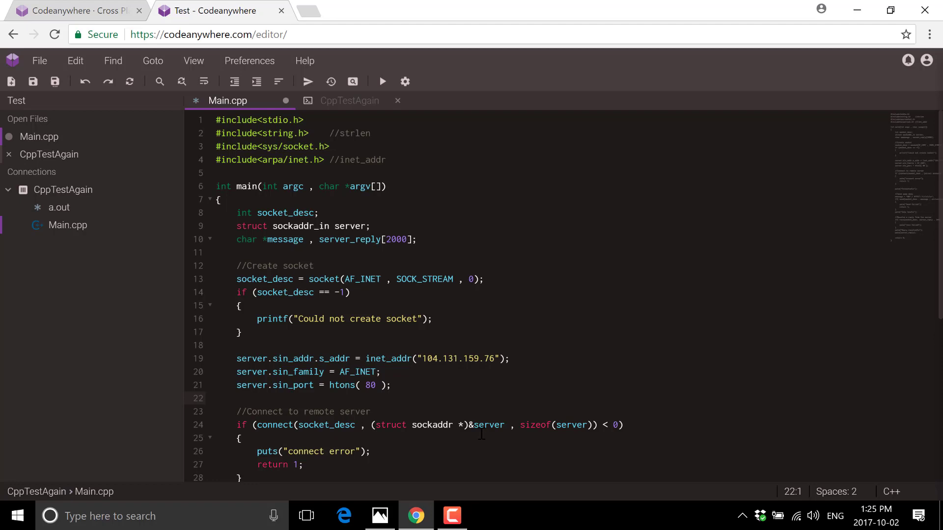
mouse_move(548, 337)
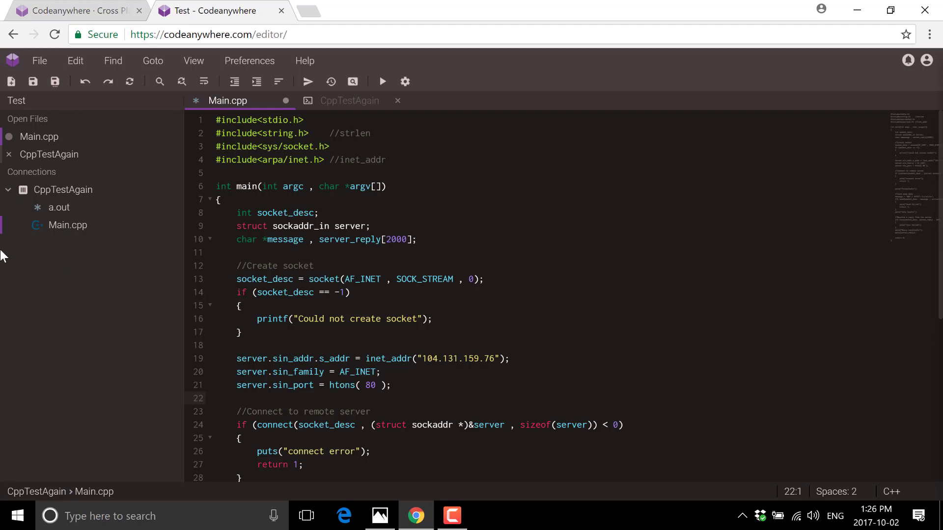
mouse_move(63, 190)
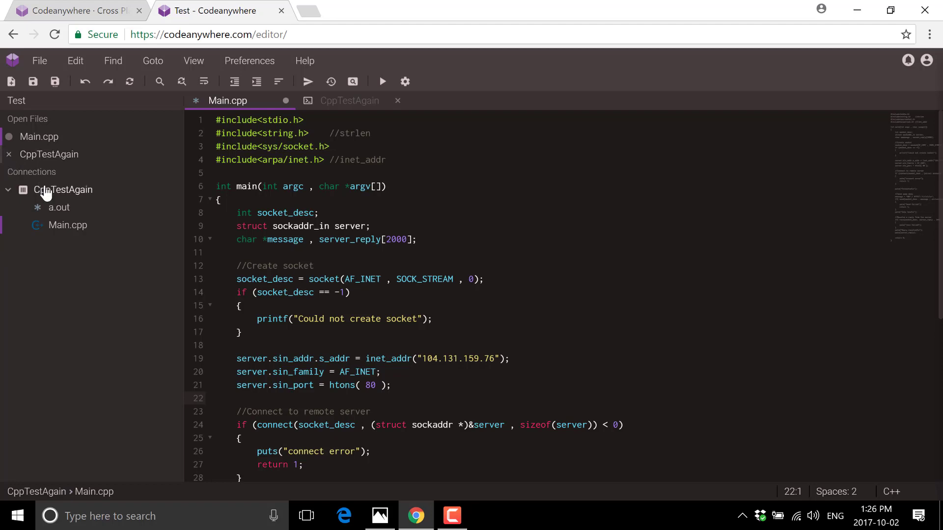
right_click(63, 189)
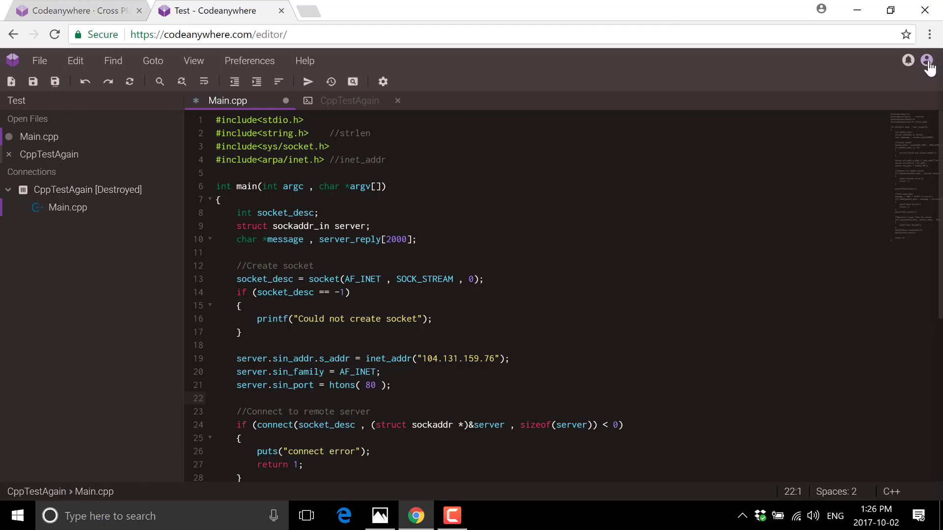
From the account profile panel, open the dashboard showing billing with no subscription or invoices.
left_click(928, 60)
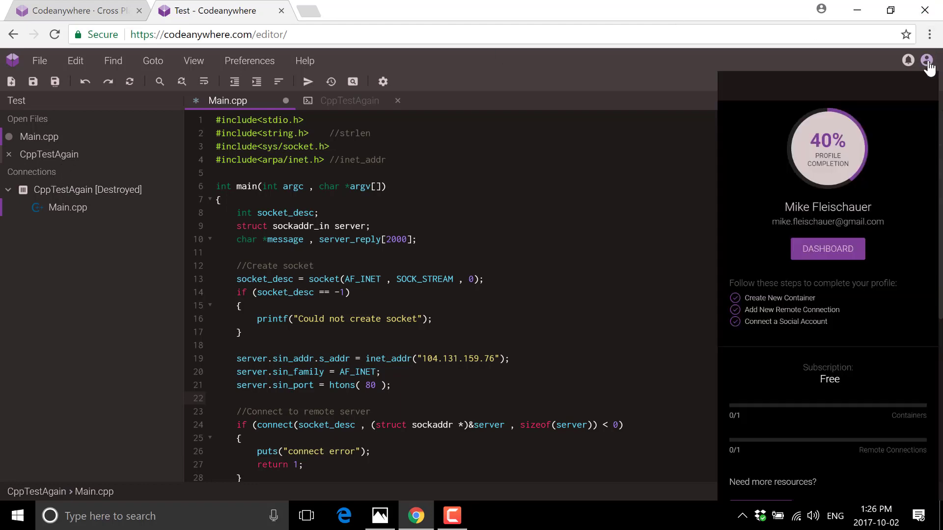
left_click(827, 248)
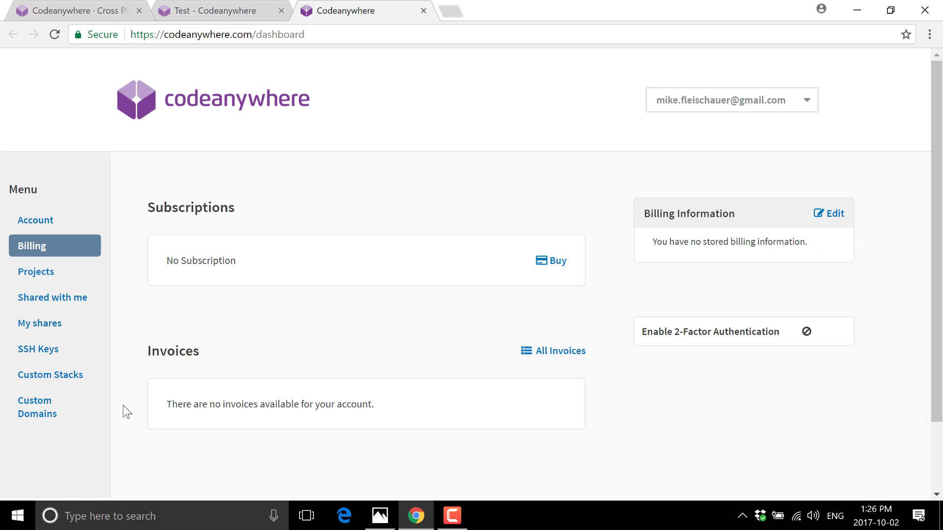
From the dashboard's Projects list, reopen the Test project so its Connection Wizard loads.
left_click(35, 271)
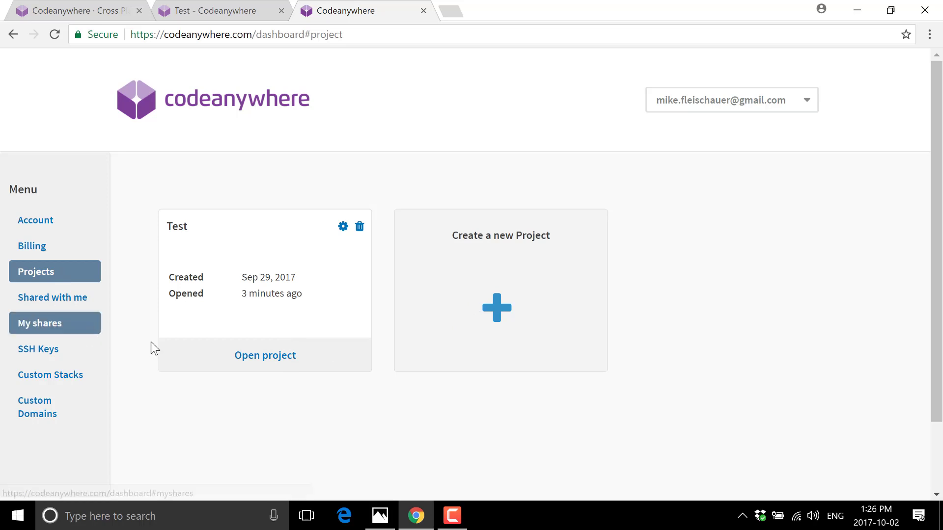
left_click(264, 355)
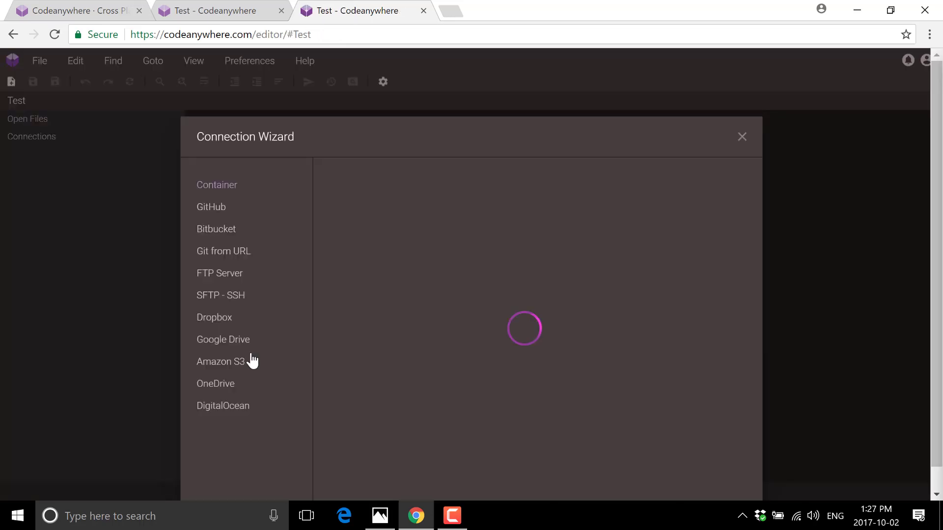
Focus the Connection Wizard's Container stack list showing .NET Core, AngularJS and Backbone.js.
left_click(216, 185)
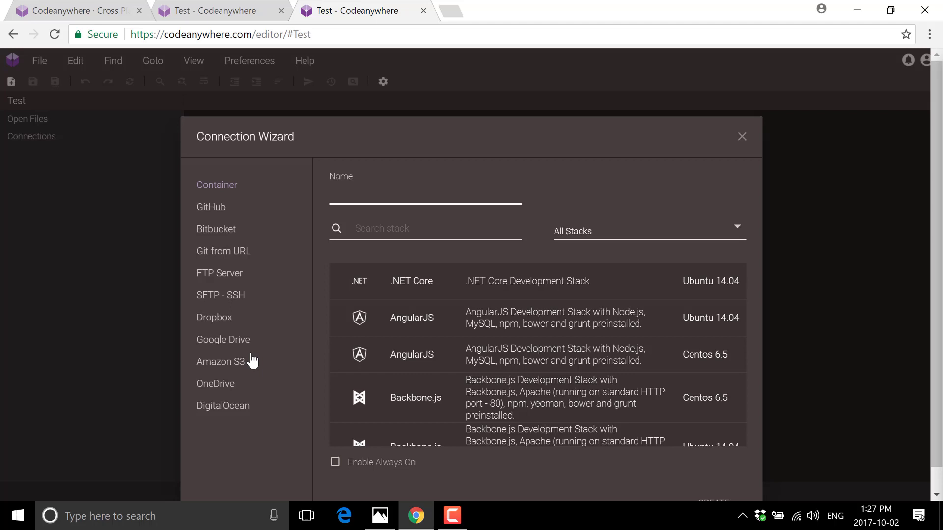
mouse_move(327, 251)
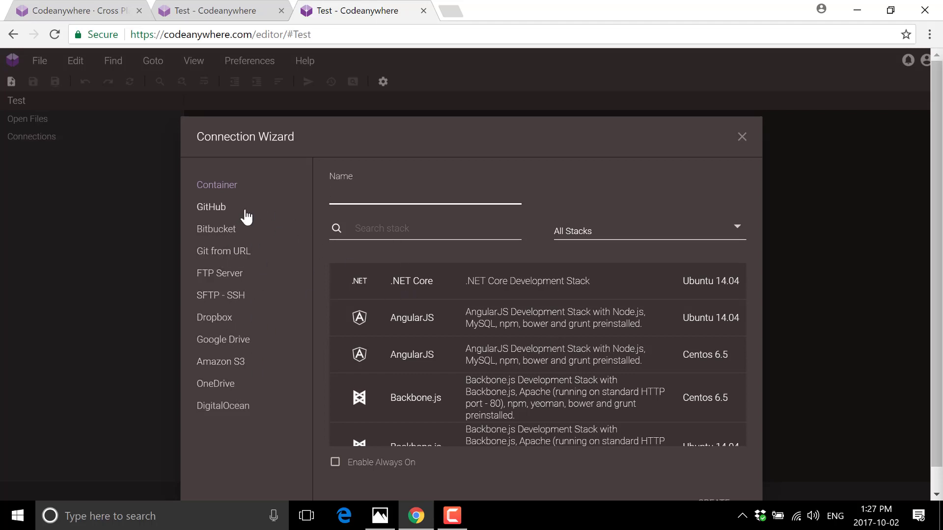
mouse_move(424, 306)
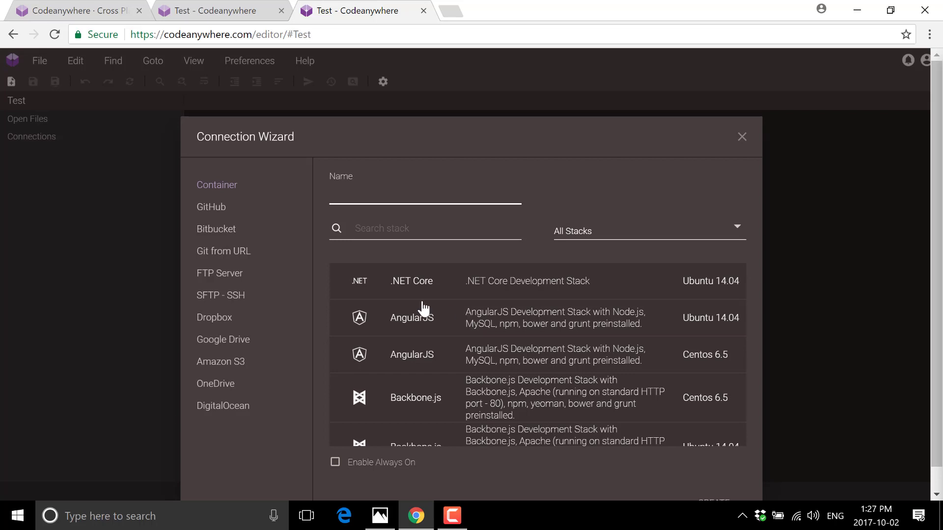
left_click(424, 194)
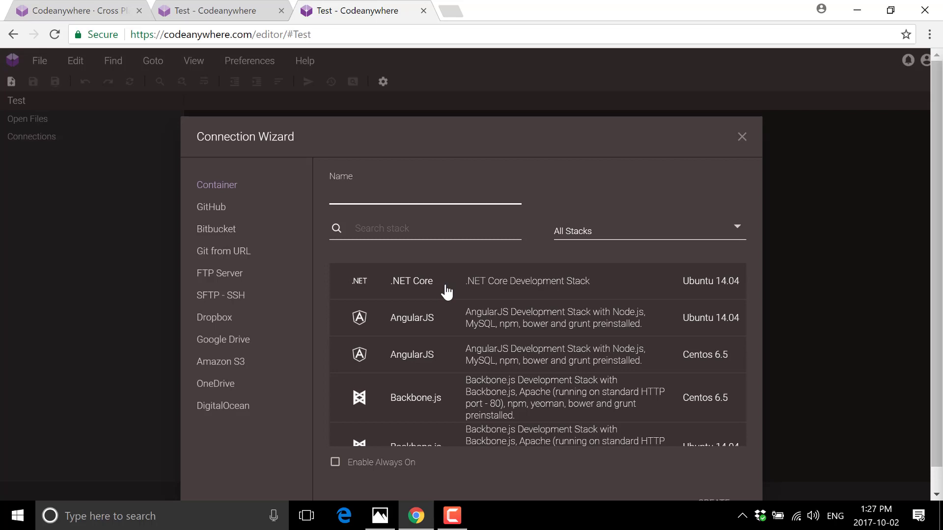
mouse_move(412, 308)
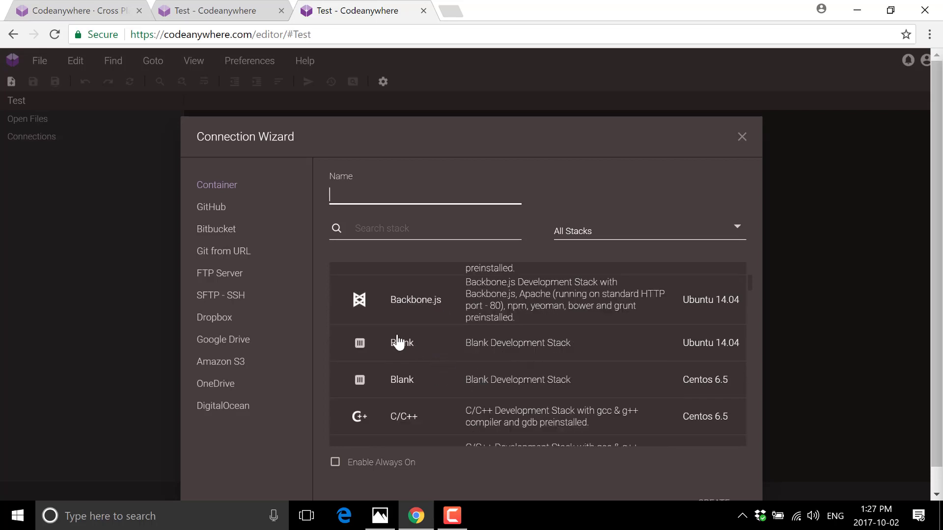
mouse_move(717, 361)
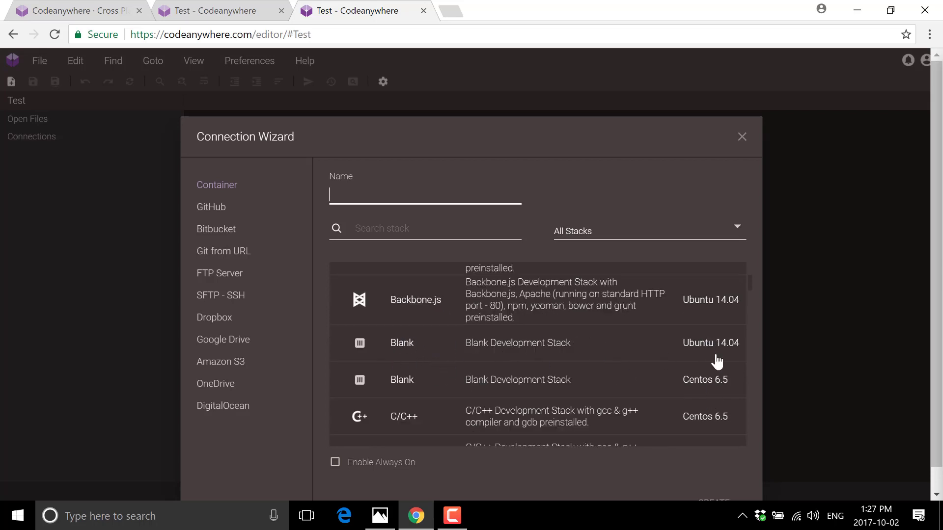
mouse_move(602, 367)
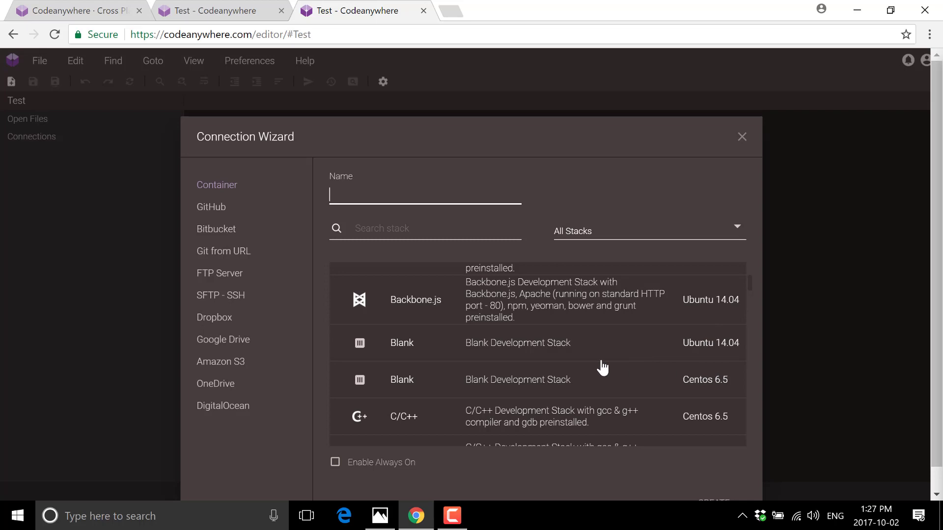
Scroll the stack list down past Meteor to the Node.js entries on Ubuntu and CentOS.
scroll("down", 3)
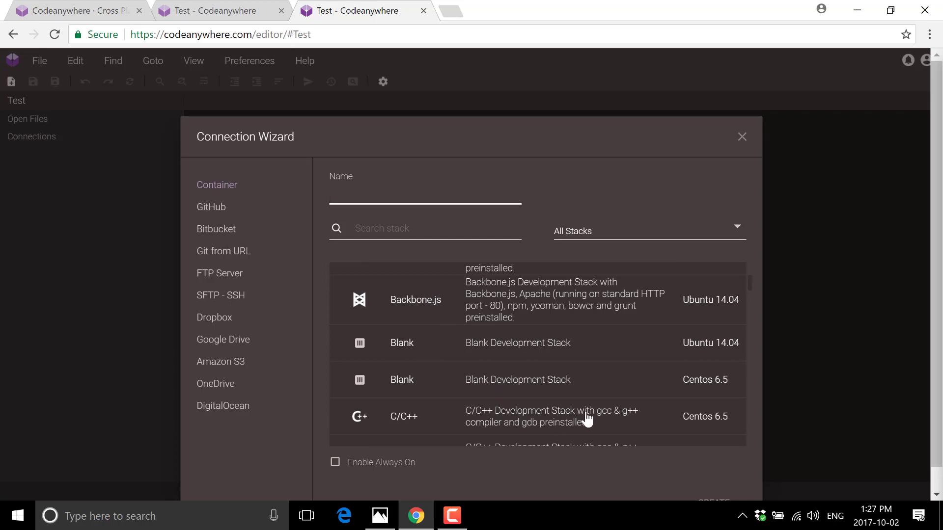
scroll("down", 3)
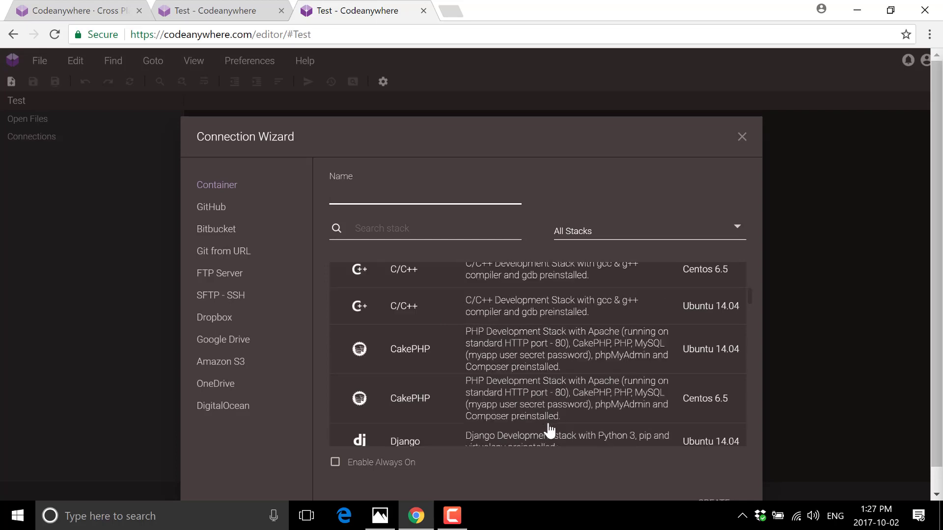
scroll("down", 3)
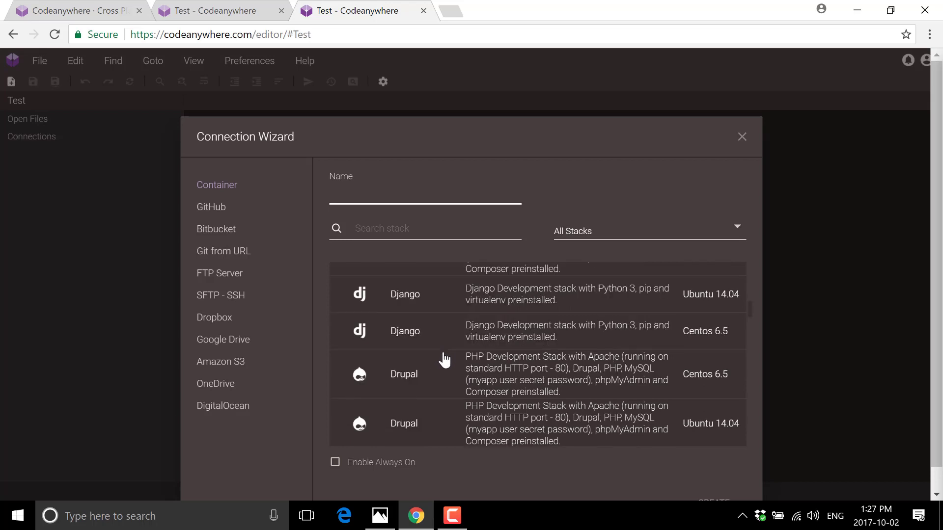
mouse_move(444, 386)
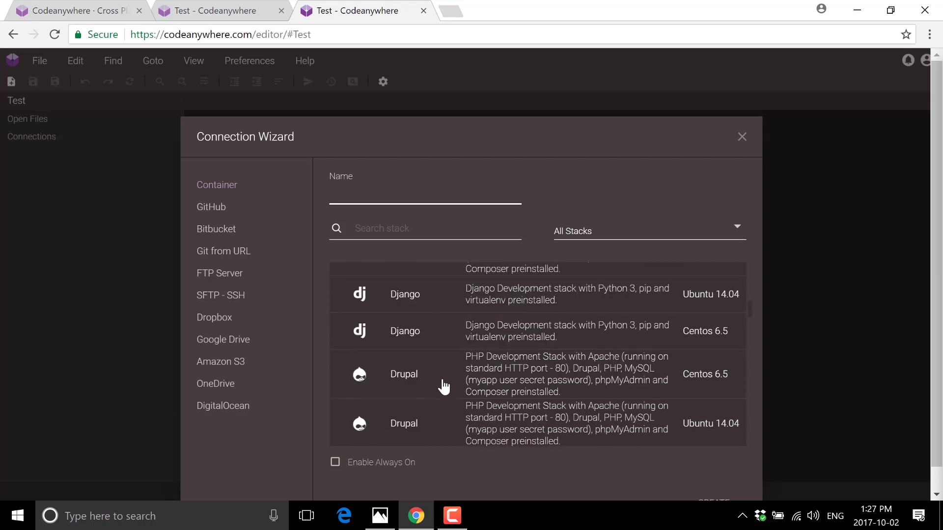
scroll("down", 3)
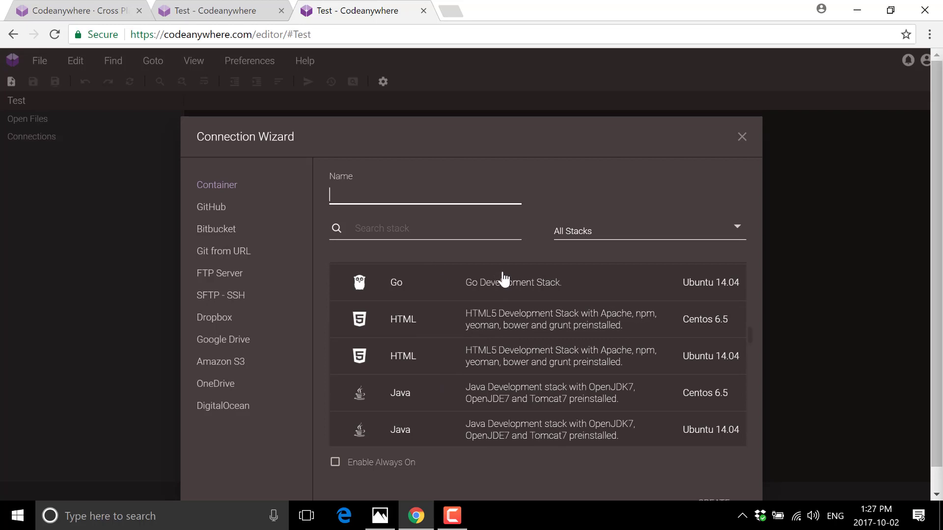
mouse_move(516, 311)
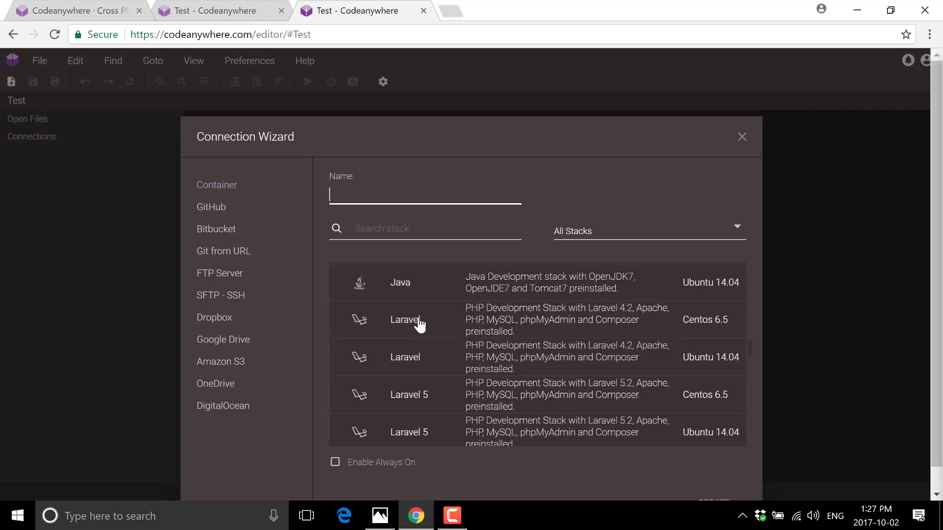
scroll("down", 3)
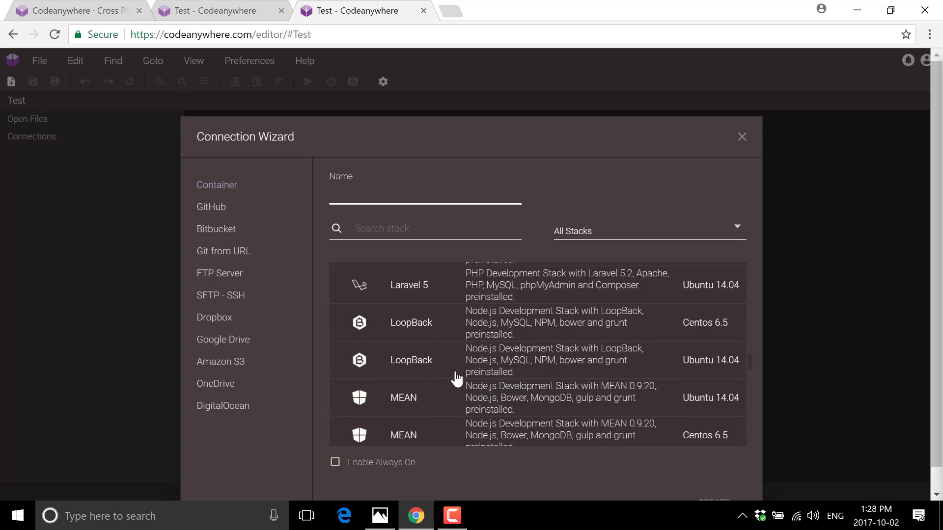
scroll("down", 3)
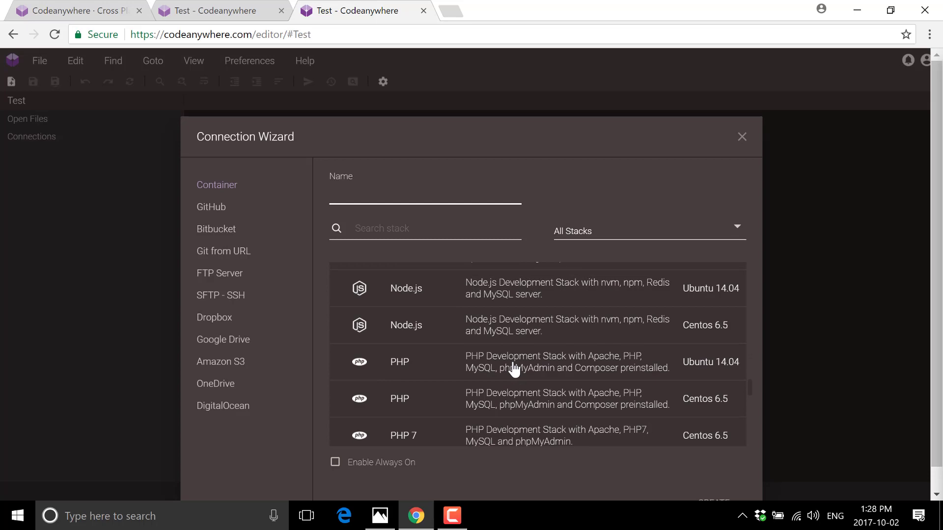
scroll("down", 3)
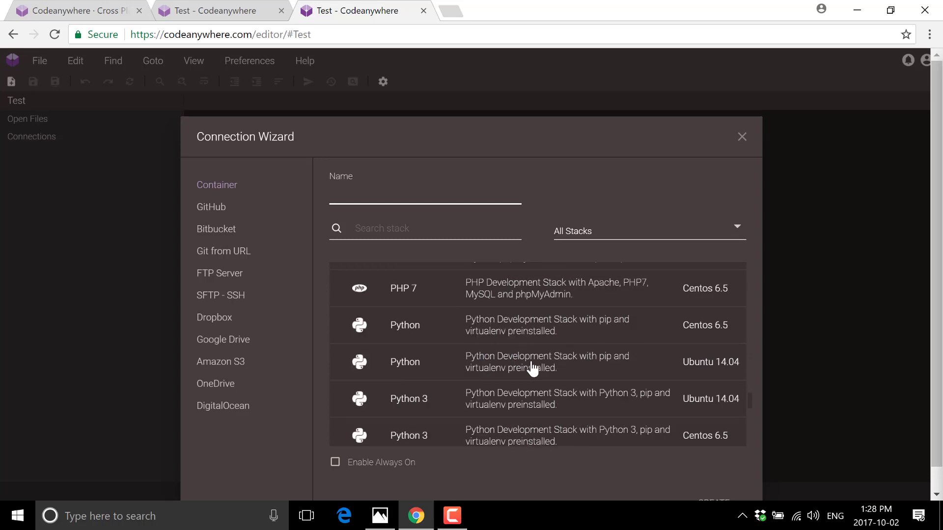
scroll("down", 3)
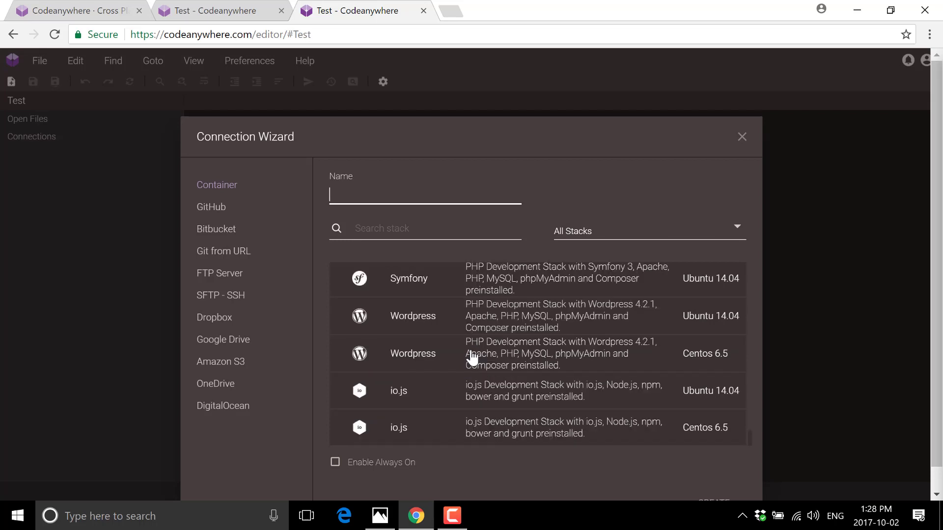
scroll("down", 3)
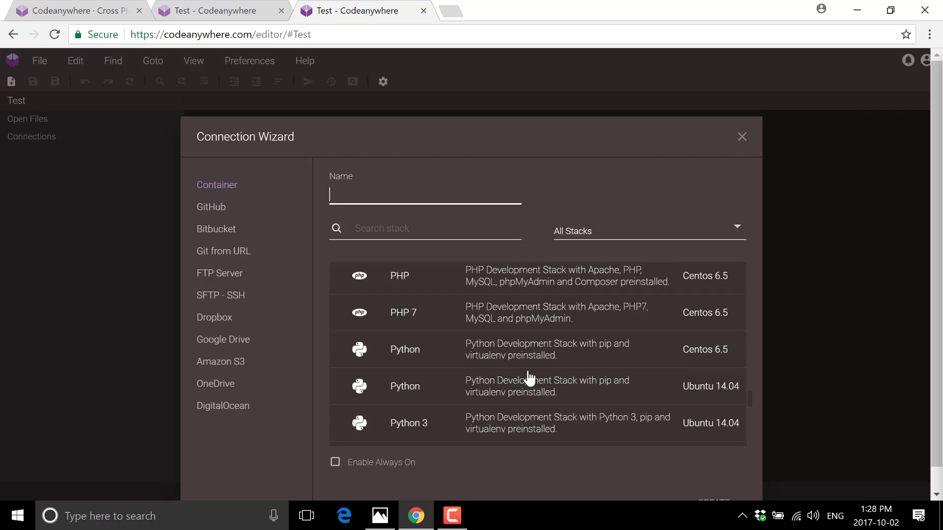
scroll("down", 3)
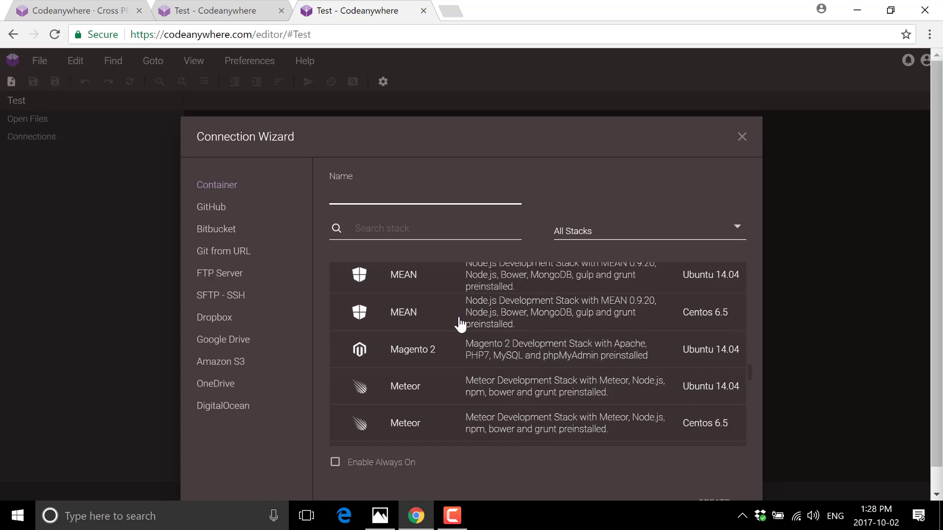
scroll("down", 3)
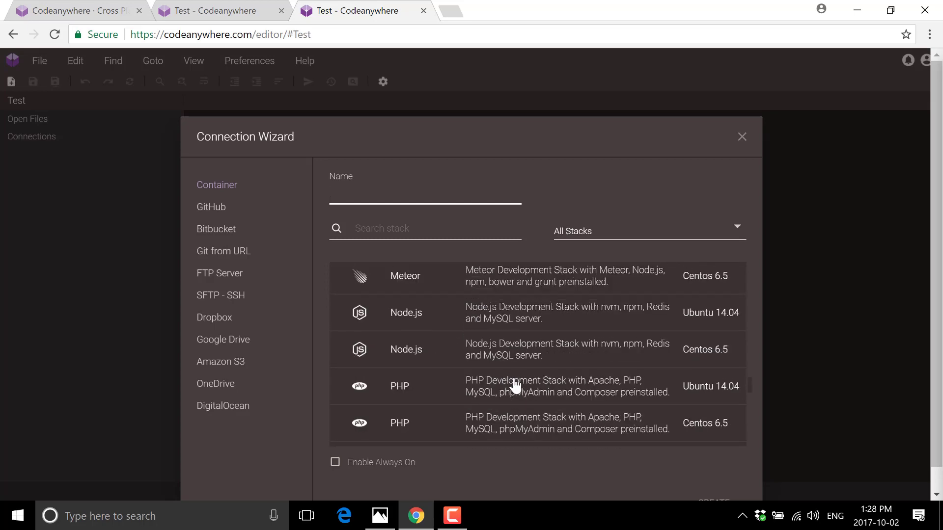
scroll("down", 3)
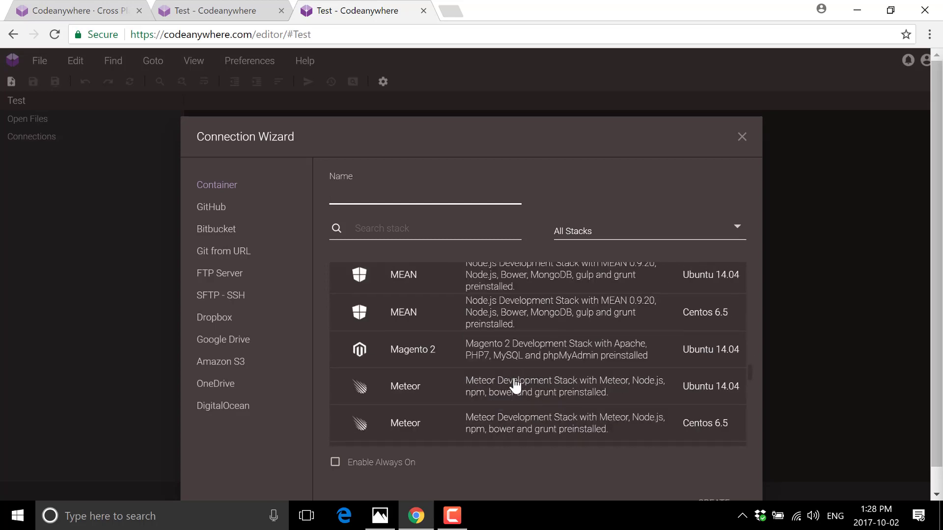
scroll("down", 3)
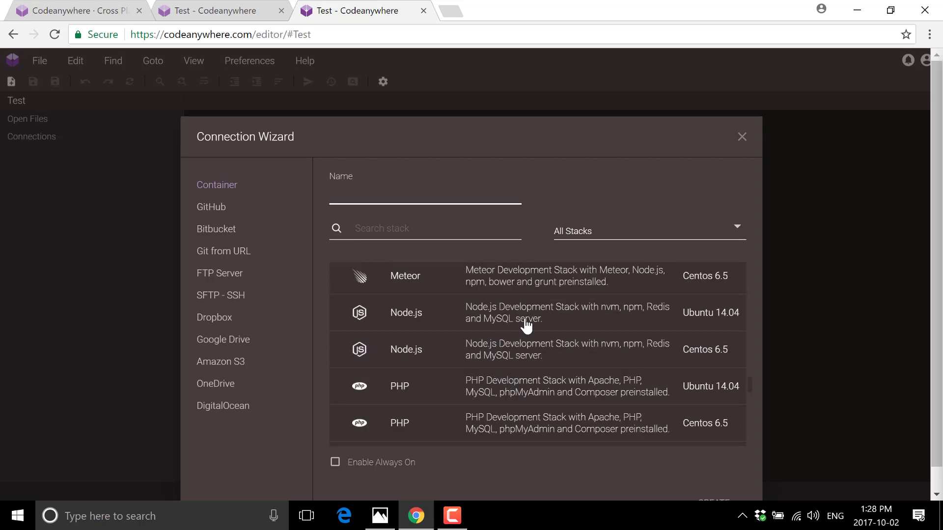
Create a container named NodeServer on the Node.js Ubuntu 14.04 stack.
left_click(535, 313)
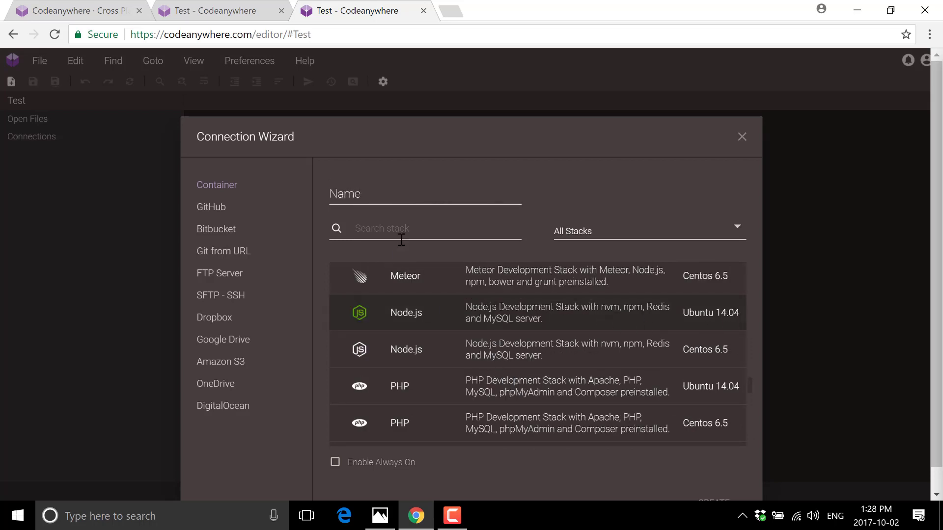
type("NodeServer")
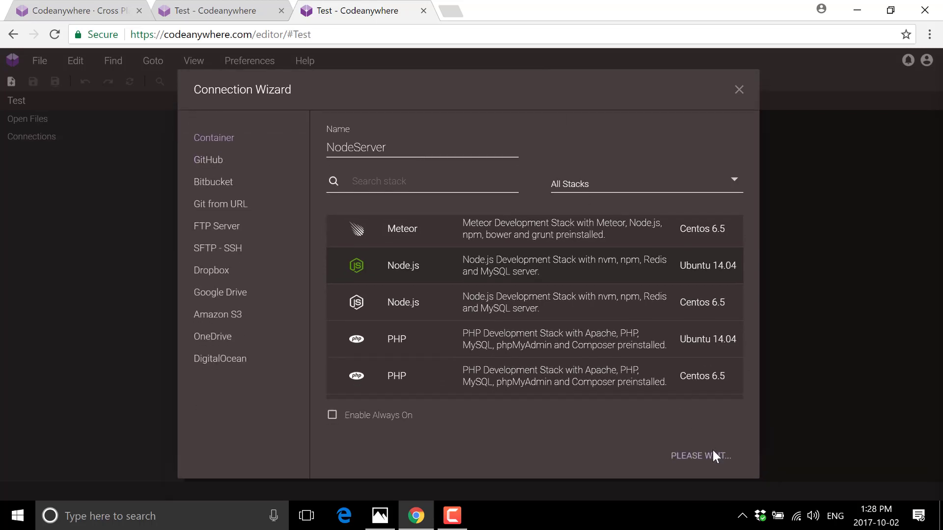
left_click(701, 456)
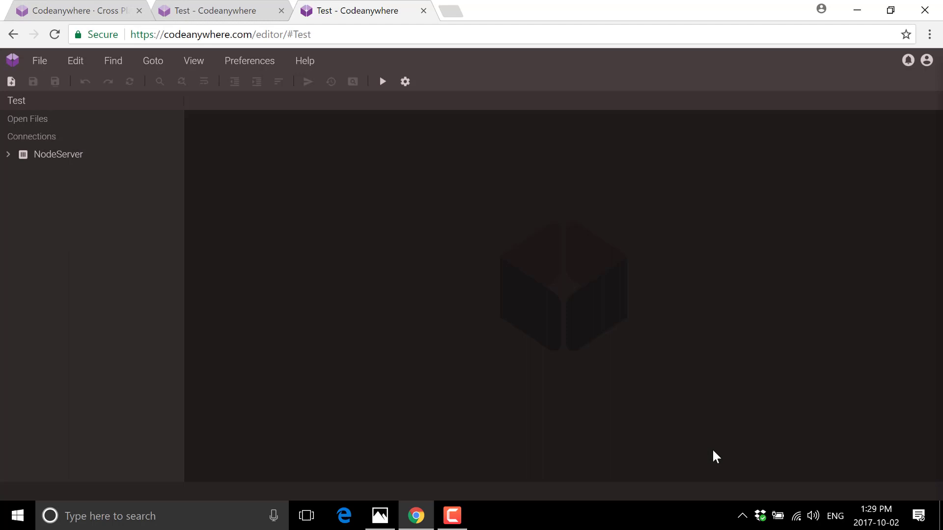
Read through NodeServer's Container Info page and its links, then bring up its SSH console.
left_click(58, 155)
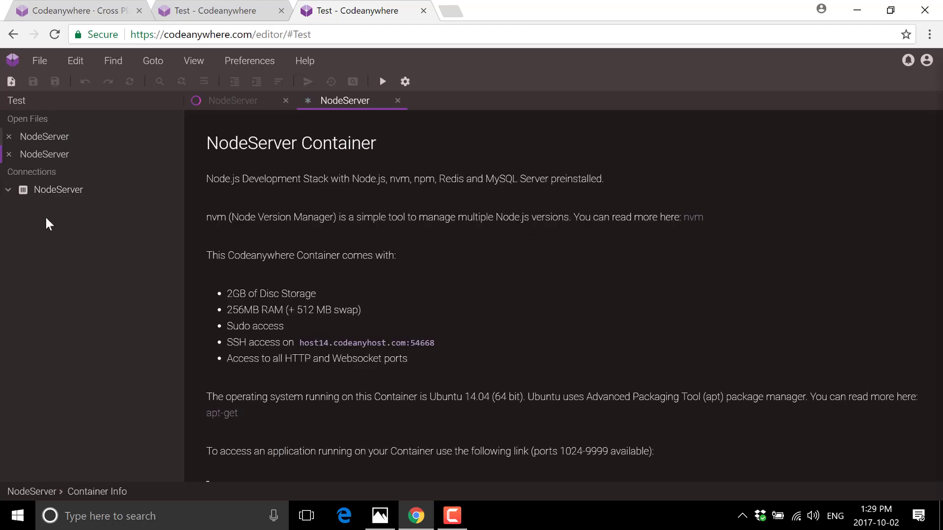
mouse_move(260, 291)
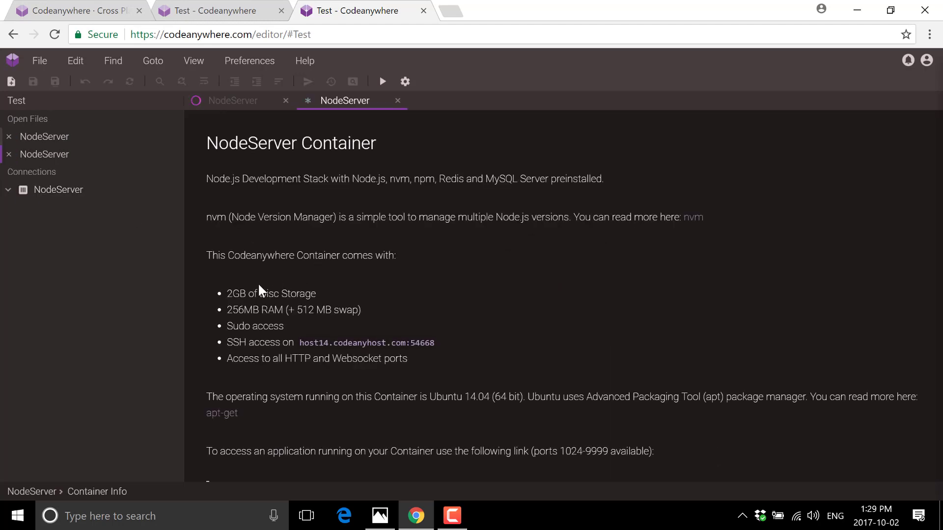
double_click(272, 294)
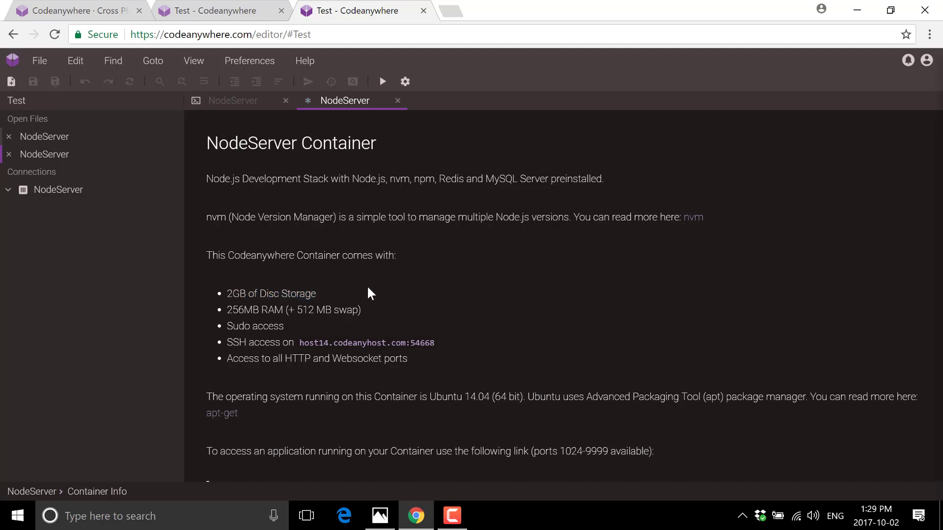
mouse_move(258, 322)
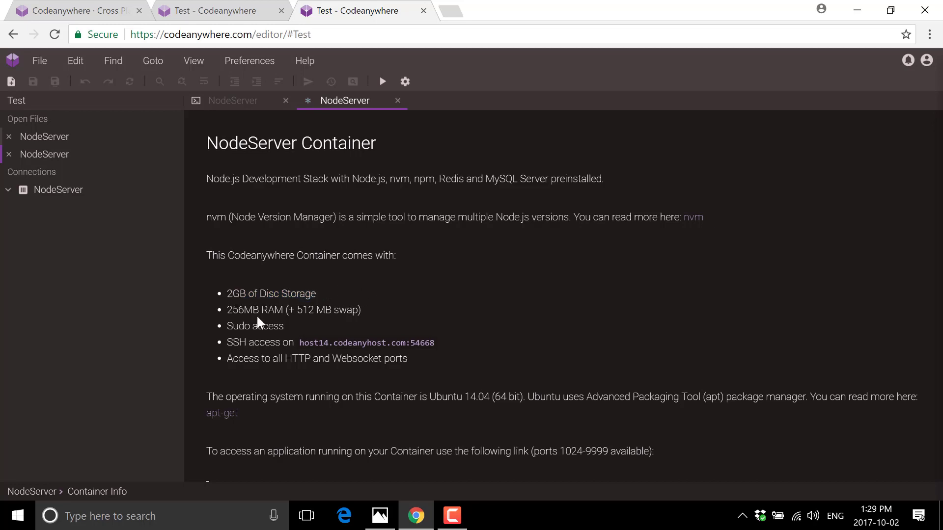
mouse_move(419, 307)
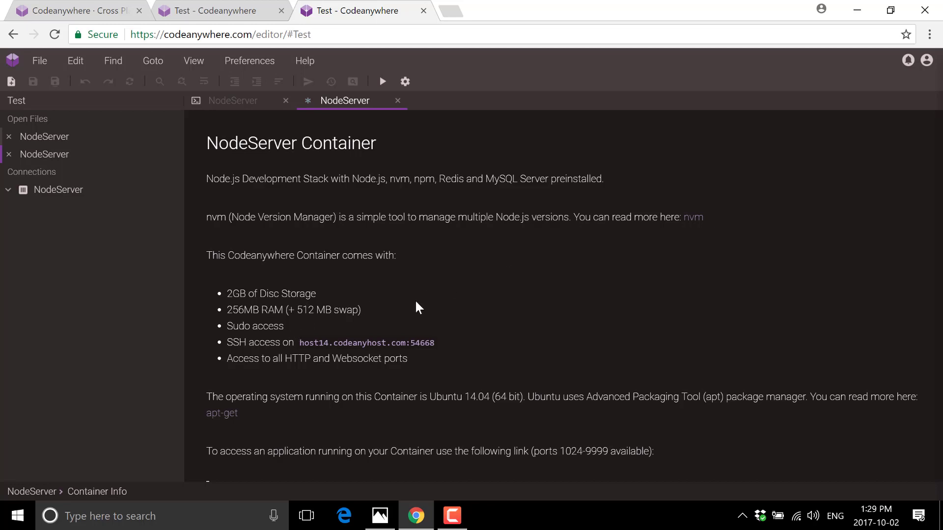
mouse_move(267, 358)
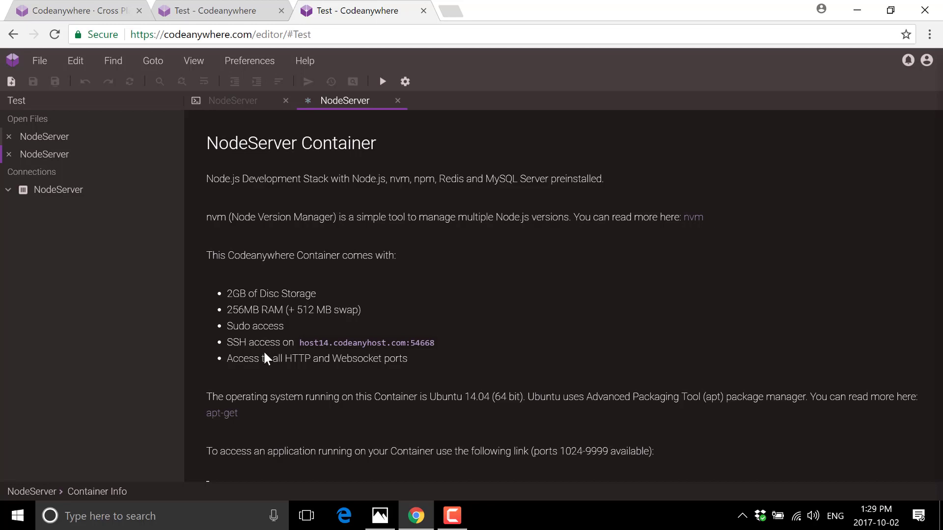
mouse_move(311, 358)
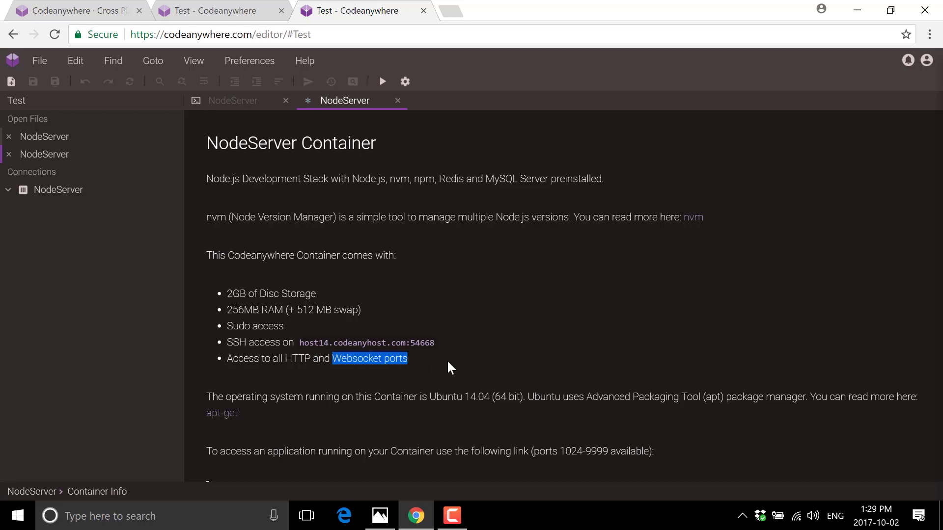
scroll("down", 3)
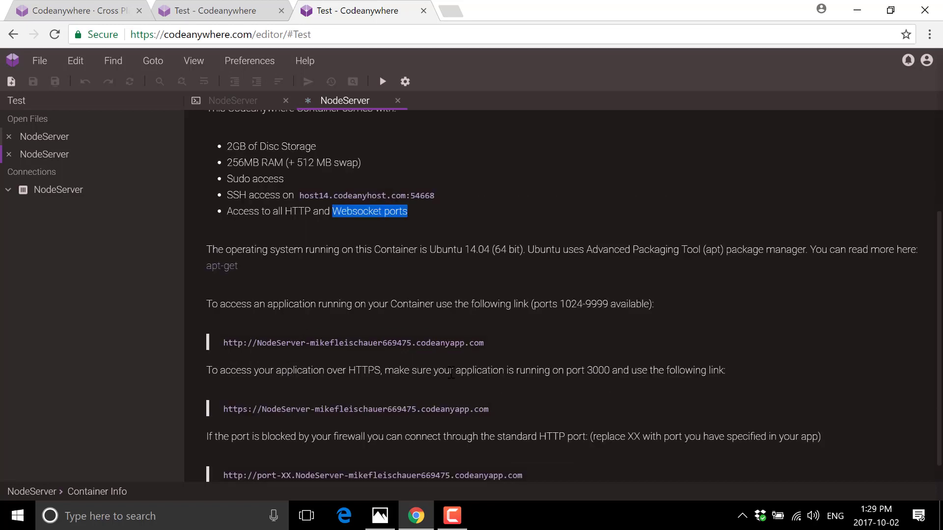
scroll("down", 3)
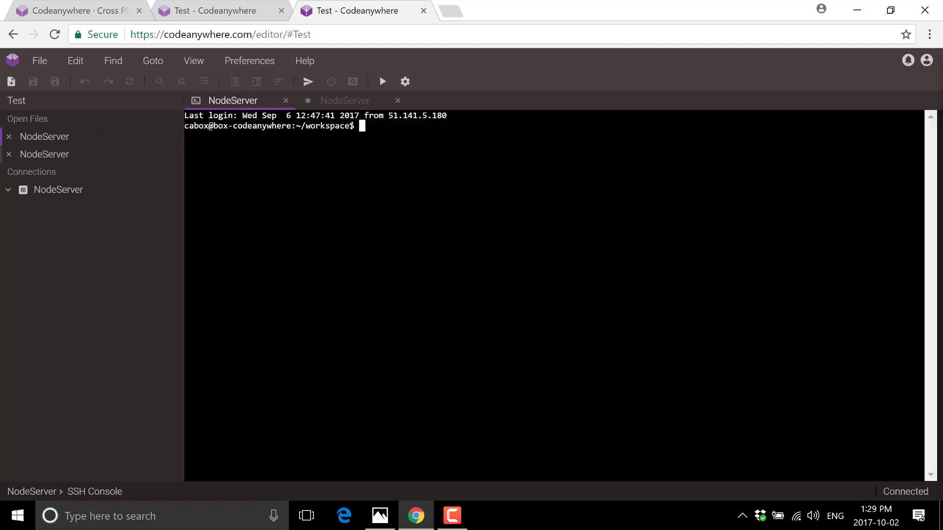
In the NodeServer console, globally install Express and update npm with npm i -g npm.
type("n")
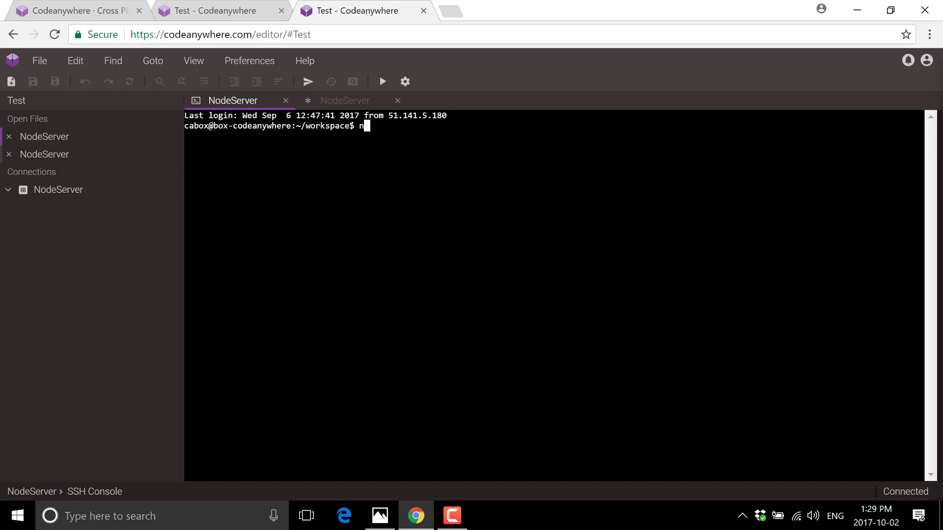
type("pm install -g express")
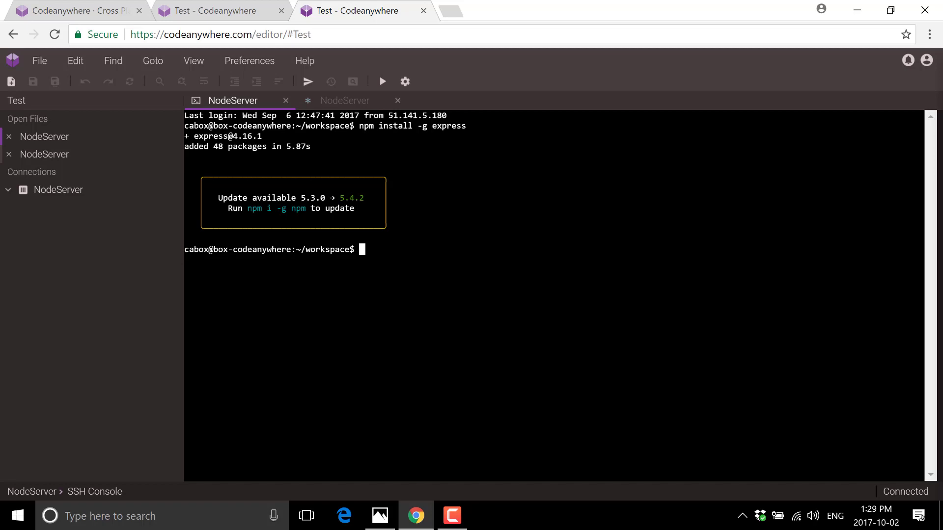
type("npm i")
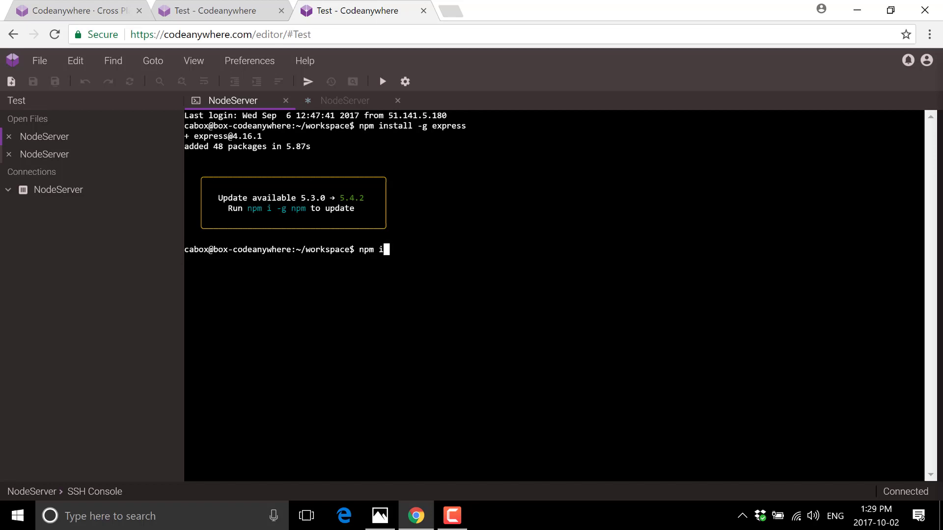
type("-g npm")
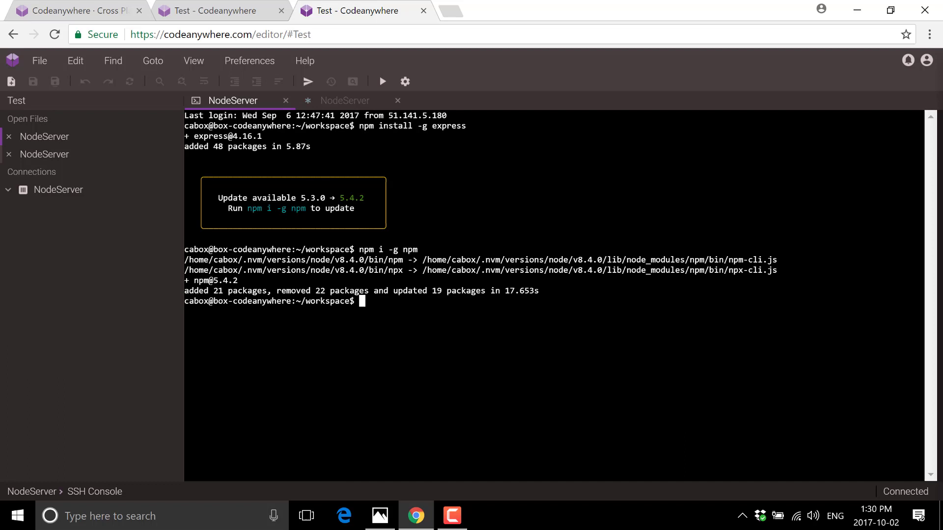
Globally install express-generator, then search Google for 'express generator' in a new tab.
type("nom install -g")
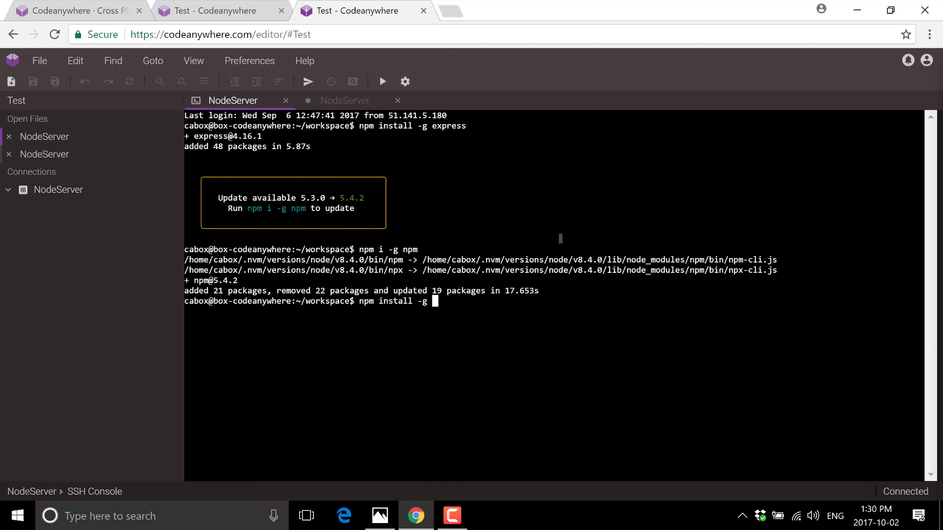
type("express-generator")
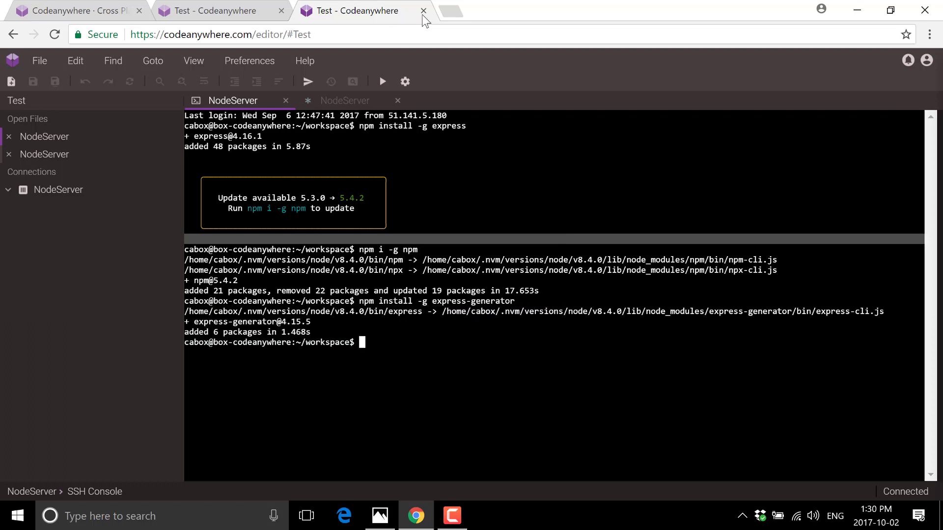
type("express generator")
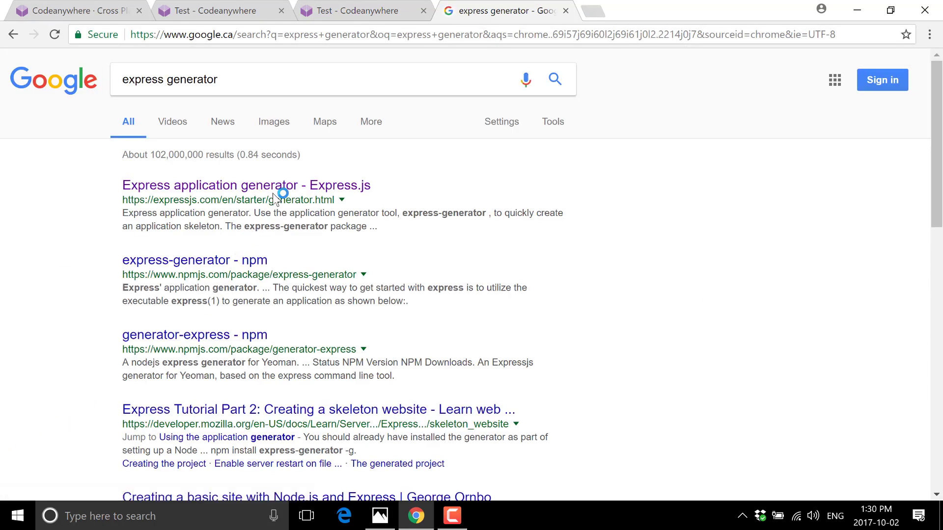
Review the express-generator command-line options and myapp example on expressjs.com, then return to the editor.
left_click(246, 186)
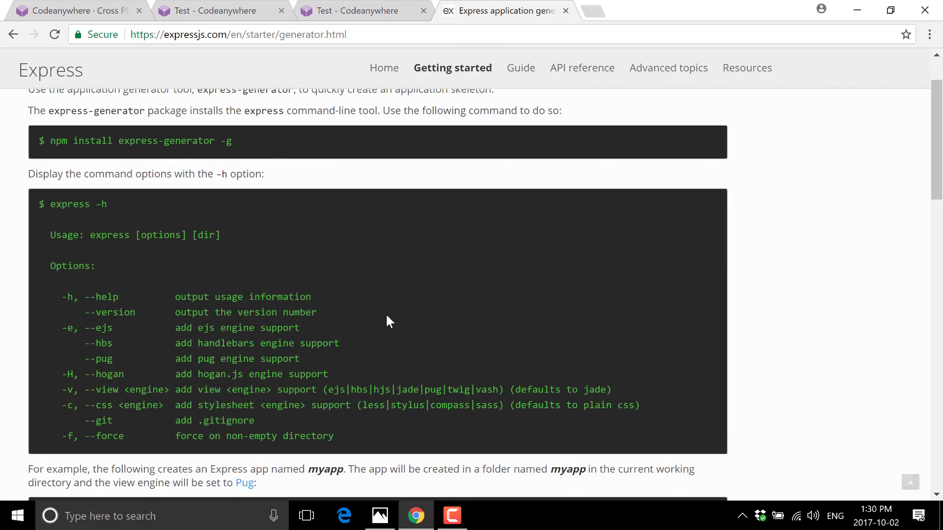
scroll("down", 3)
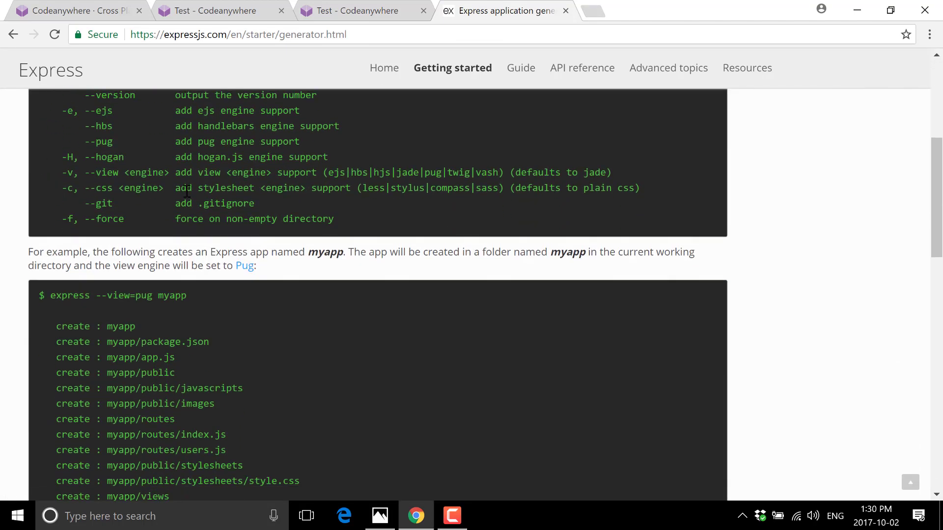
scroll("down", 3)
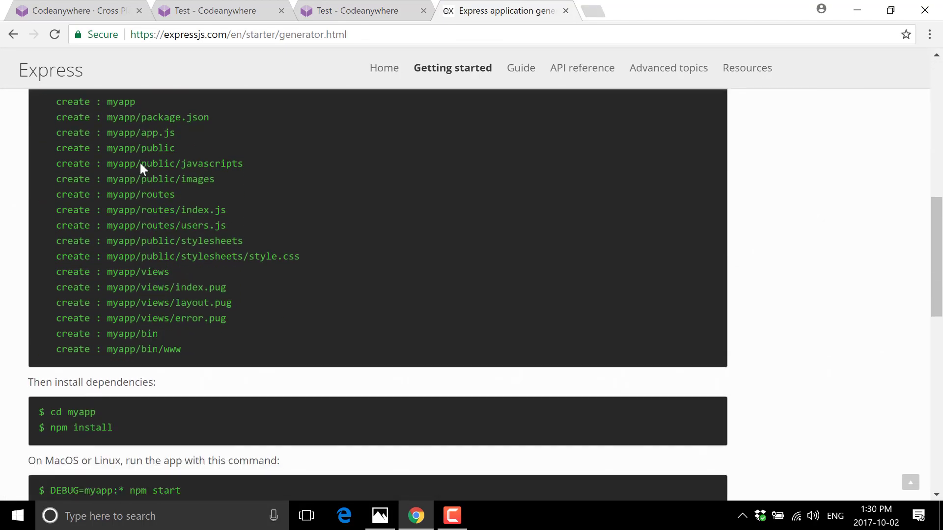
scroll("down", 3)
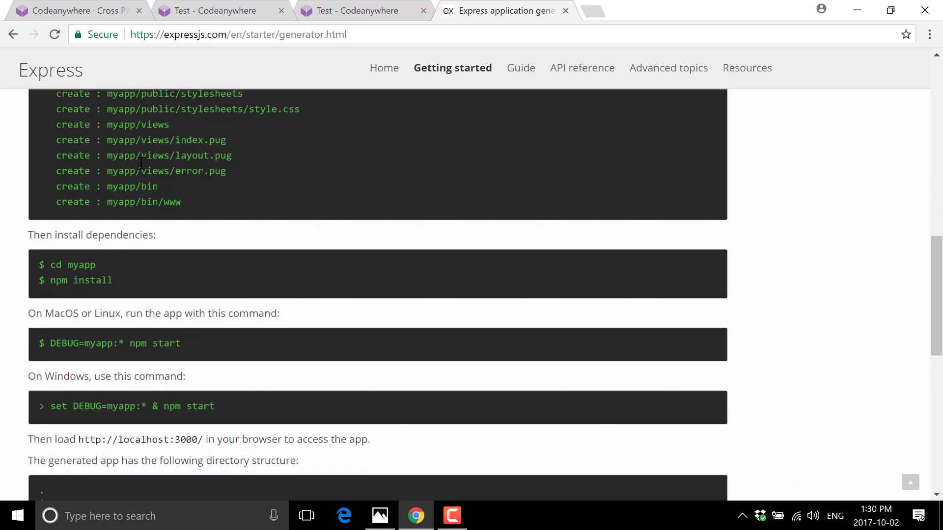
scroll("down", 3)
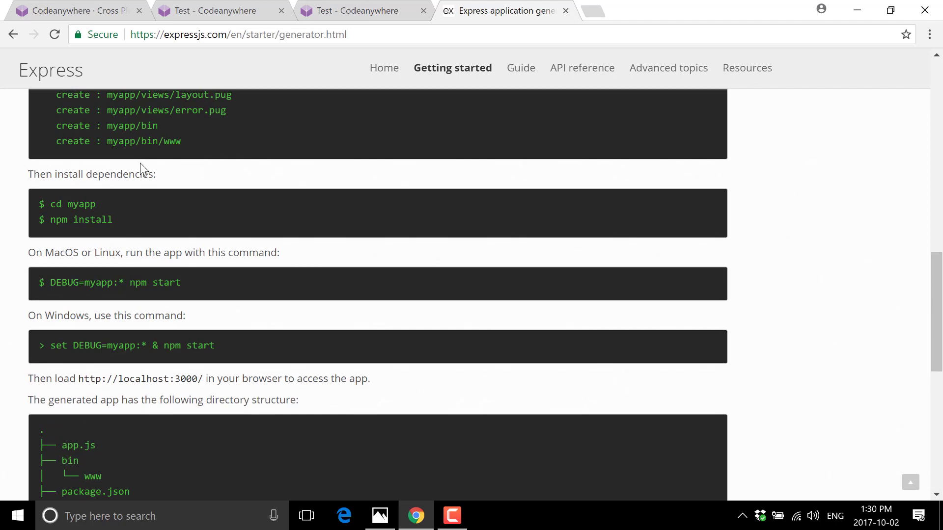
scroll("up", 3)
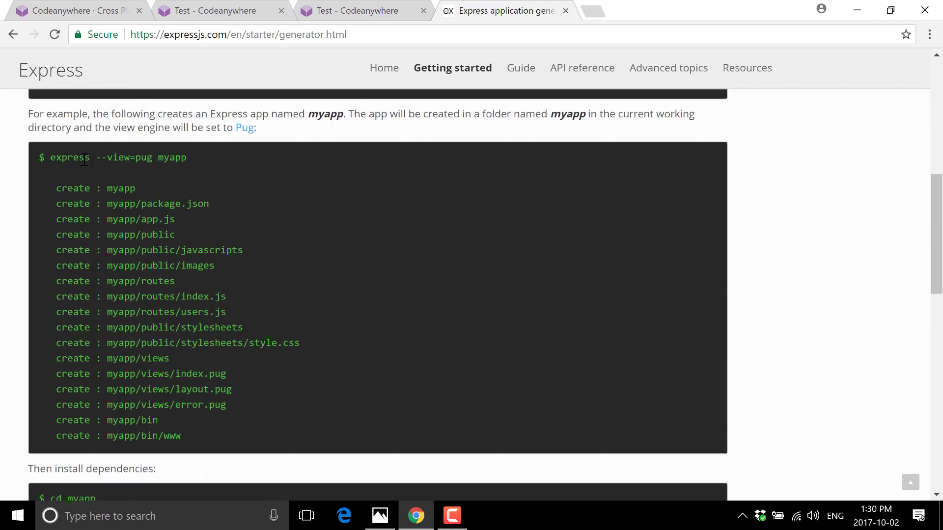
scroll("down", 3)
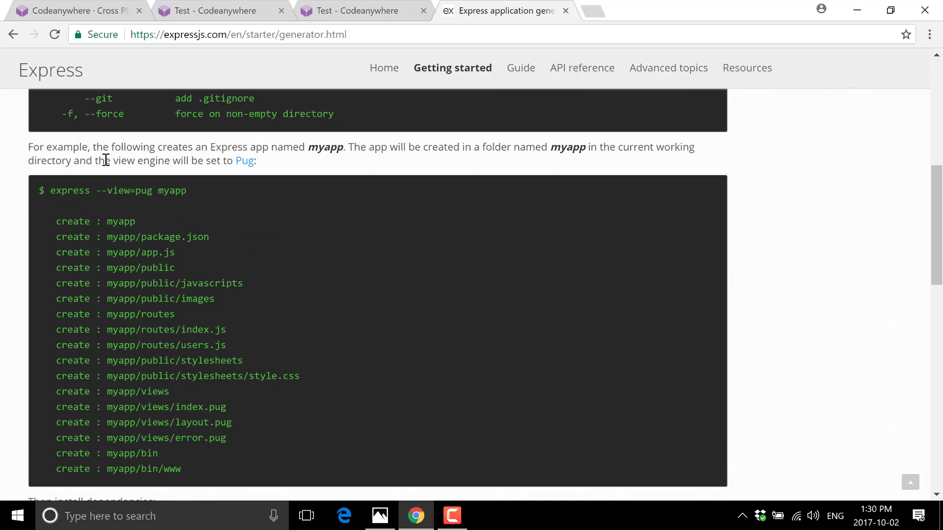
scroll("up", 3)
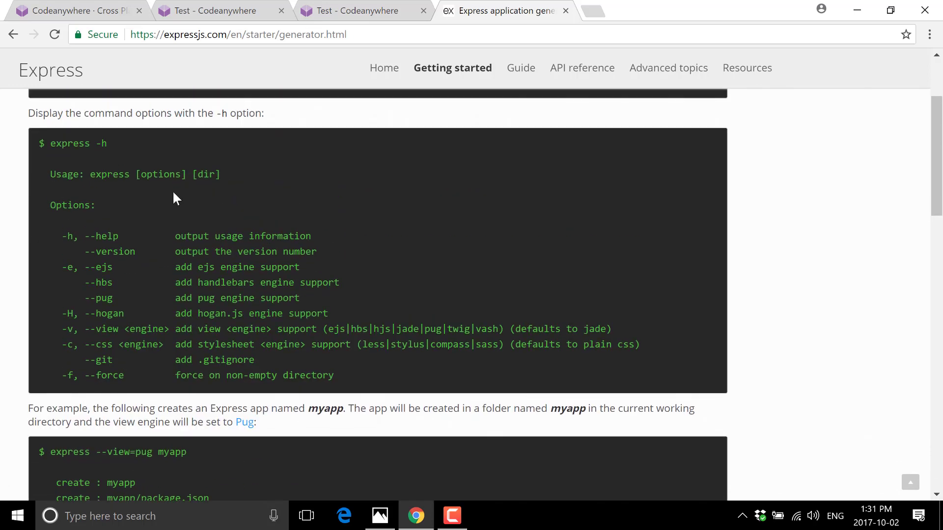
scroll("down", 3)
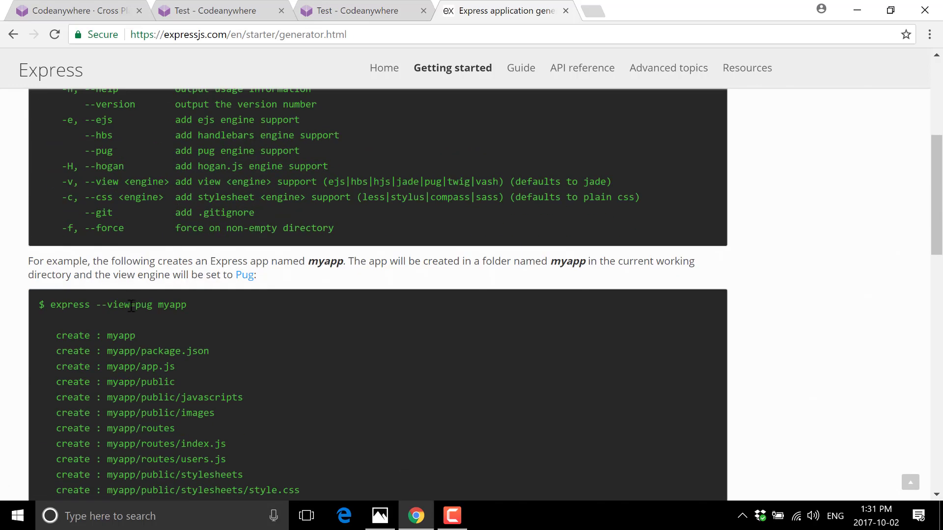
left_click(354, 11)
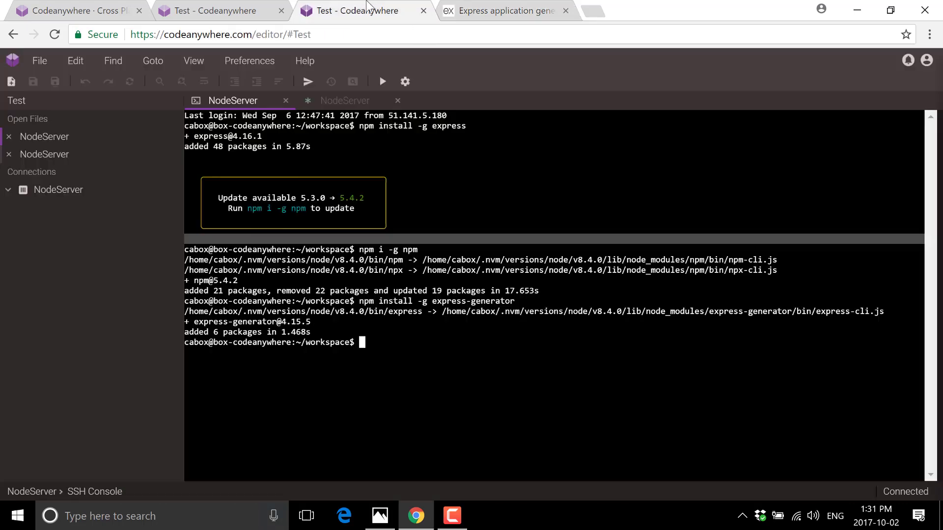
Generate the website1 Express app, cd into it and run npm install for its dependencies.
type("express website1")
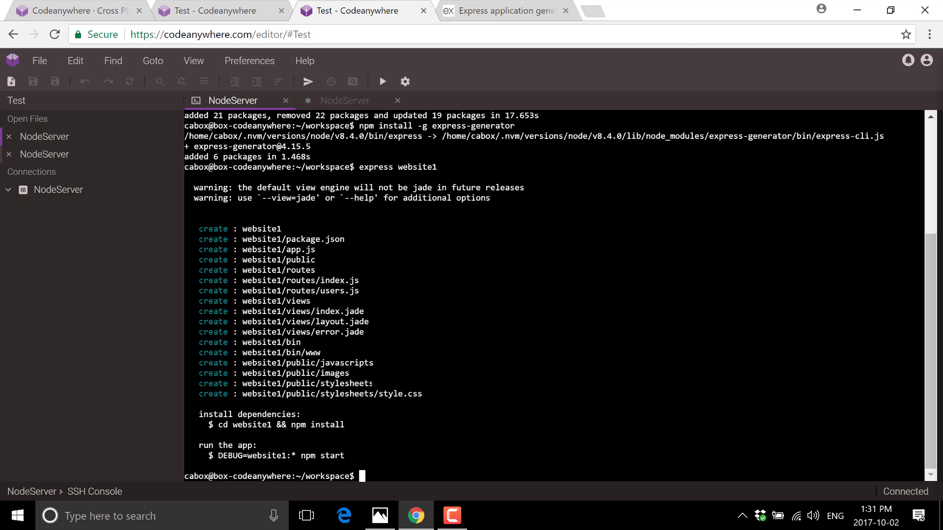
type("cd cd")
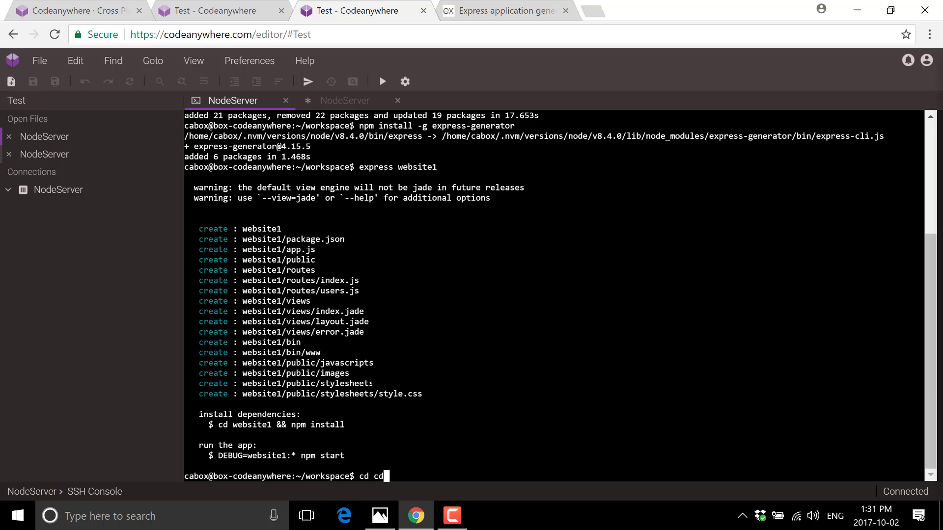
type("webst")
type("npm in")
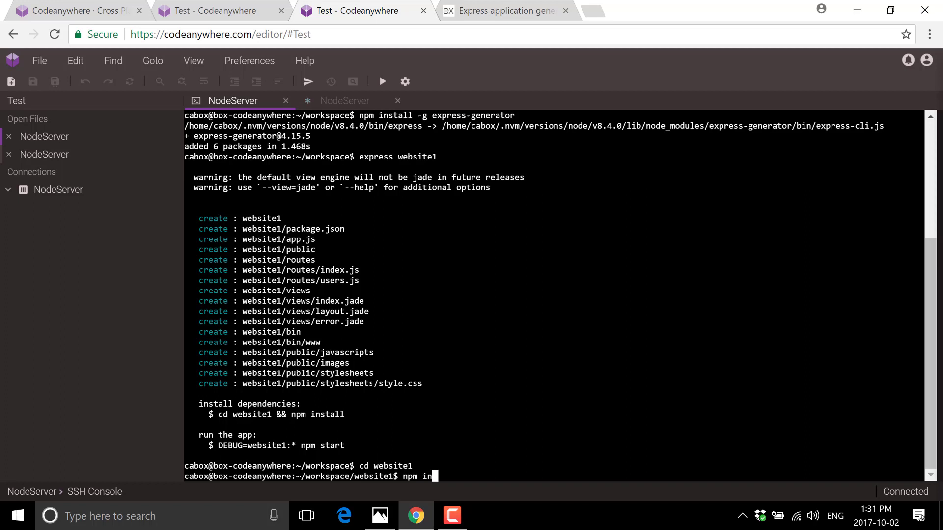
key("enter")
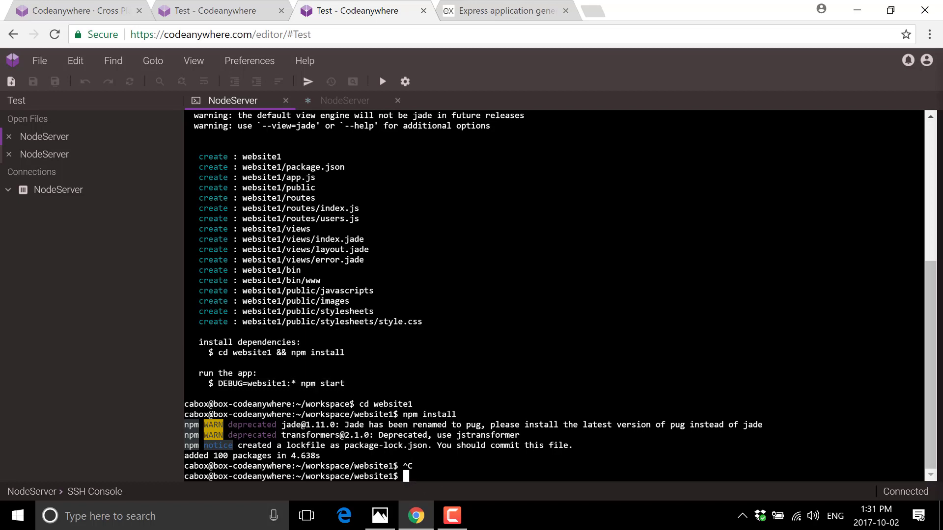
Start the app with DEBUG=website1:* npm start on port 3000, then show Container Info.
key("ctrl+v")
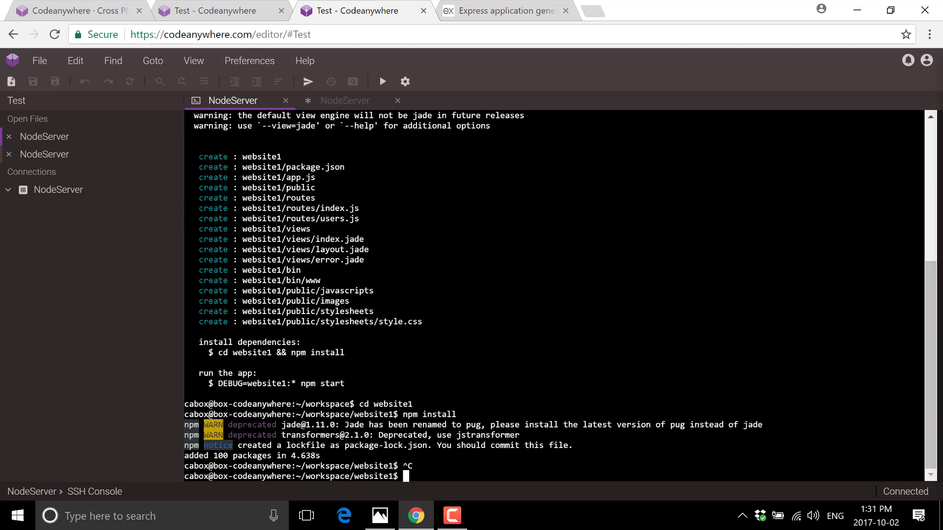
type("DEBUG=webs")
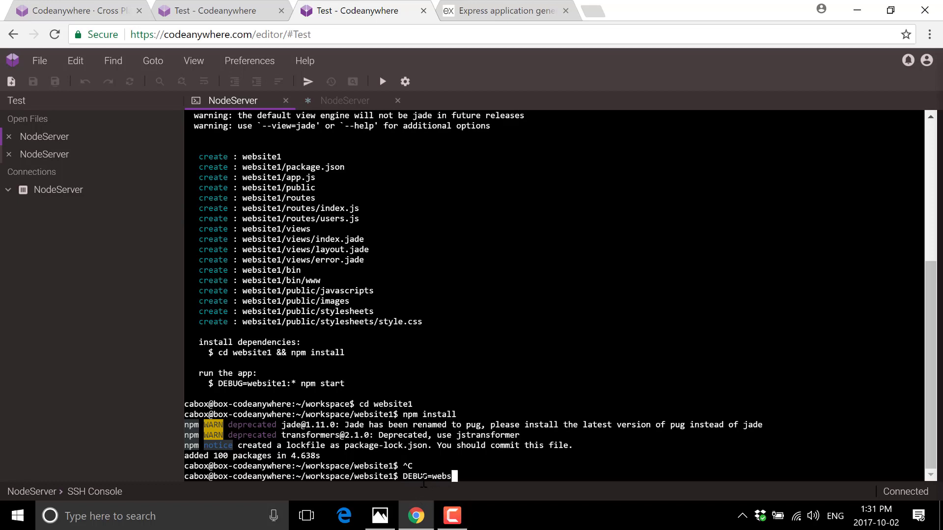
type("ite1:* npm start")
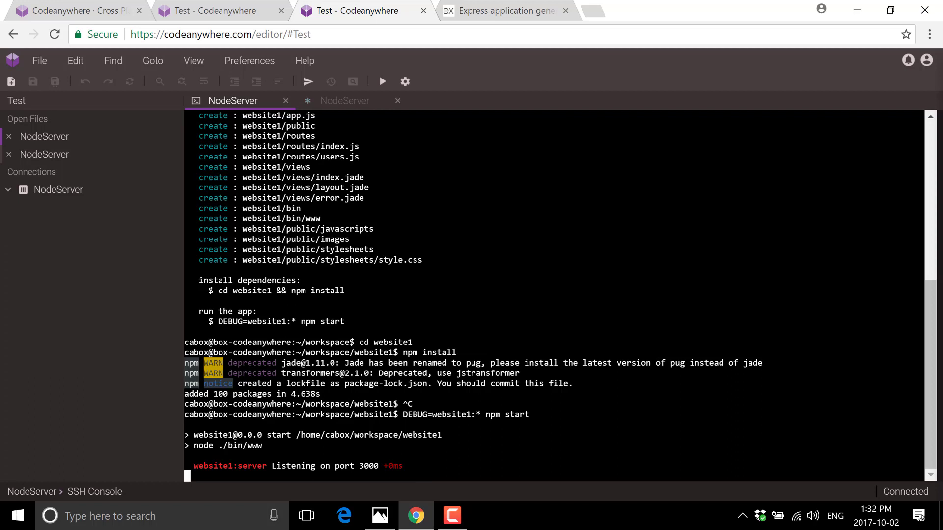
left_click(345, 101)
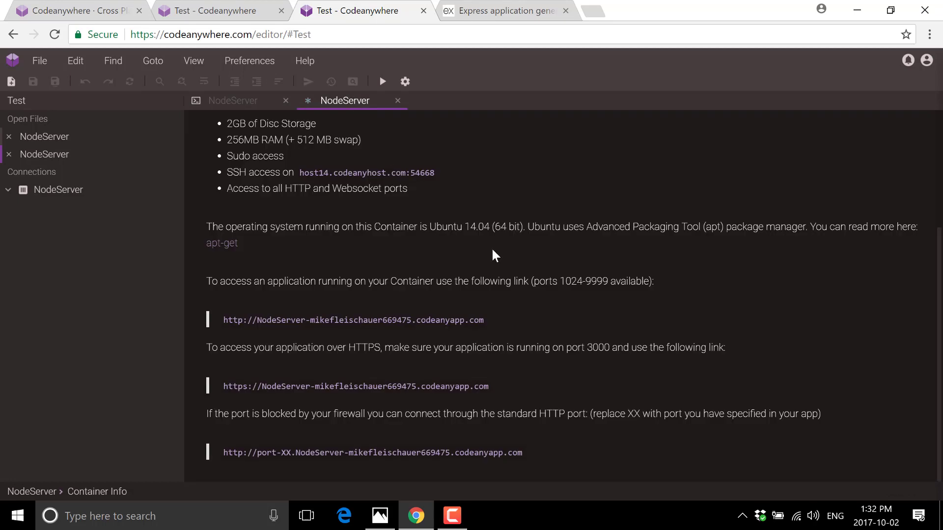
mouse_move(218, 360)
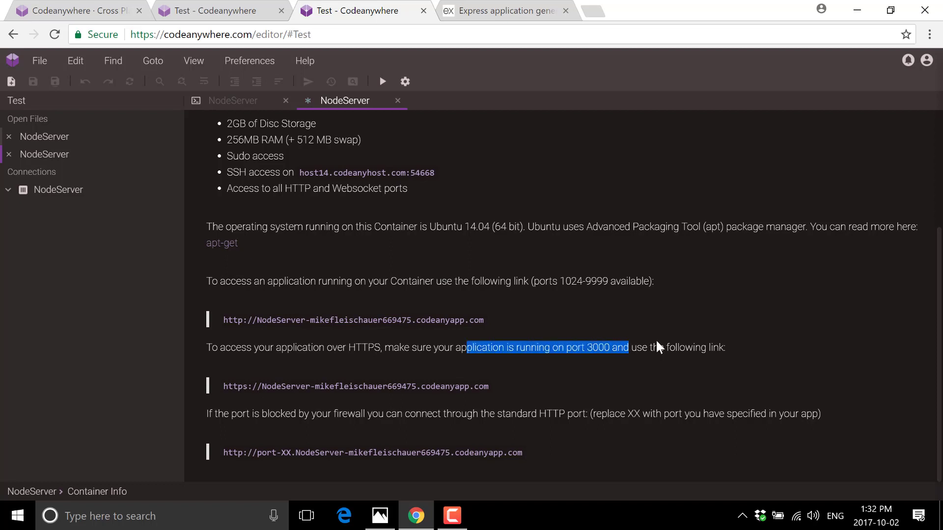
mouse_move(424, 386)
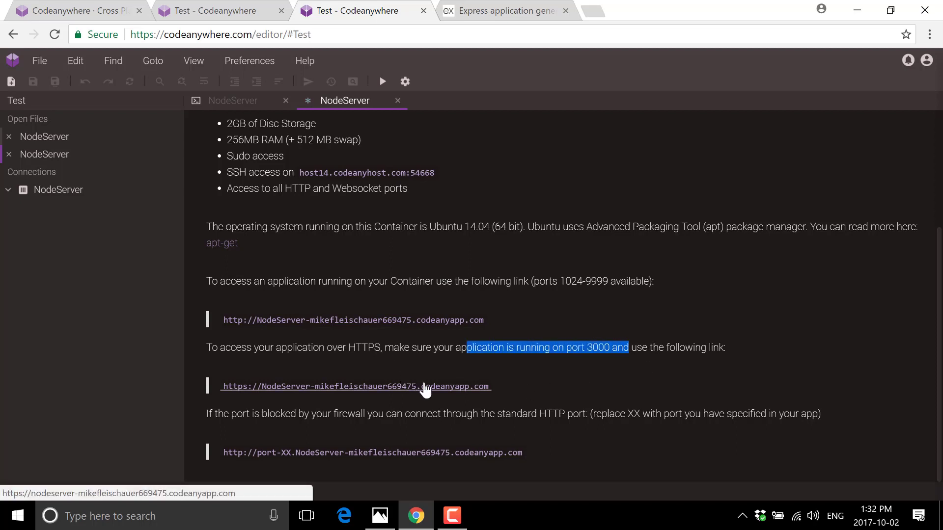
Open the container's https codeanyapp.com link so the Welcome to Express page loads.
left_click(355, 387)
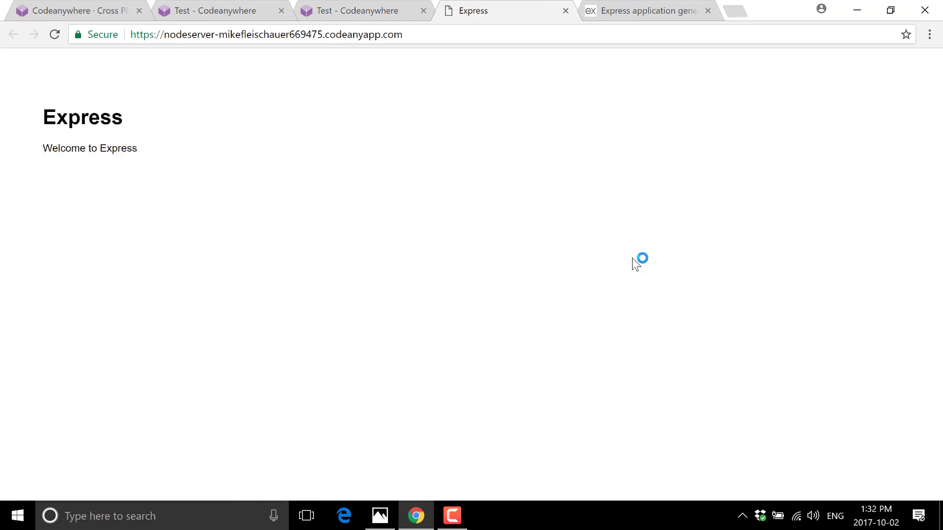
mouse_move(164, 87)
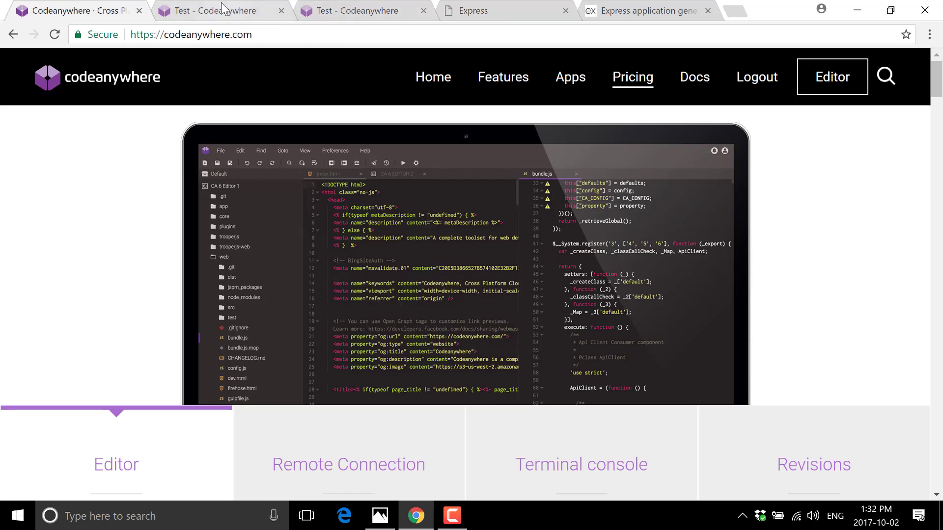
After viewing the Express welcome page, return to the Test - Codeanywhere editor tab.
left_click(216, 11)
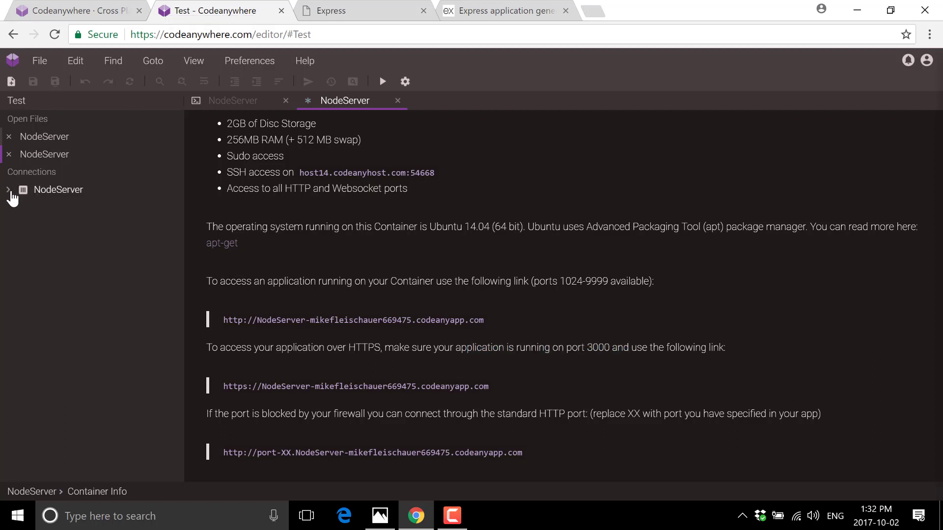
Expand NodeServer > website1, view app.js, and open the views folder's index.jade template.
right_click(58, 189)
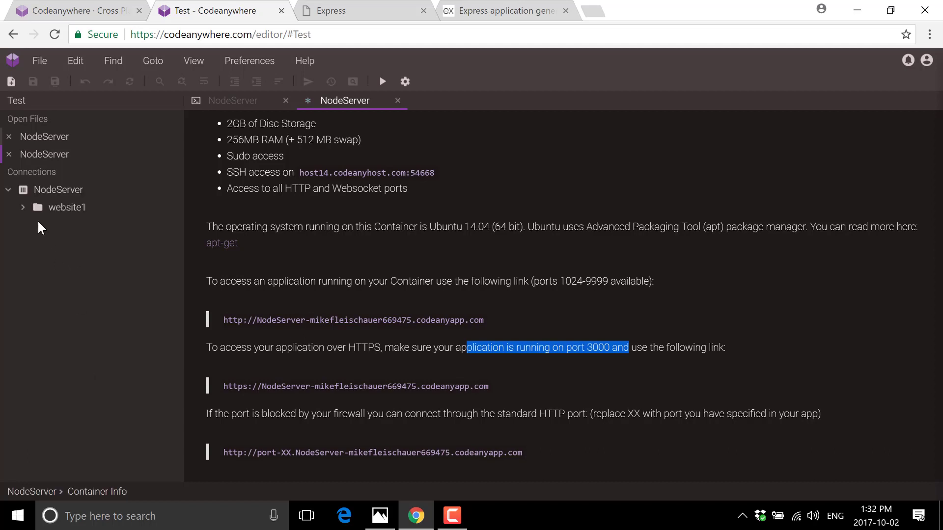
left_click(65, 208)
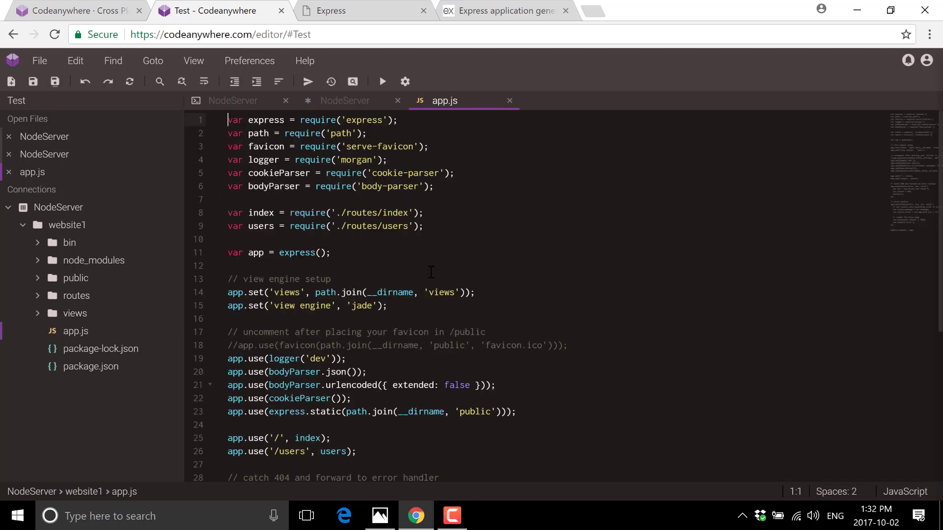
left_click(229, 266)
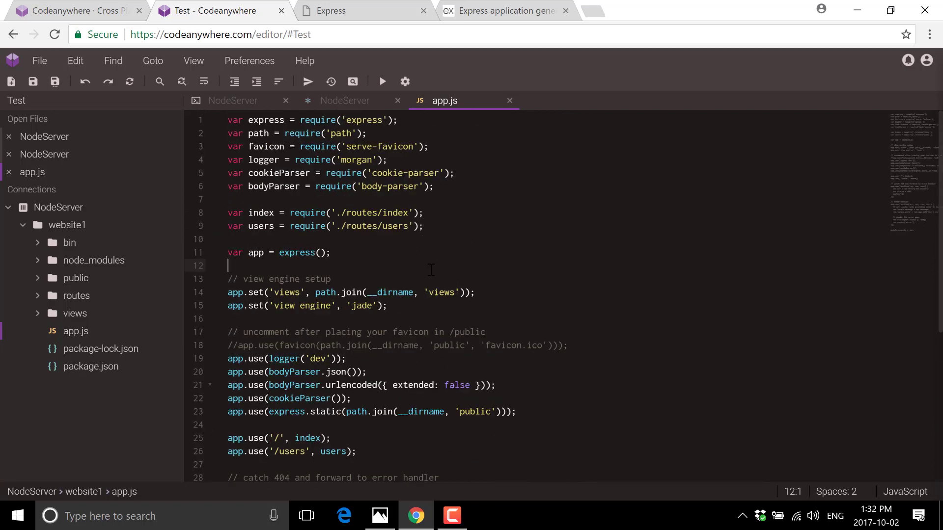
mouse_move(45, 296)
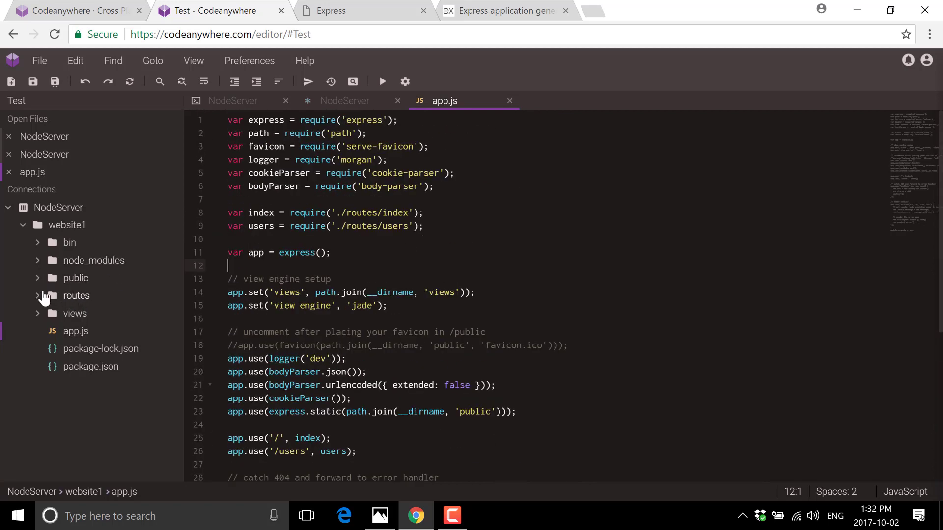
left_click(75, 313)
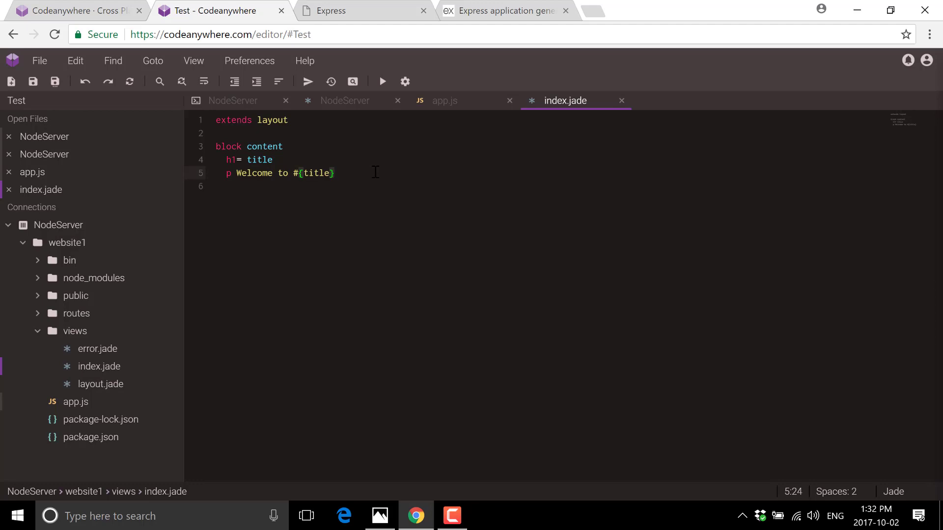
Replace #{title} on line 5 with 'My Wonderful New Websites' and save index.jade.
double_click(311, 173)
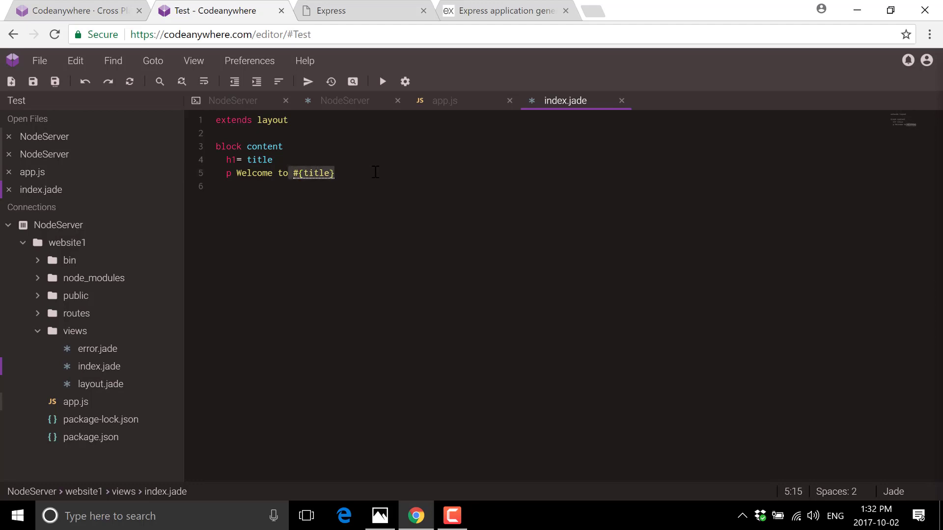
type("My Wonde")
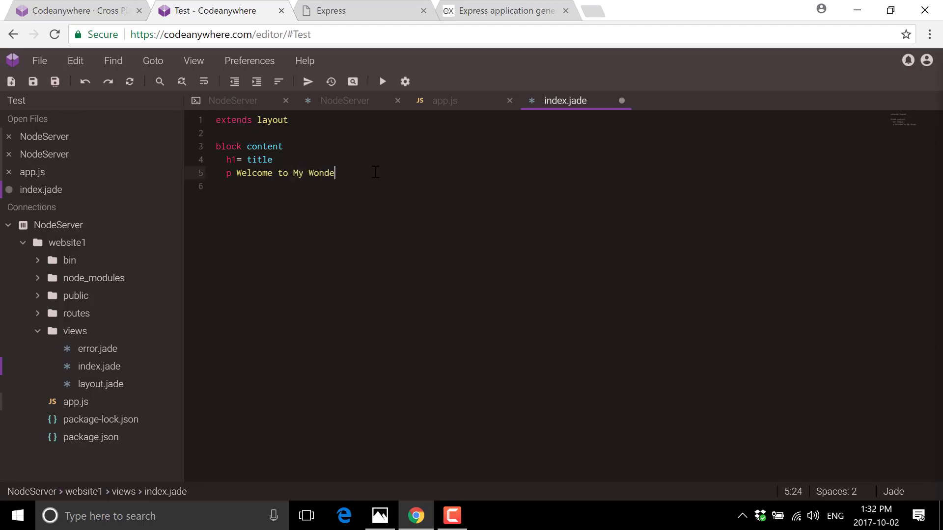
type("rful New W")
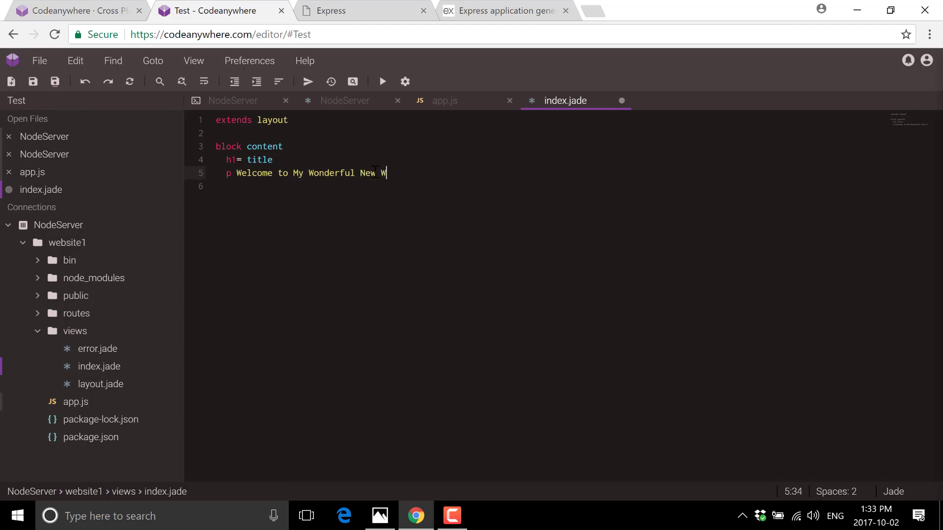
type("ebsites")
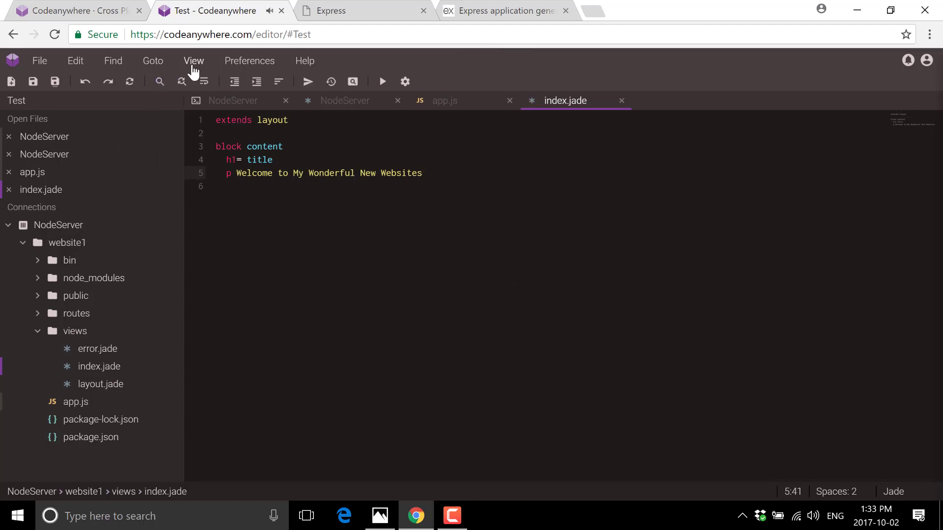
left_click(38, 60)
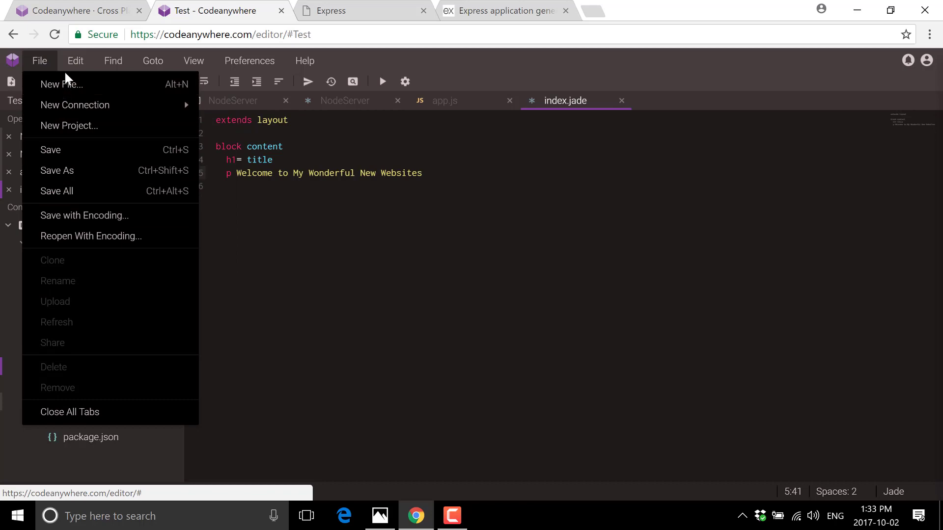
Browse the editor's Edit, Find, Goto and View menu command lists.
left_click(74, 60)
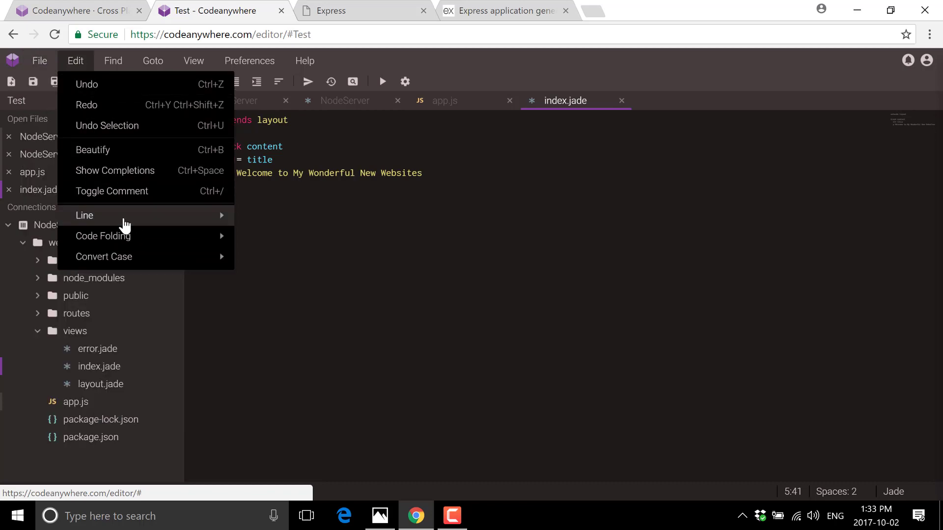
mouse_move(103, 257)
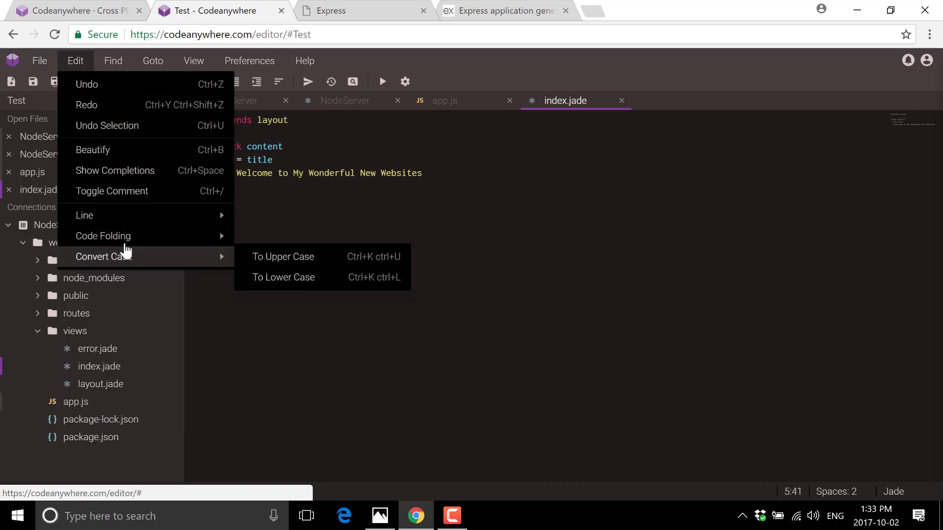
mouse_move(85, 215)
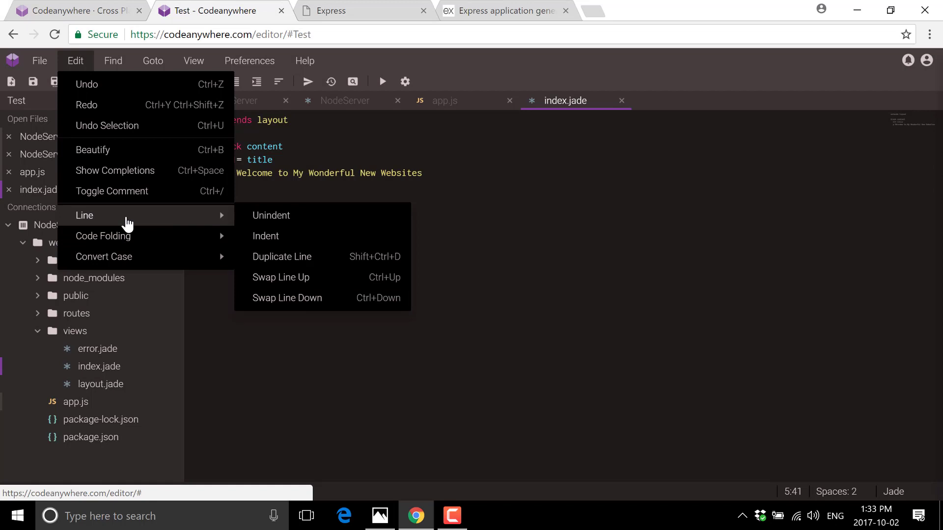
mouse_move(124, 198)
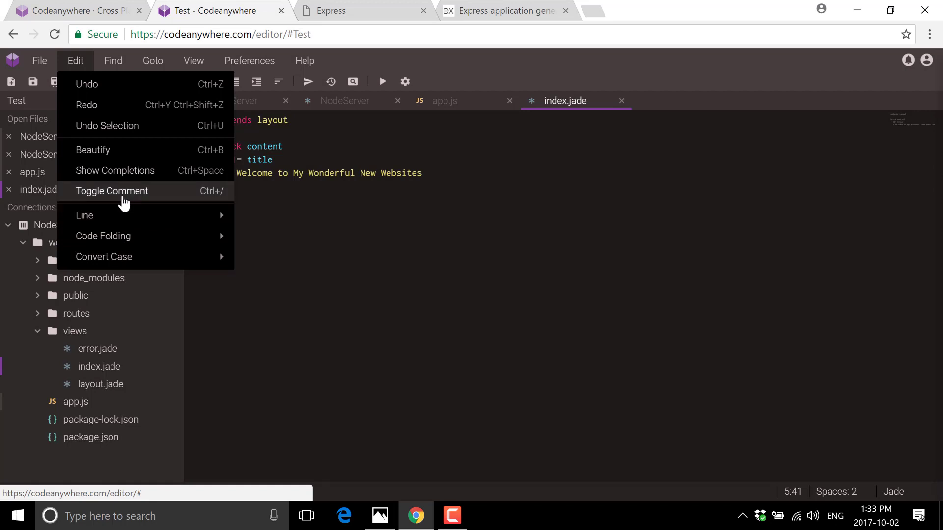
left_click(112, 61)
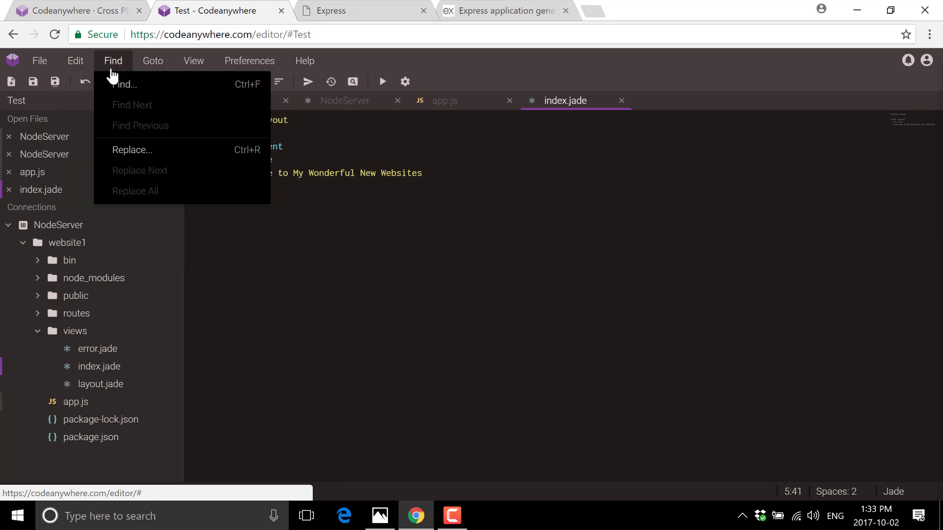
left_click(152, 60)
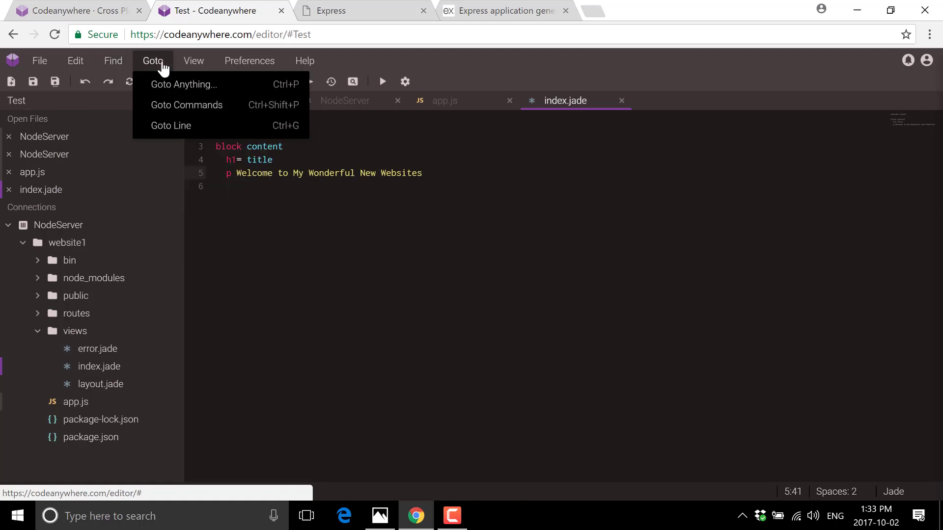
left_click(194, 60)
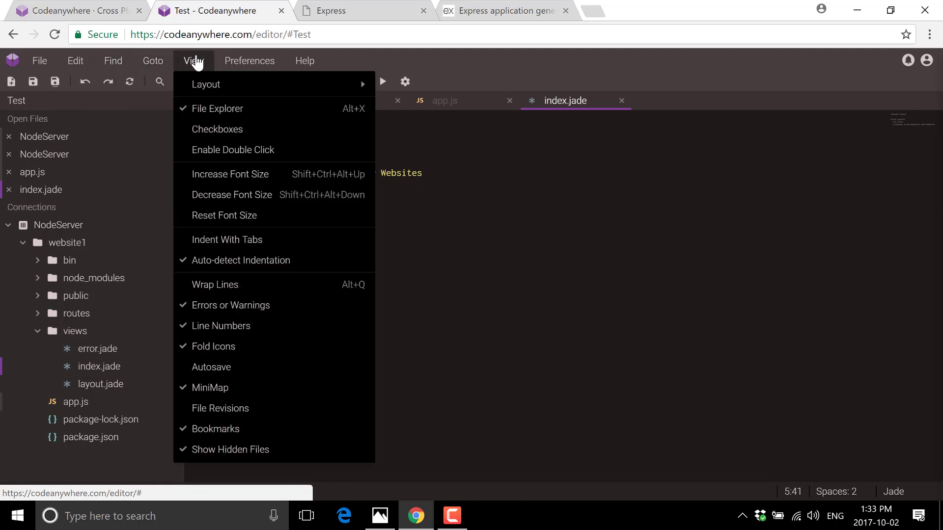
mouse_move(232, 149)
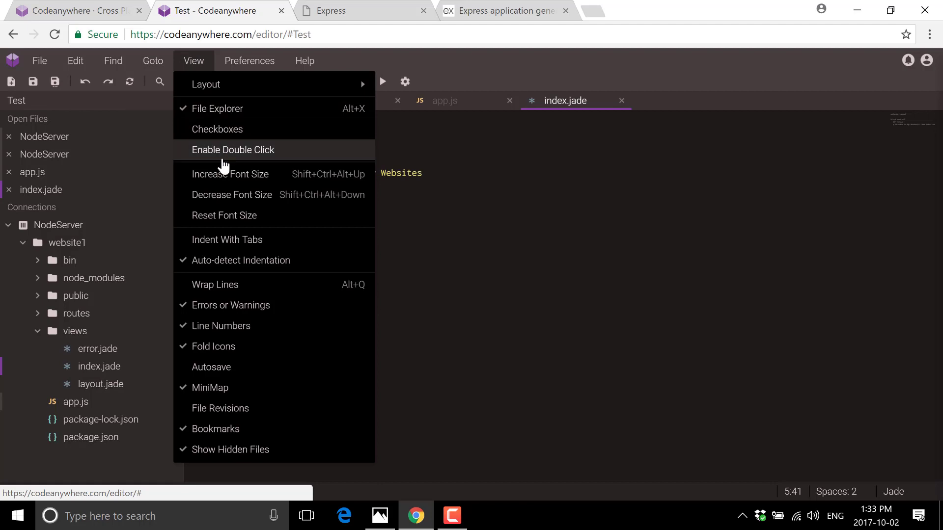
mouse_move(205, 85)
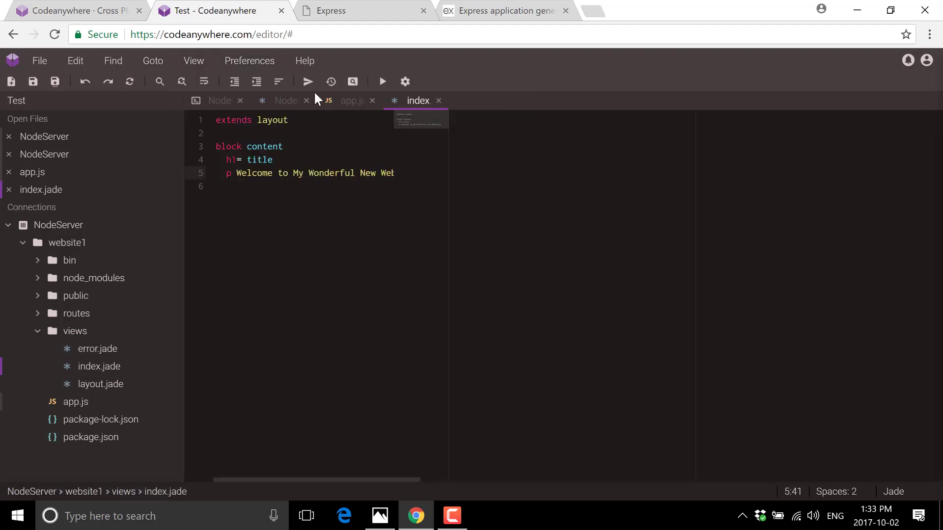
left_click(194, 60)
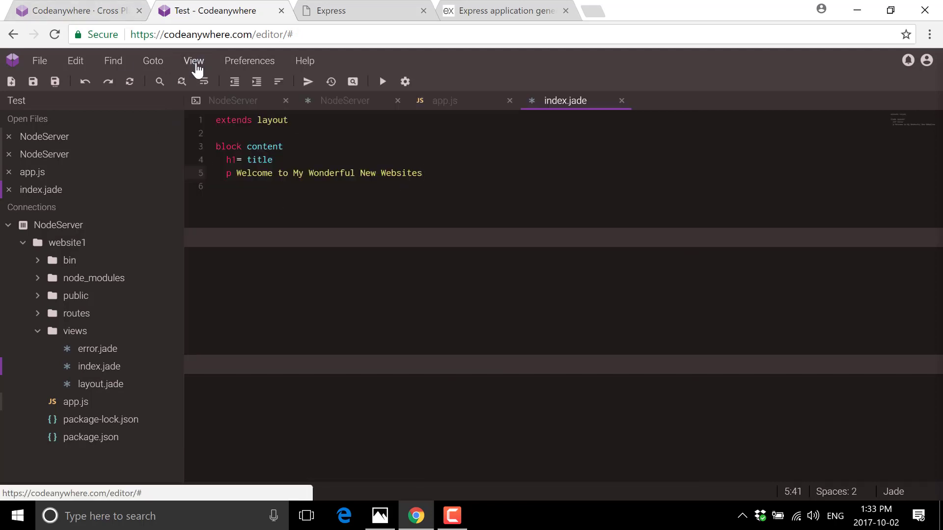
Keep the single-panel layout from View > Layout, then look over Preferences' User and Project categories.
left_click(194, 60)
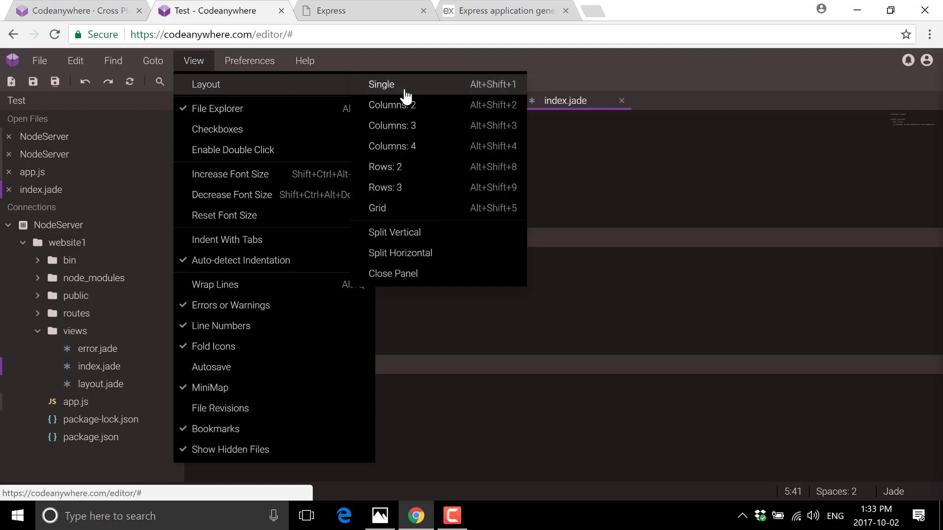
left_click(381, 84)
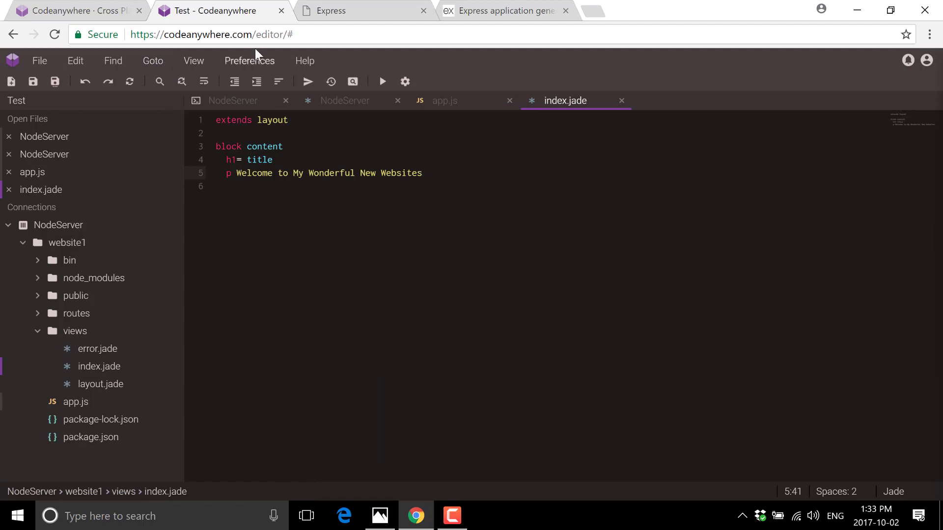
left_click(249, 60)
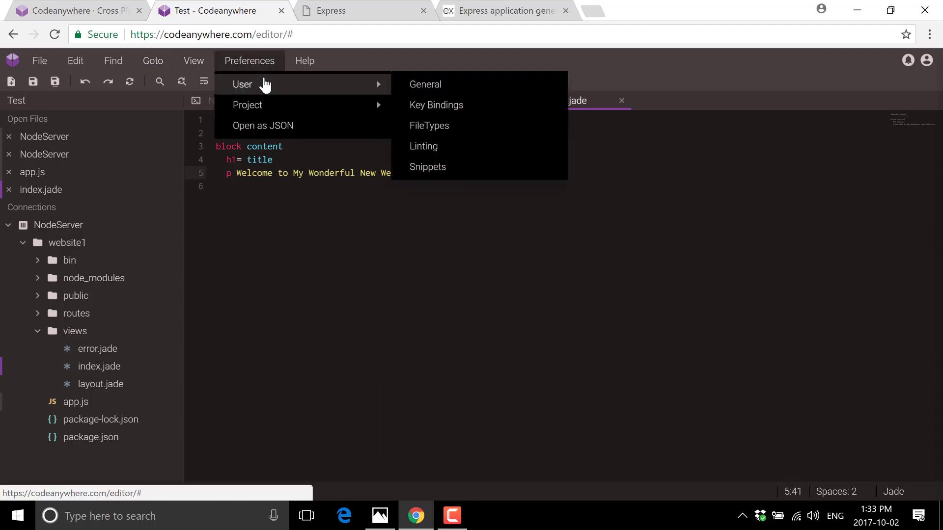
mouse_move(247, 105)
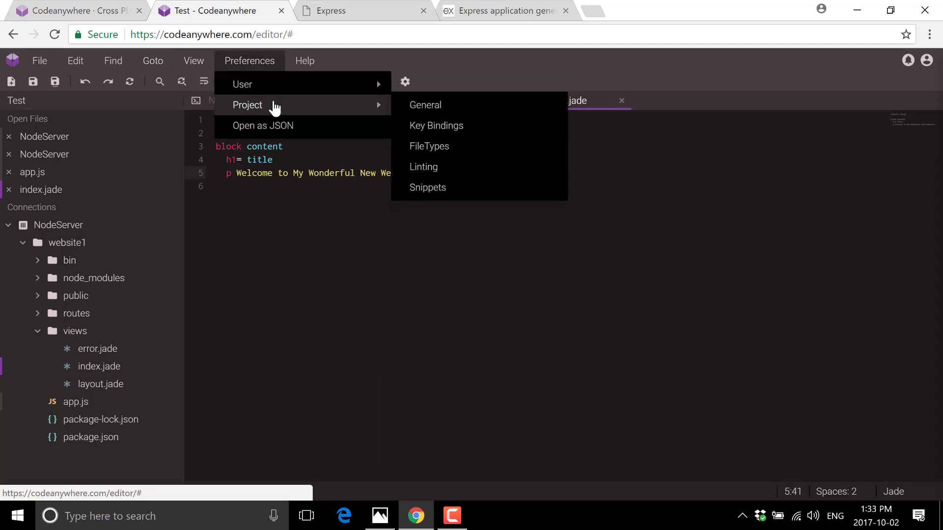
left_click(305, 61)
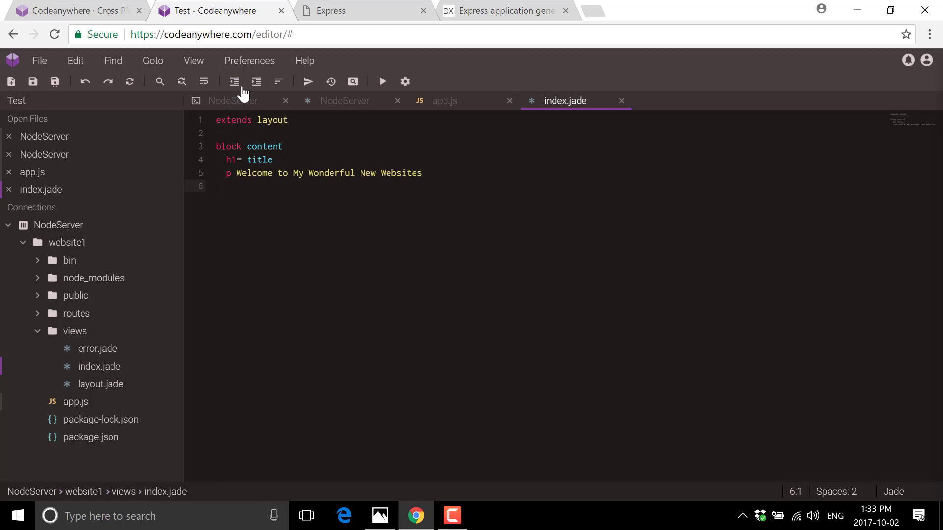
mouse_move(234, 81)
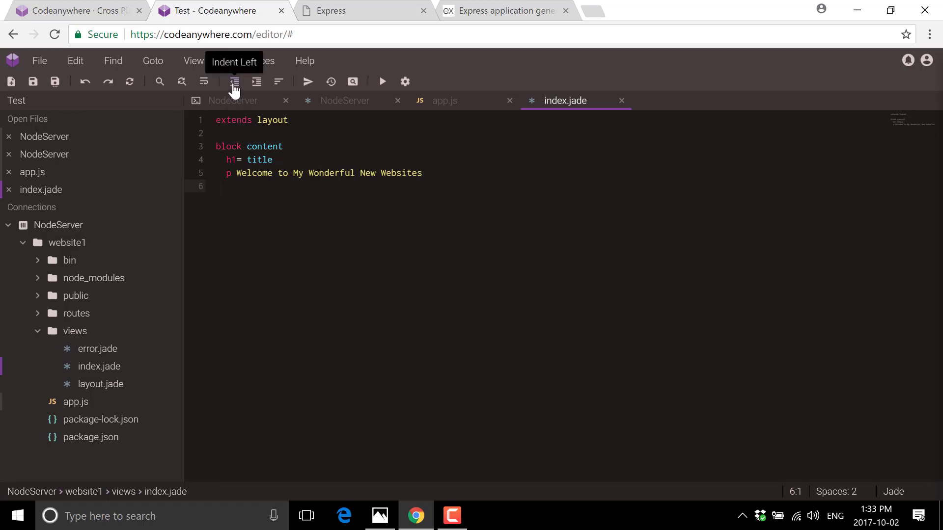
mouse_move(182, 81)
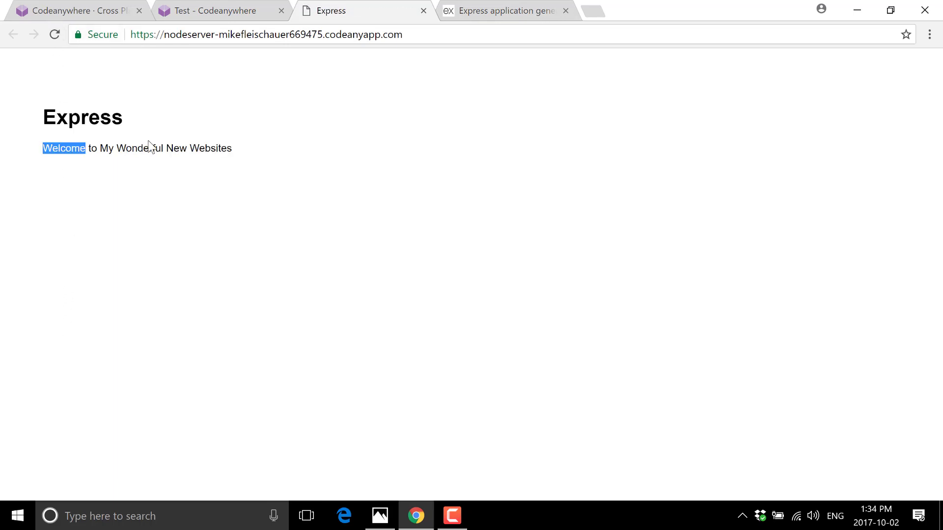
Confirm the live site shows 'Welcome to My Wonderful New Websites', then bring up the Codeanywhere homepage.
left_click(339, 144)
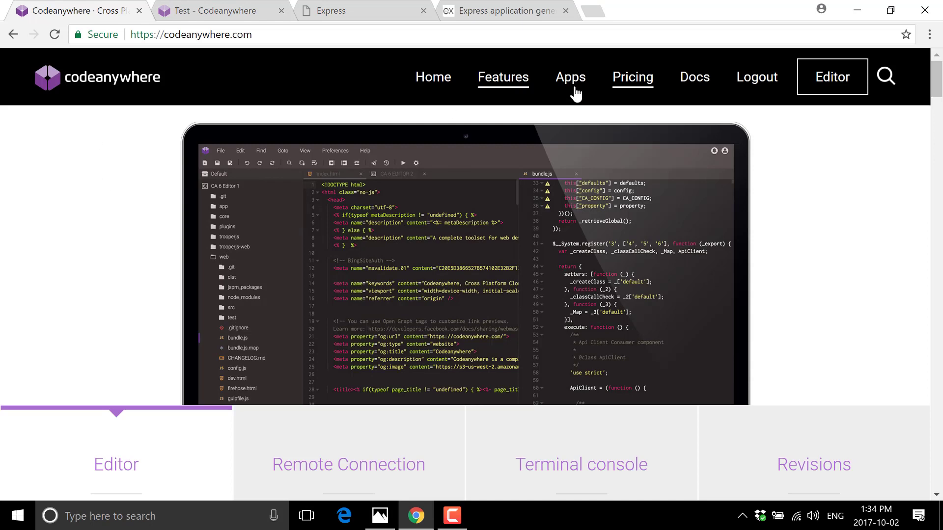
View the Plans and Pricing page and scroll through the tiers' included features.
left_click(631, 76)
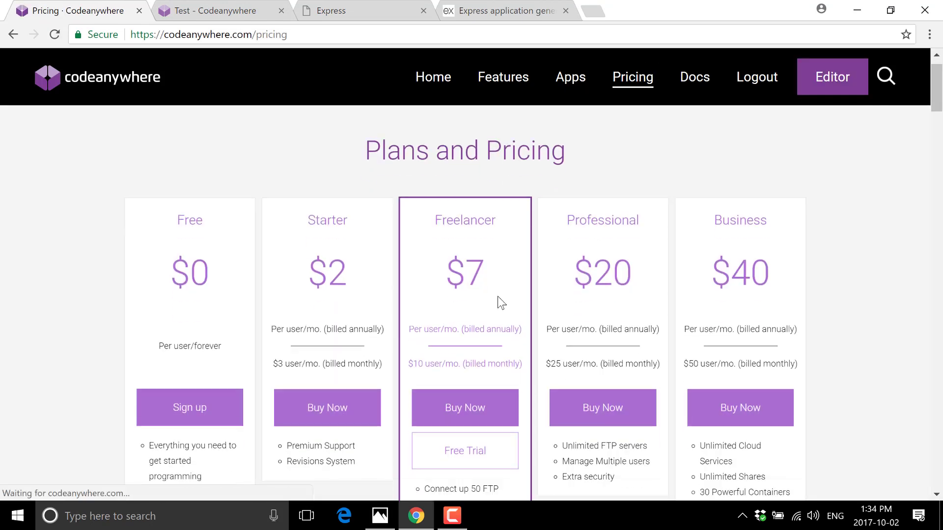
scroll("down", 3)
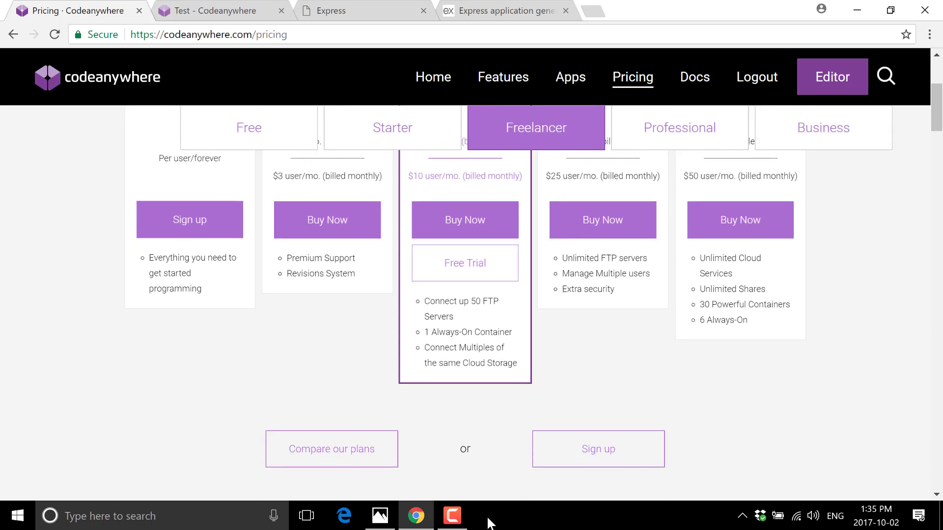
Return to the editor workspace and bring up the NodeServer container's actions menu.
left_click(216, 11)
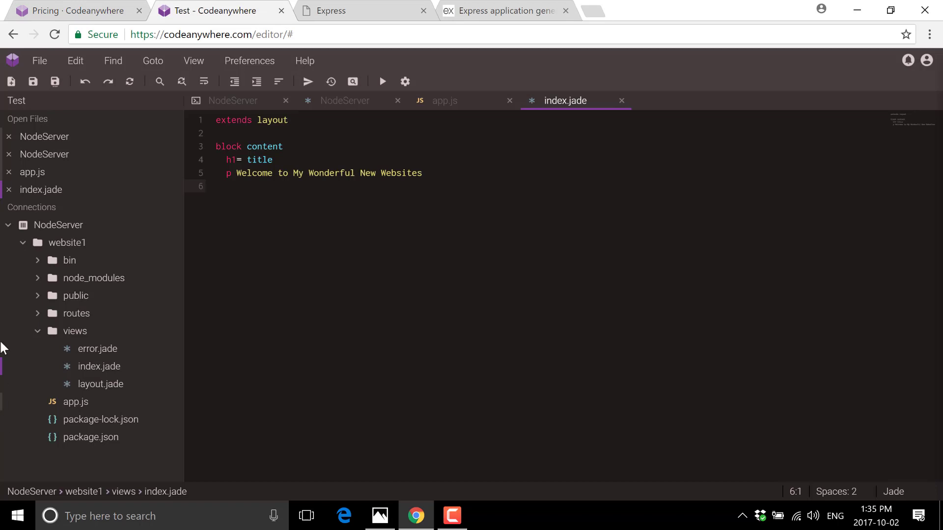
right_click(58, 225)
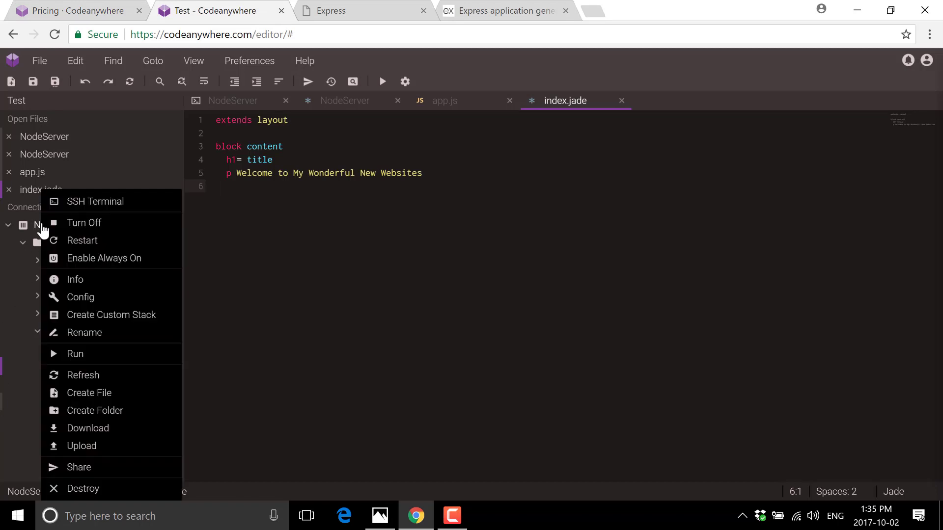
mouse_move(111, 428)
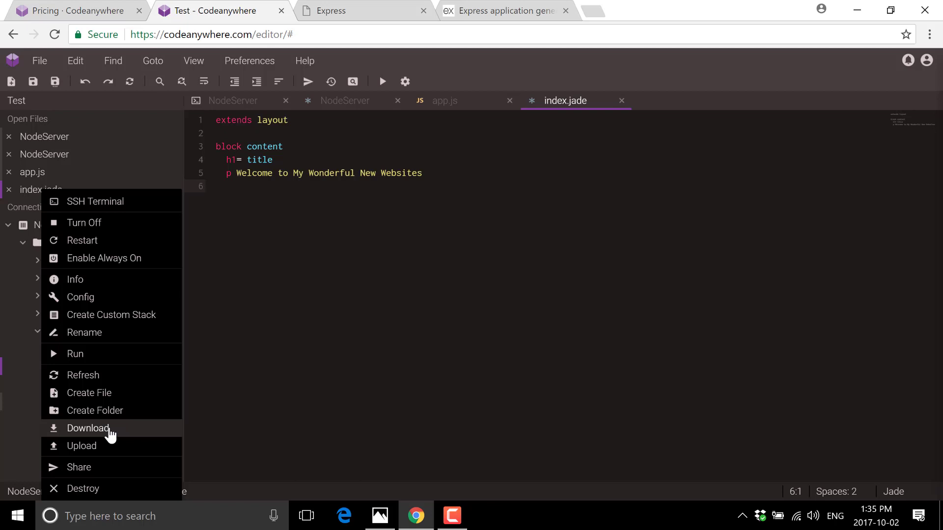
mouse_move(105, 399)
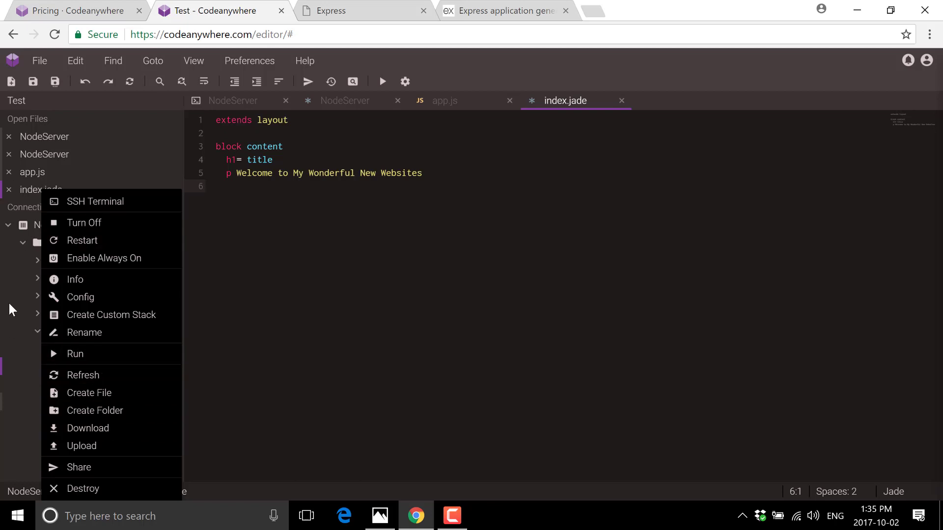
mouse_move(102, 379)
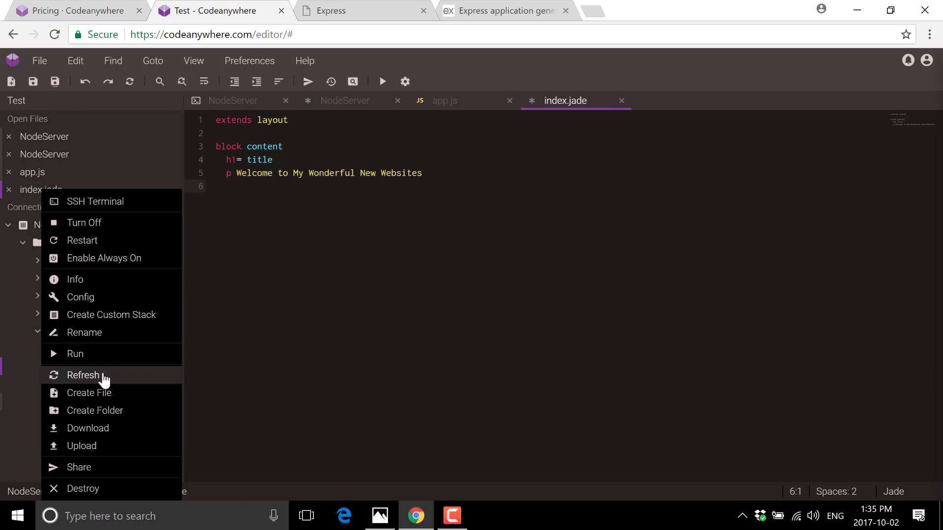
mouse_move(100, 314)
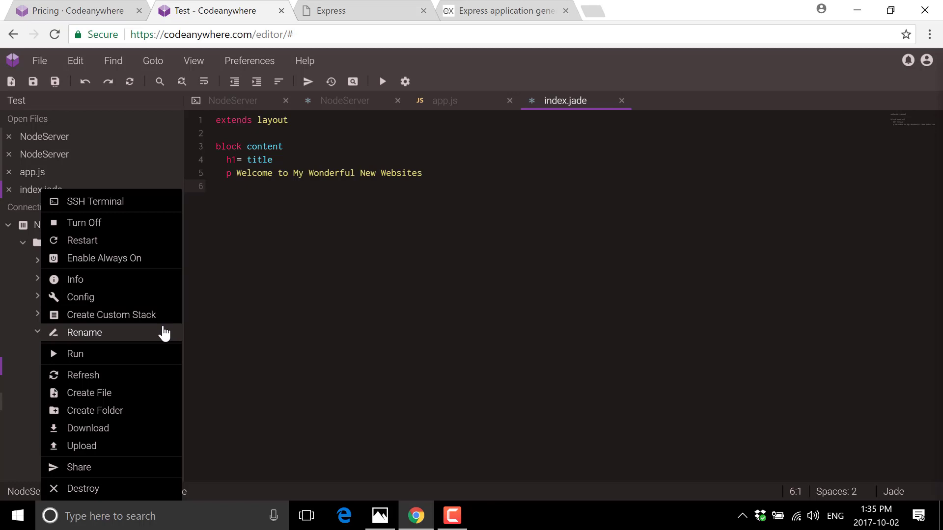
mouse_move(138, 314)
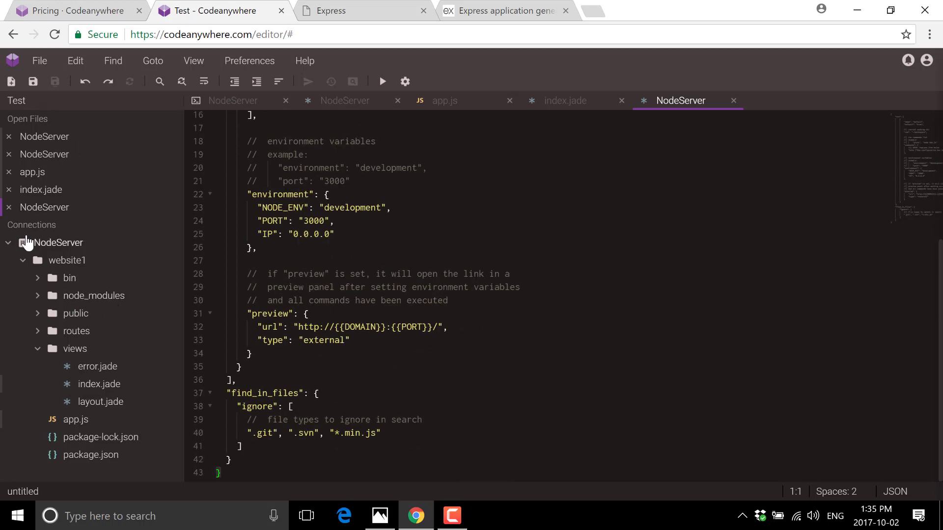
Bring up the NodeServer container's actions menu again from the file tree.
right_click(58, 243)
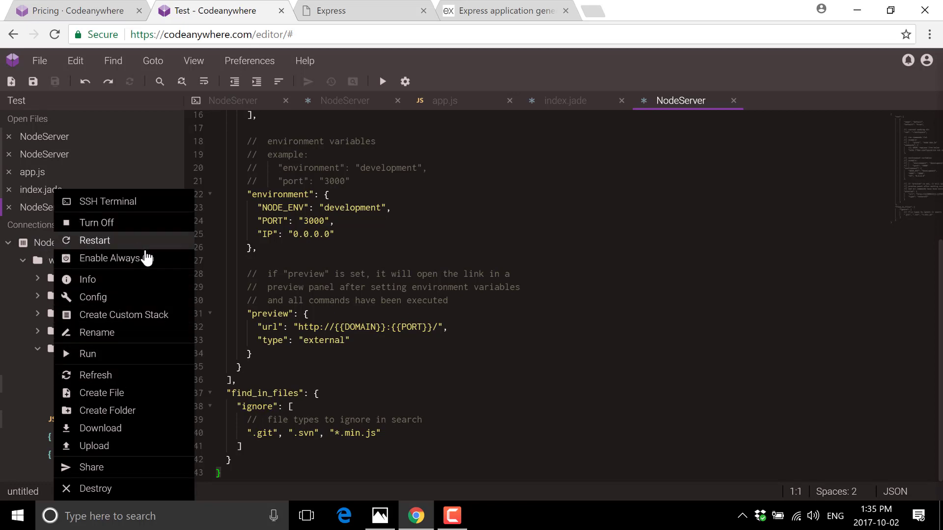
mouse_move(139, 258)
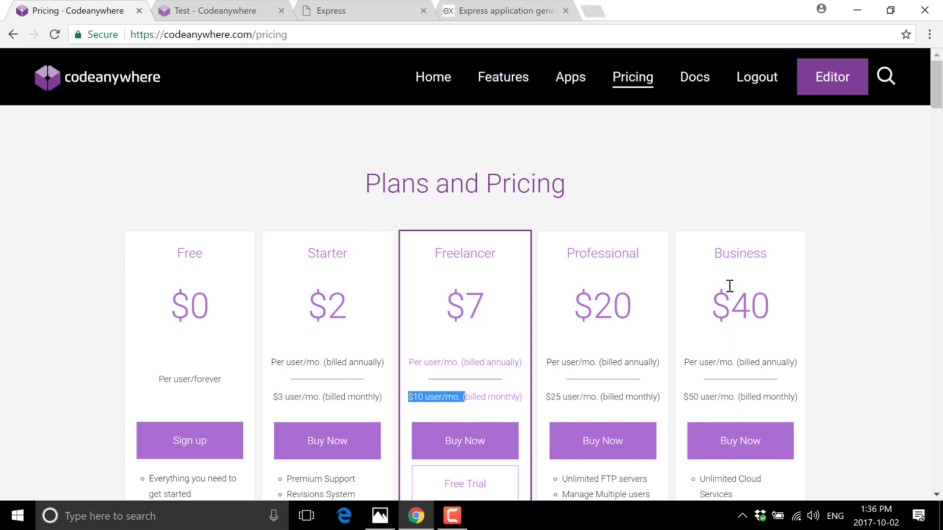
scroll("down", 3)
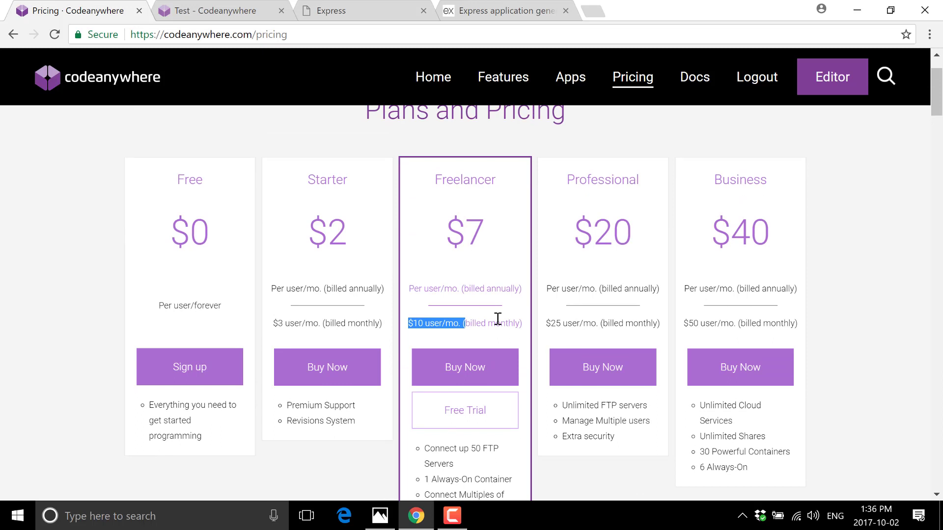
scroll("down", 3)
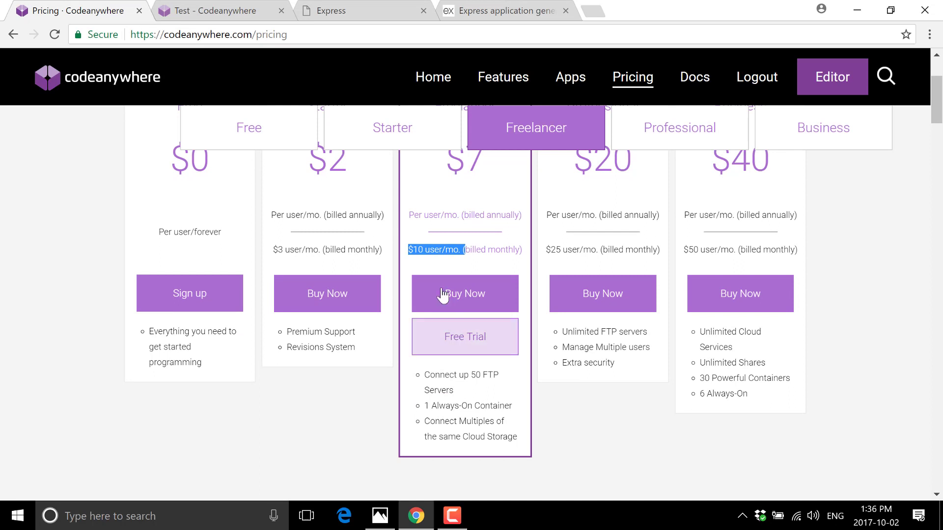
mouse_move(455, 323)
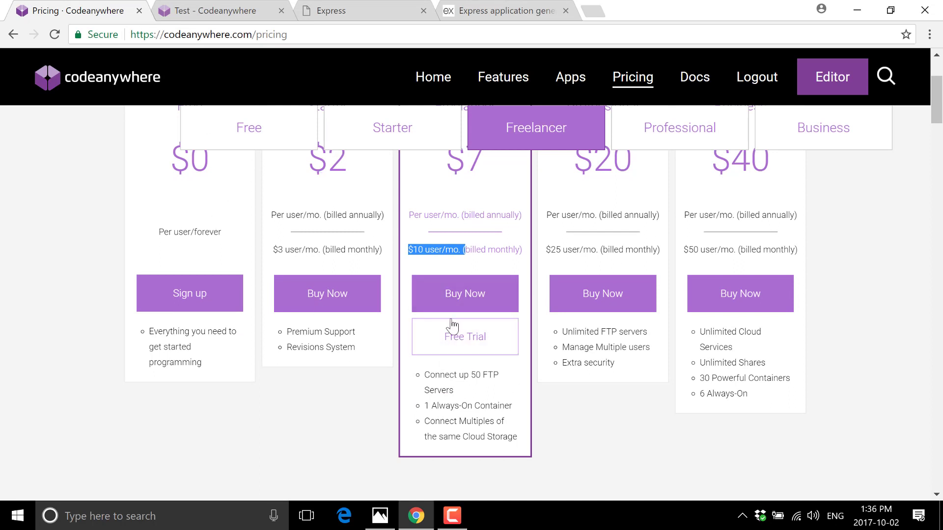
mouse_move(174, 176)
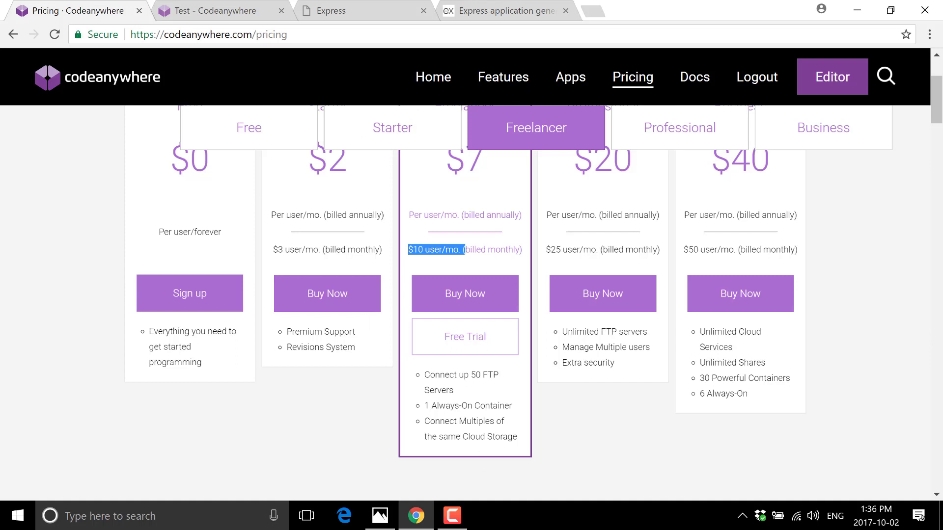
mouse_move(480, 519)
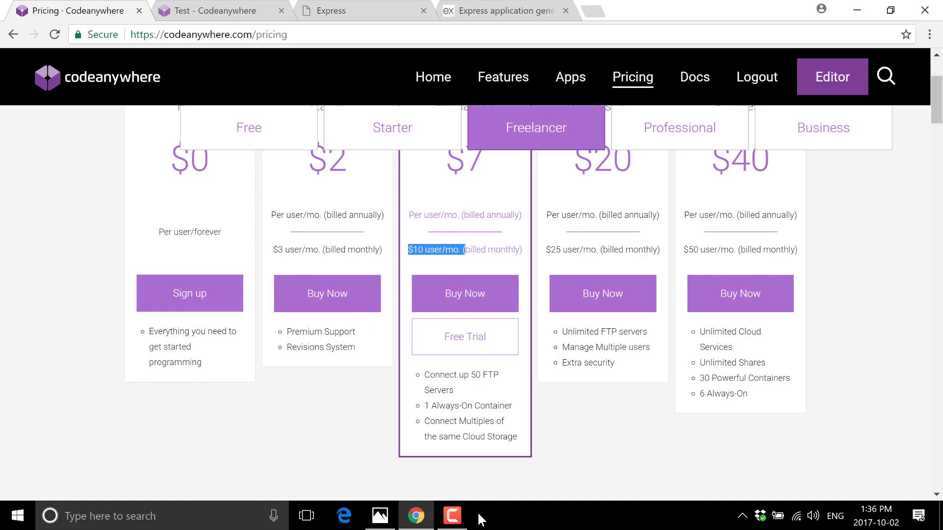
left_click(450, 515)
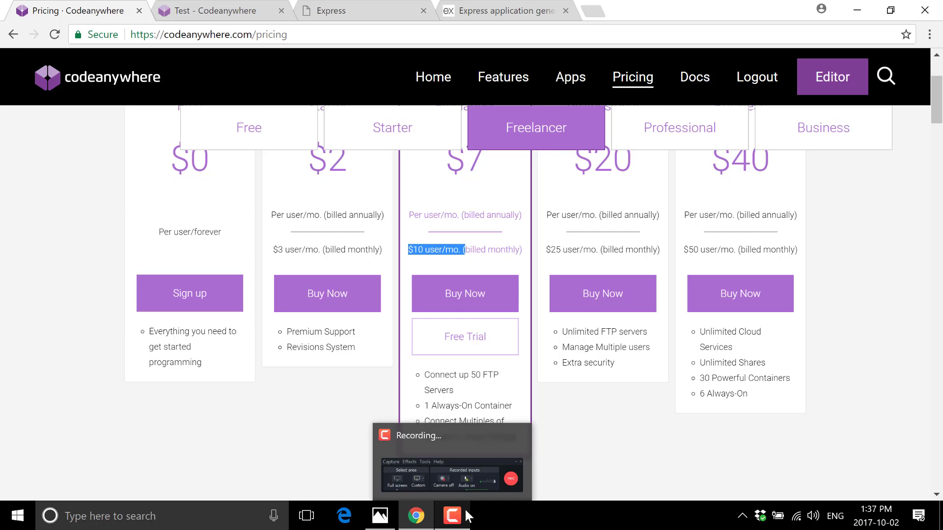
mouse_move(503, 518)
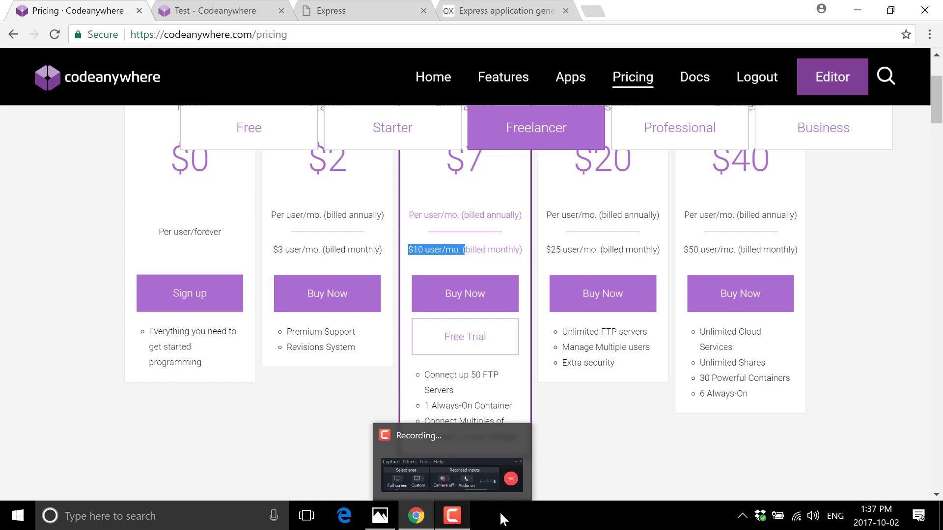